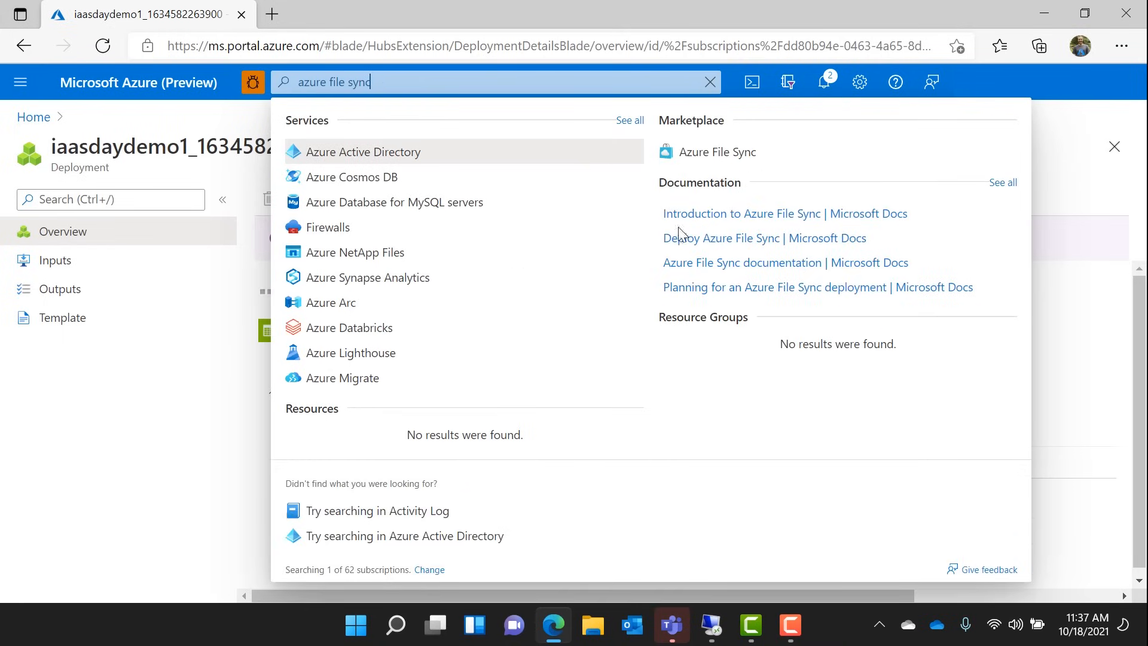
Step: Fill the Azure File Sync form: group IaaSDayDemo-Emard, name iaasdaydemo1, East US 2, and review
{"action": "left_click", "coordinate": [717, 151]}
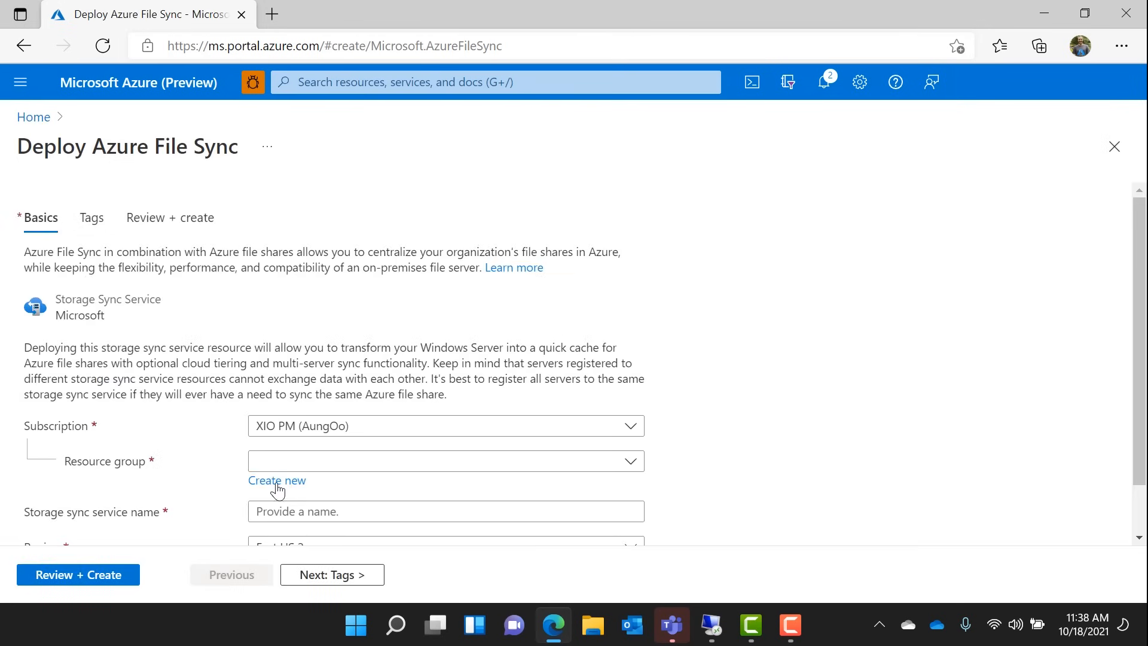
{"action": "left_click", "coordinate": [445, 460]}
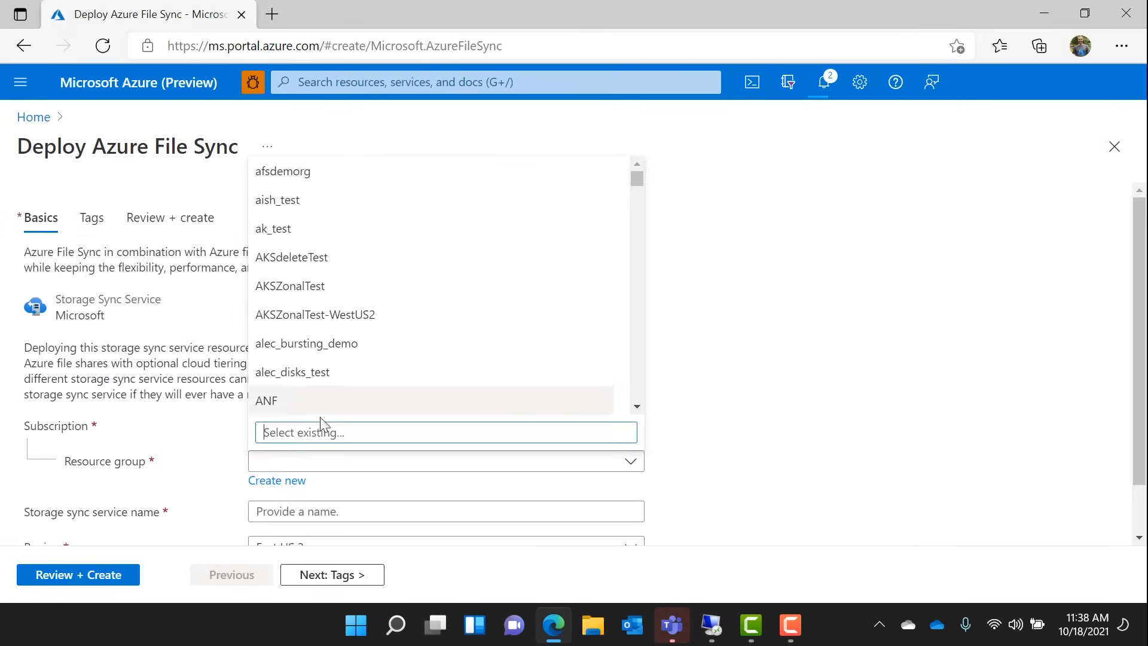
{"action": "type", "text": "iaas"}
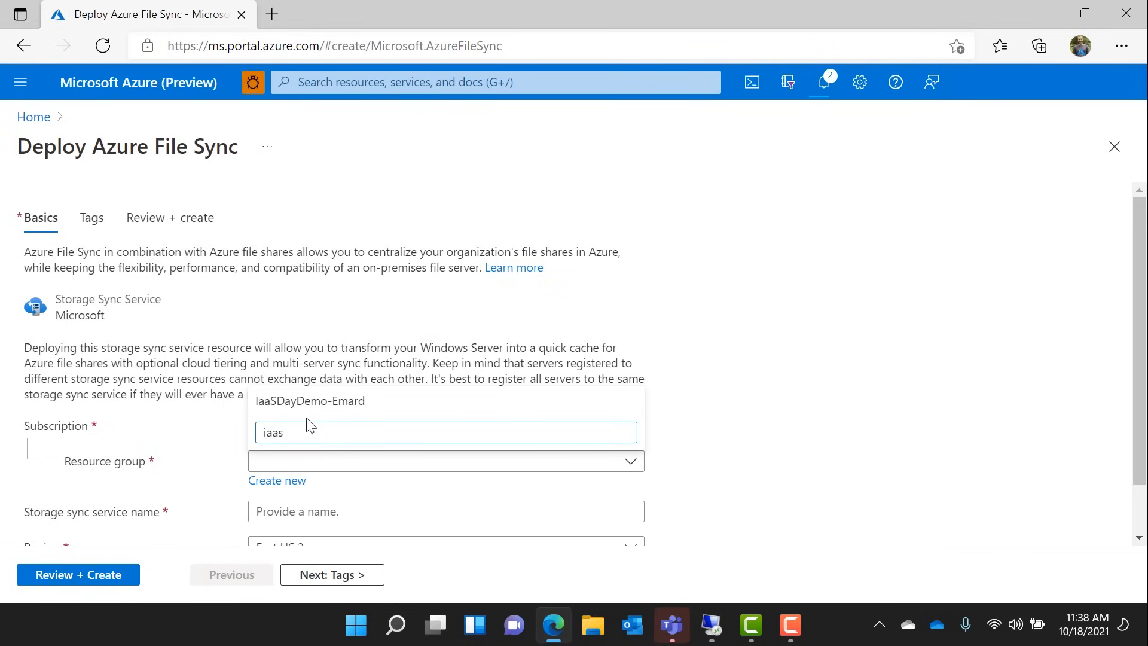
{"action": "left_click", "coordinate": [310, 400]}
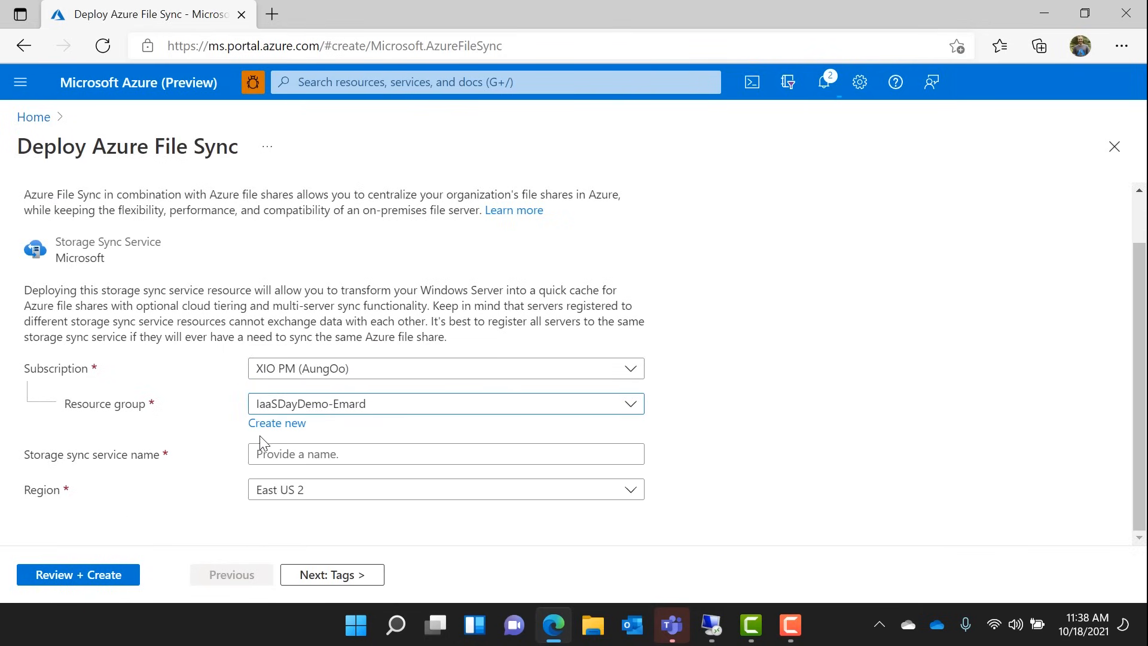
{"action": "type", "text": "iaasdaydemo1"}
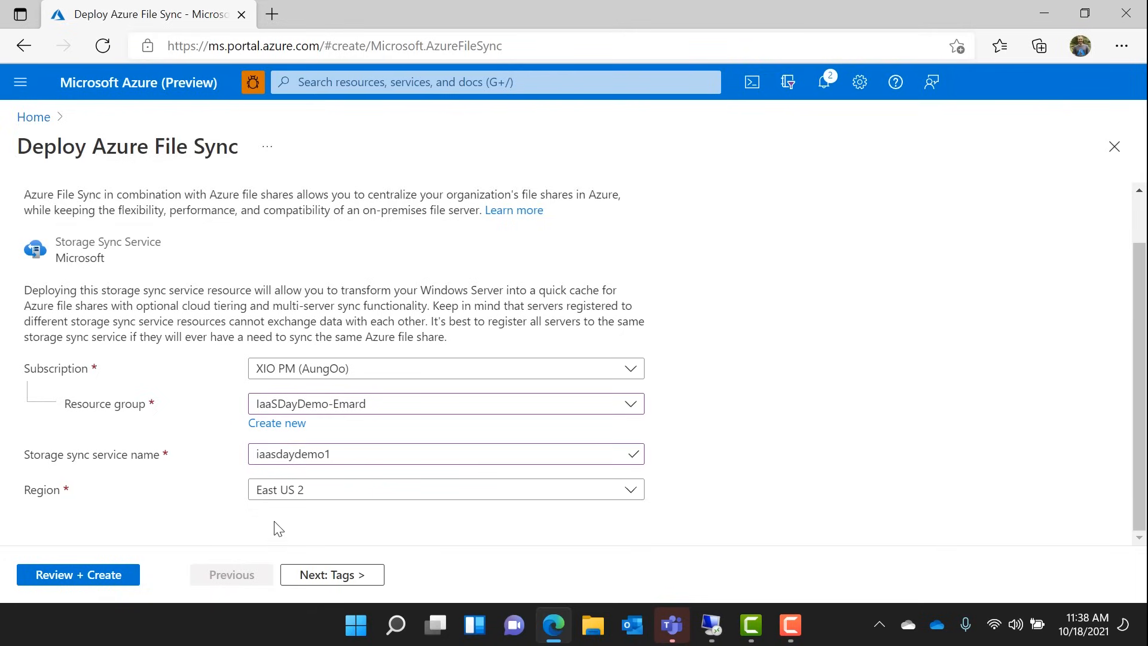
{"action": "left_click", "coordinate": [78, 574]}
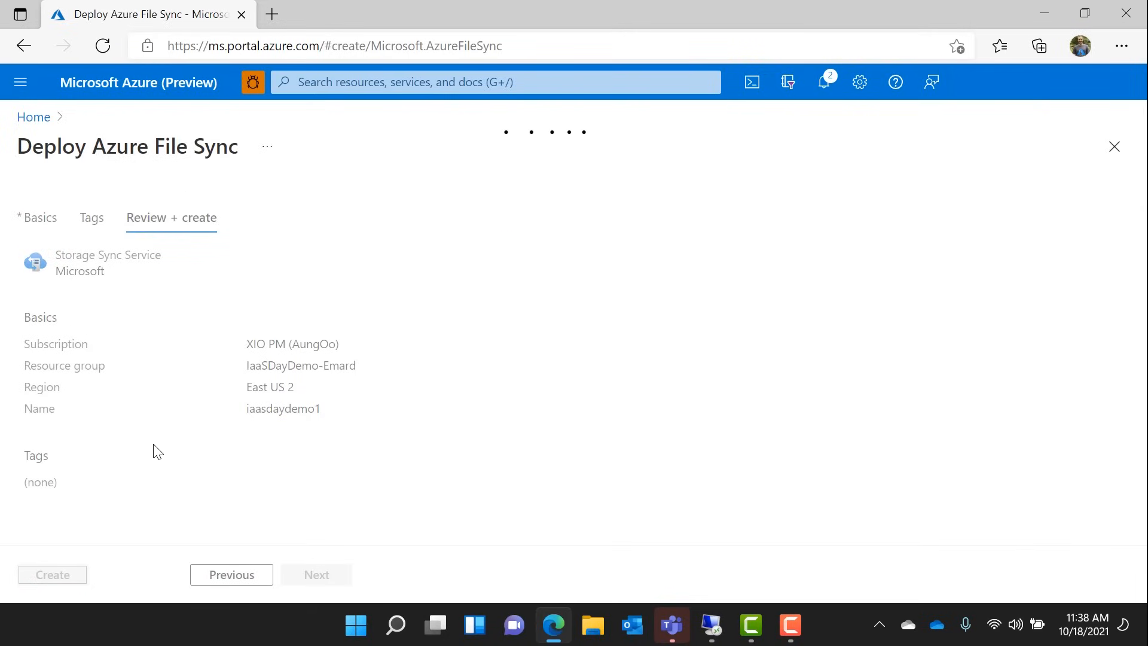
Step: Create the iaasdaydemo1 sync service, then install the sync agent with automatic updates enabled
{"action": "left_click", "coordinate": [788, 126]}
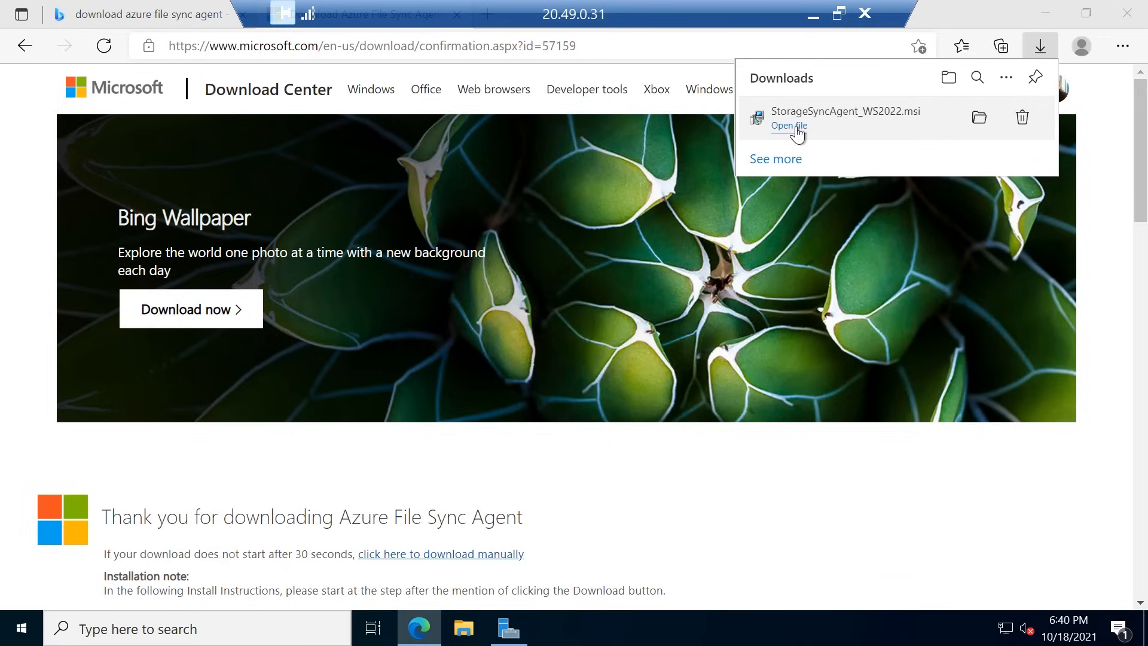
{"action": "left_click", "coordinate": [788, 125]}
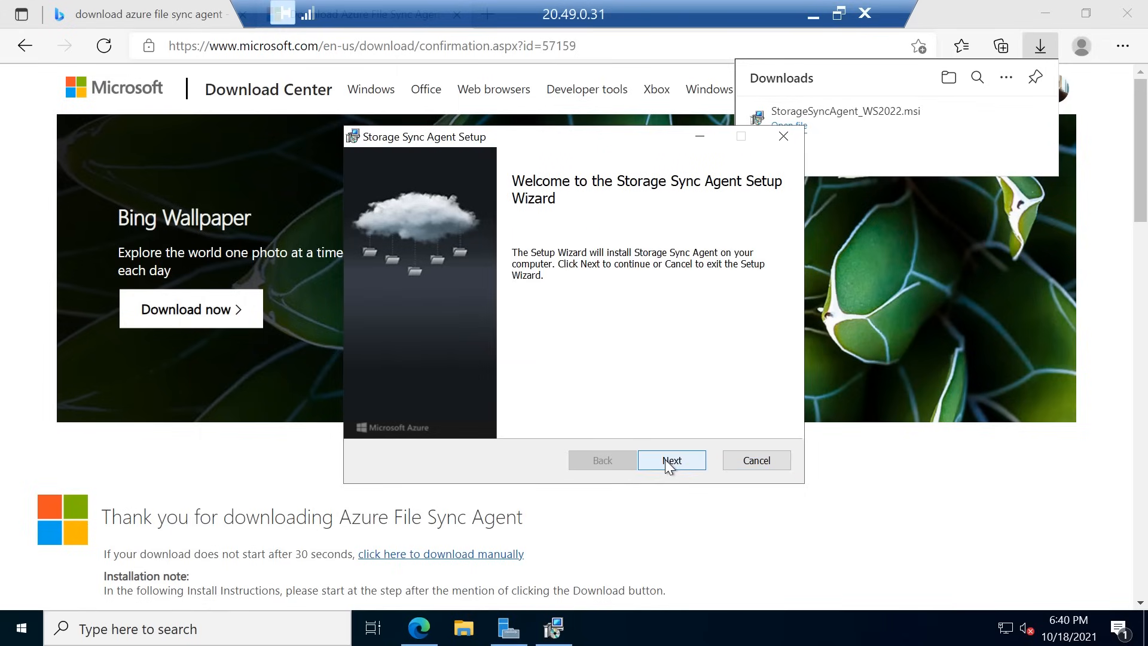
{"action": "left_click", "coordinate": [670, 460]}
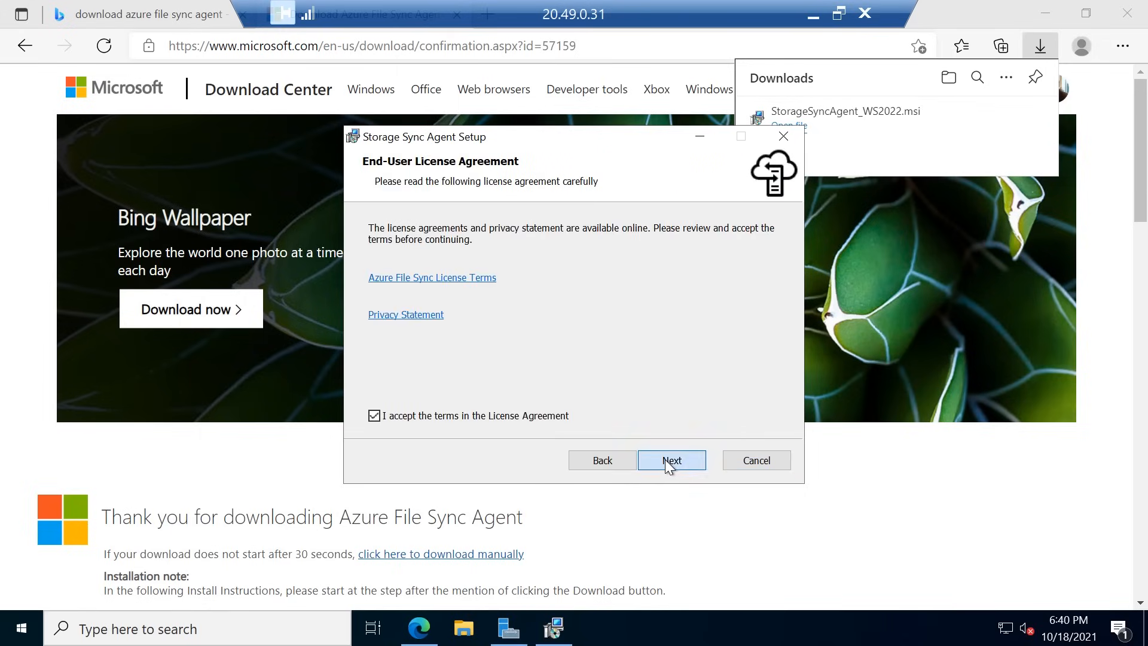
{"action": "left_click", "coordinate": [671, 460]}
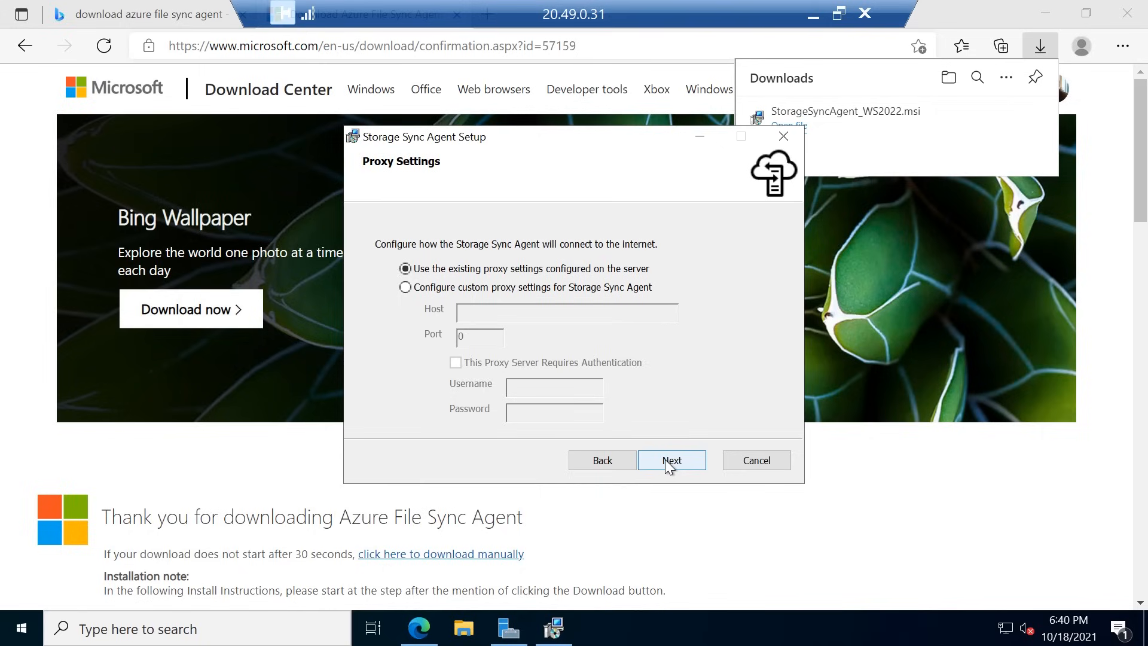
{"action": "left_click", "coordinate": [670, 460]}
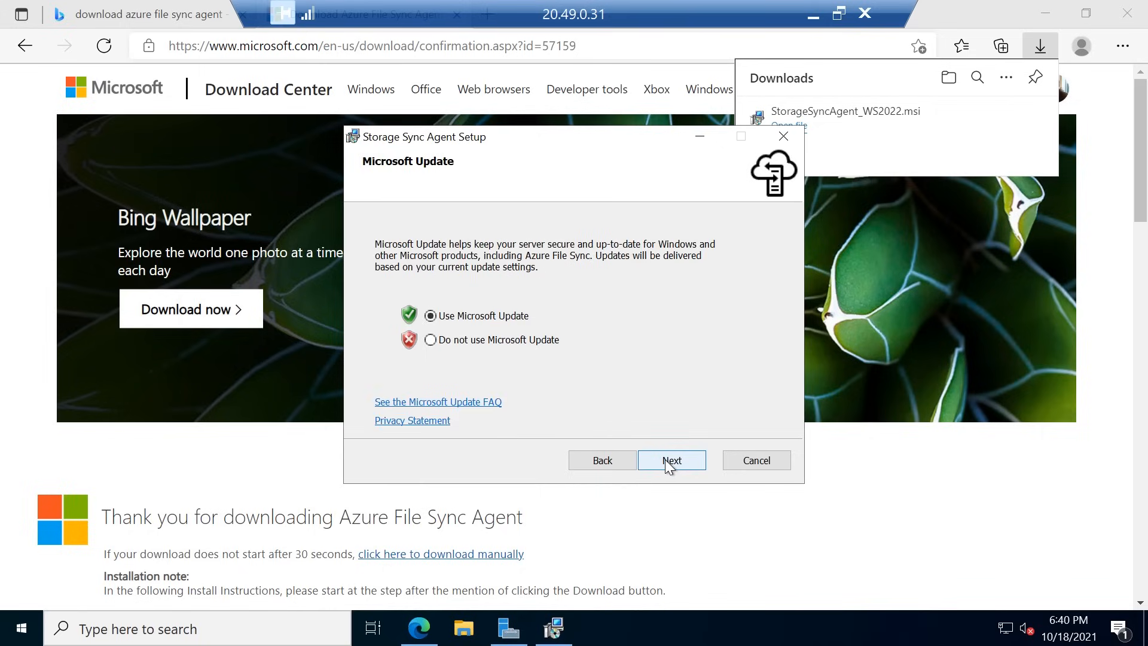
{"action": "left_click", "coordinate": [671, 460]}
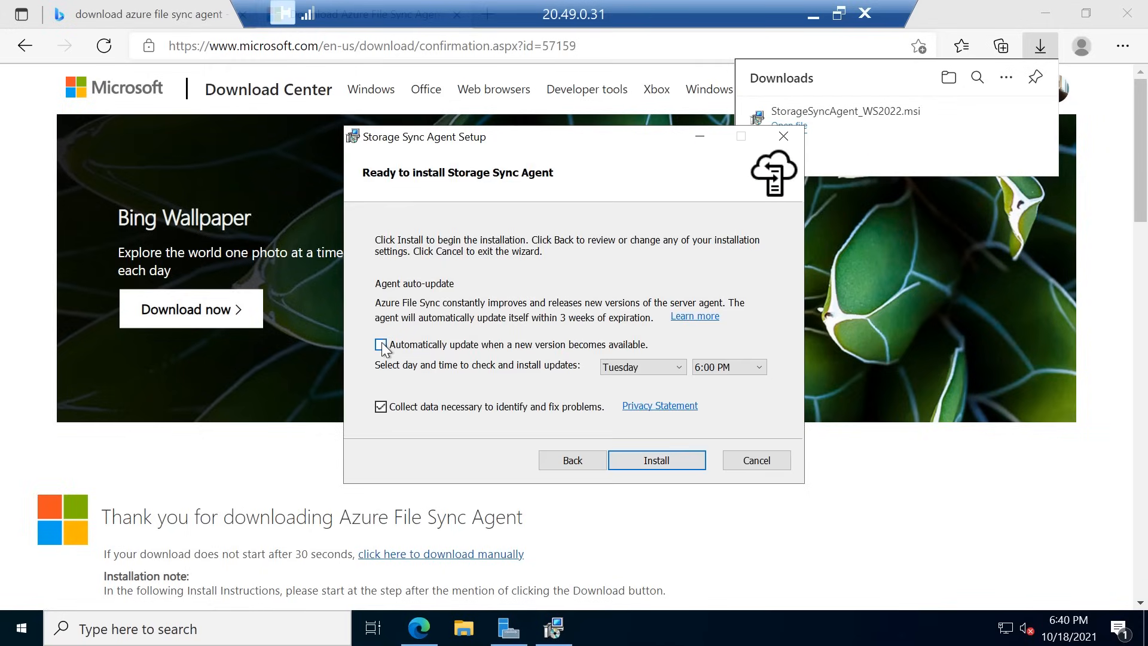
{"action": "left_click", "coordinate": [380, 344]}
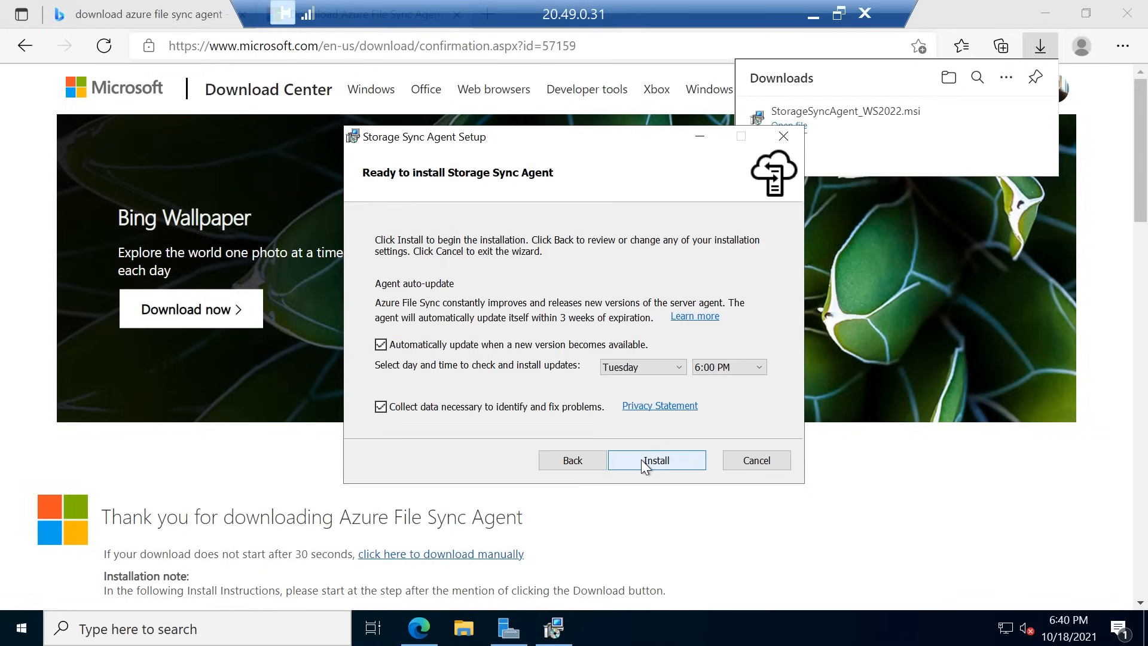
{"action": "left_click", "coordinate": [655, 460]}
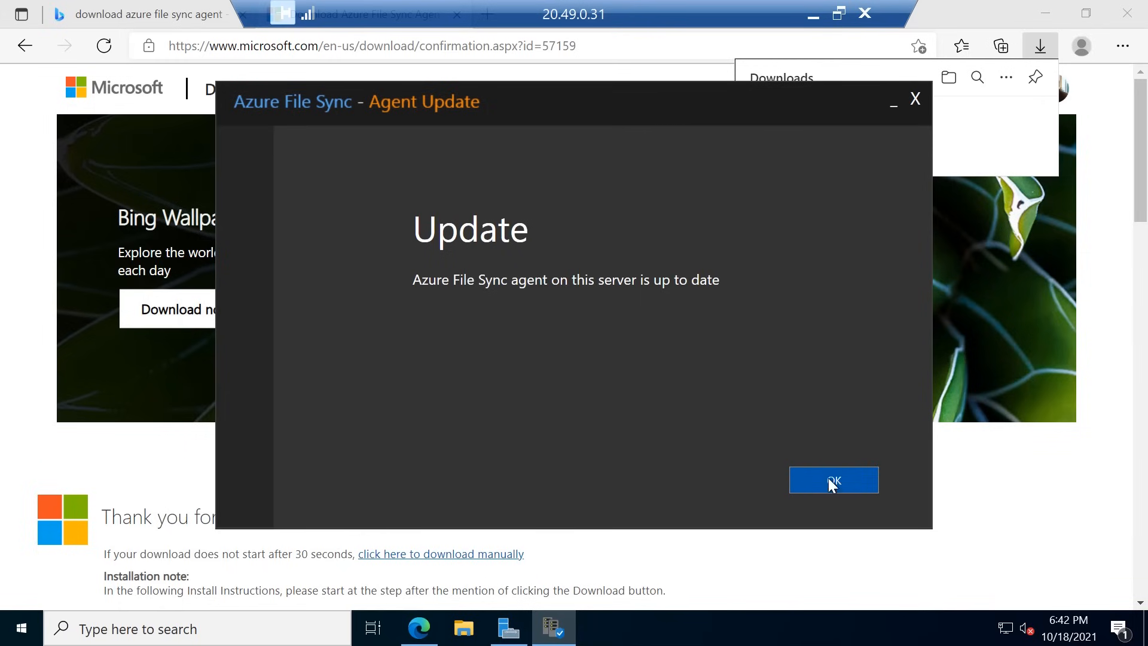
{"action": "left_click", "coordinate": [832, 480]}
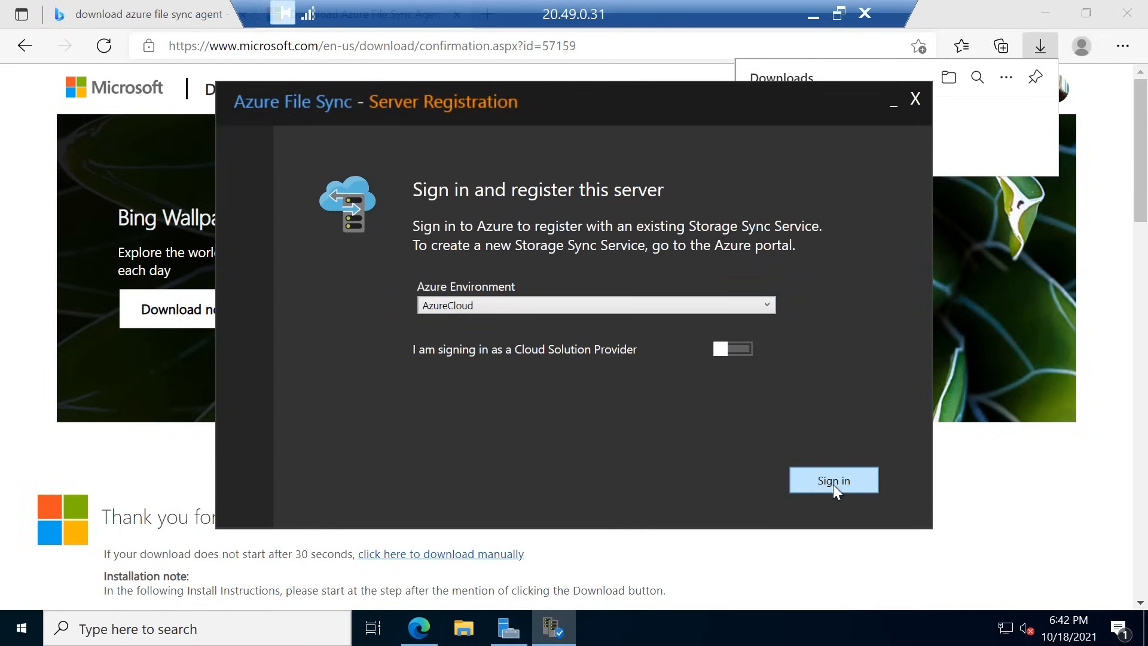
{"action": "left_click", "coordinate": [833, 480]}
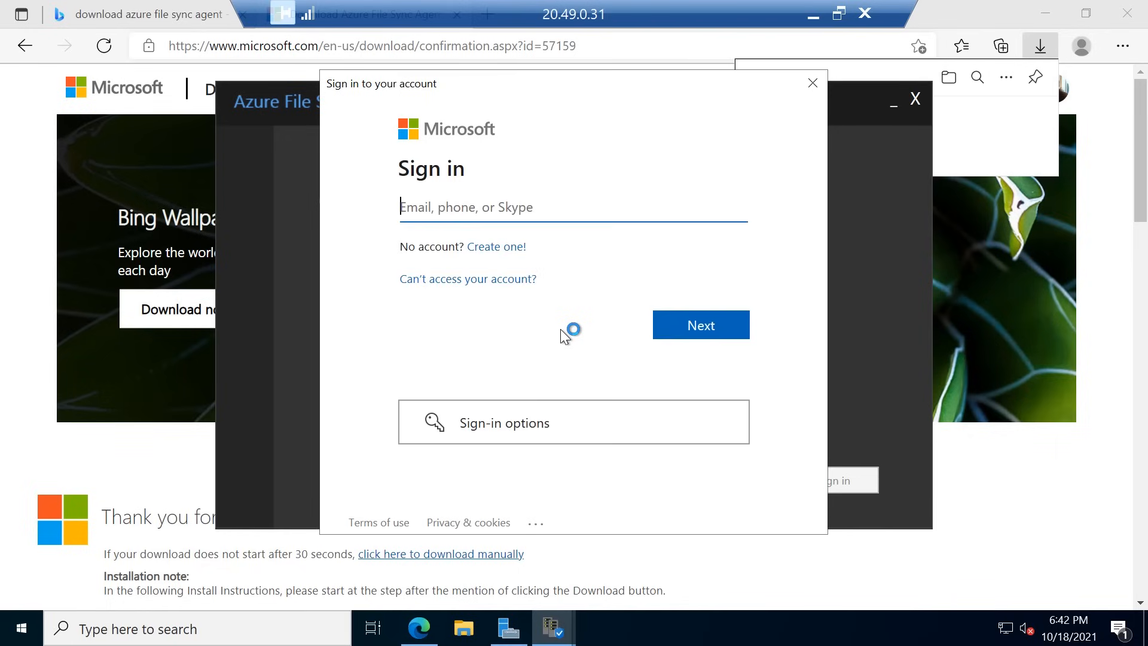
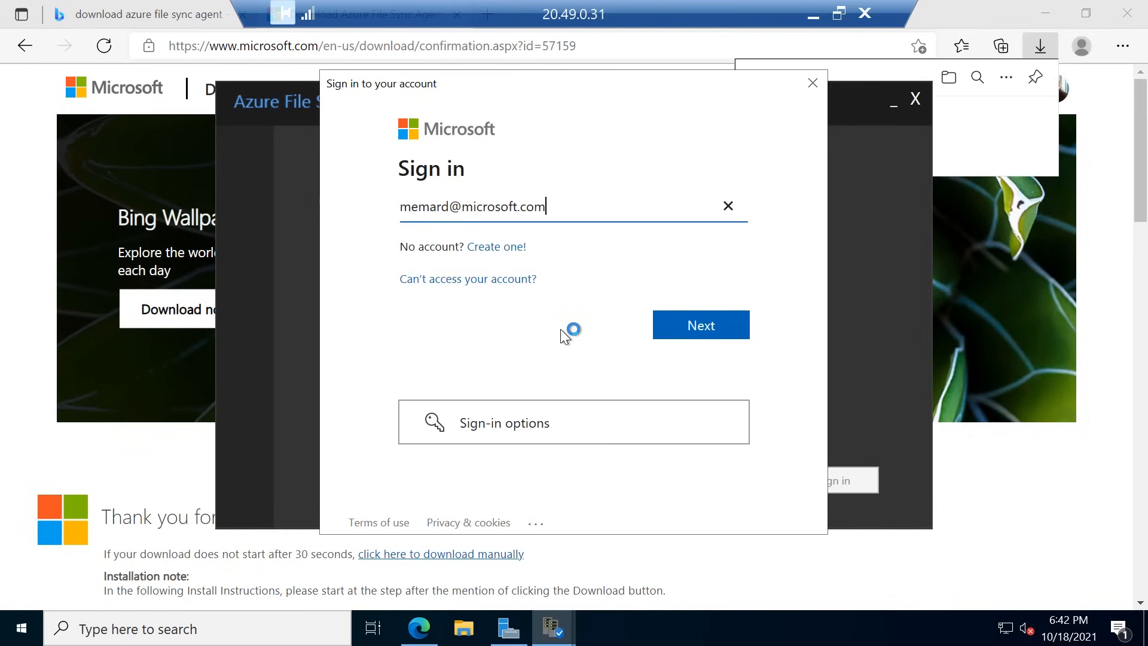
{"action": "left_click", "coordinate": [699, 325]}
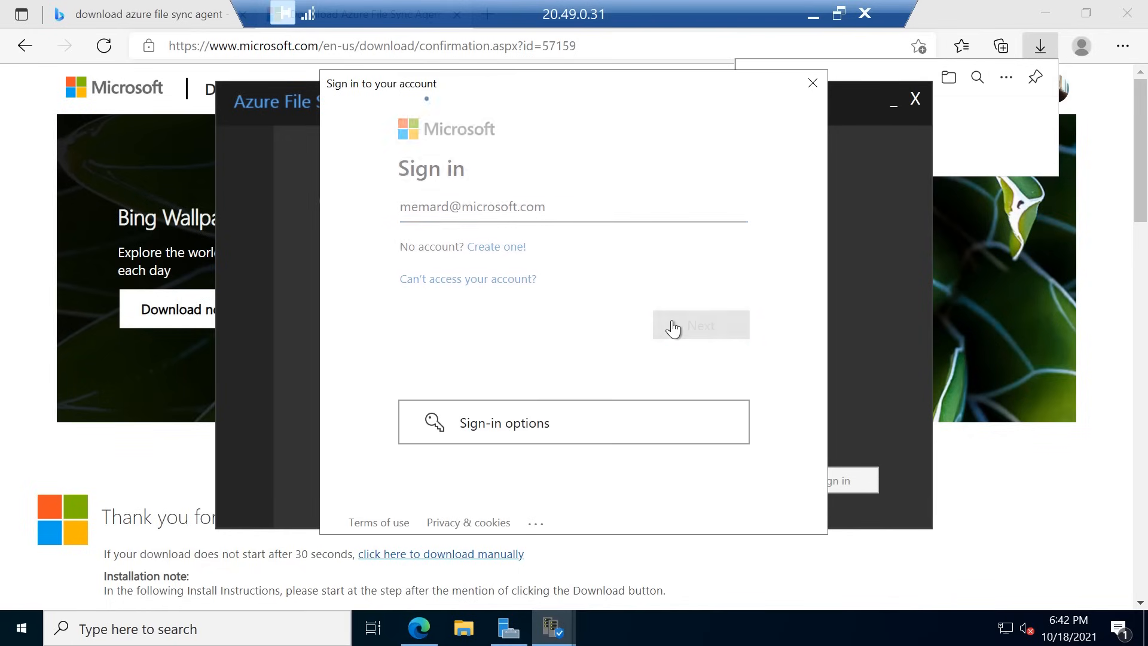
Step: Authenticate with a password and complete phone or token verification
{"action": "left_click", "coordinate": [698, 325]}
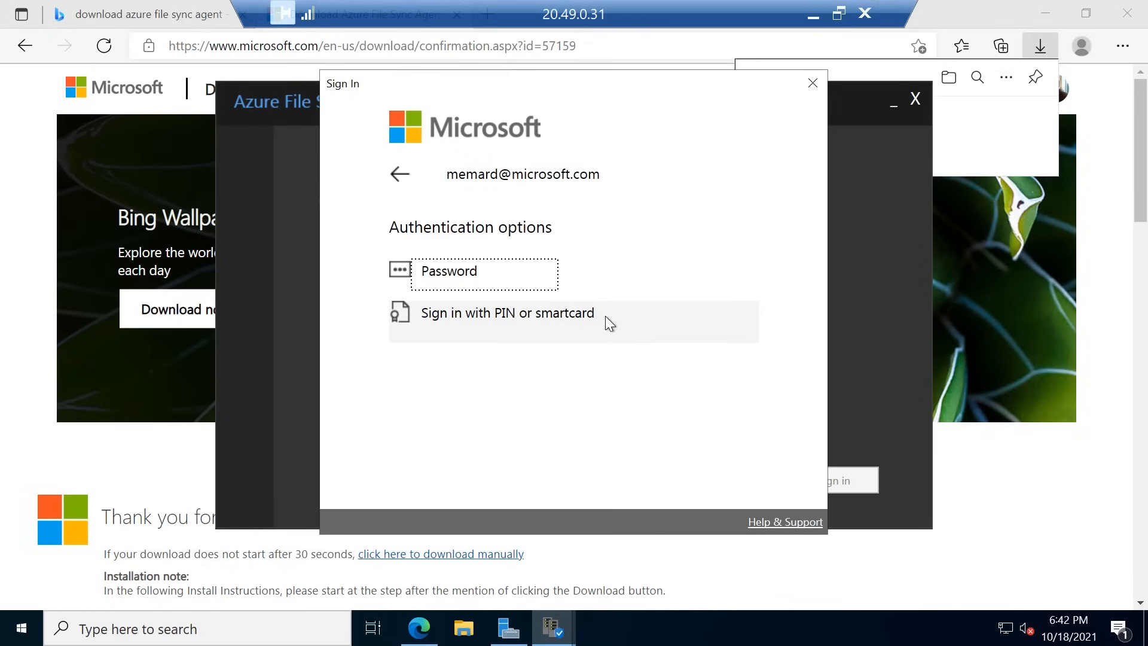
{"action": "left_click", "coordinate": [447, 270]}
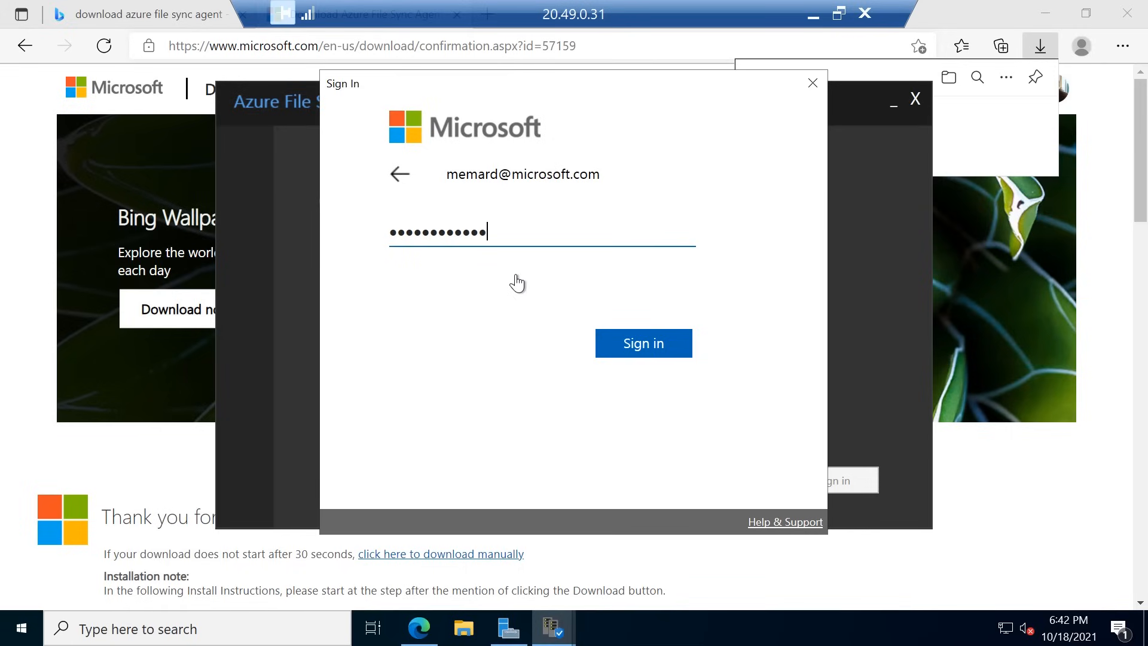
{"action": "left_click", "coordinate": [643, 343]}
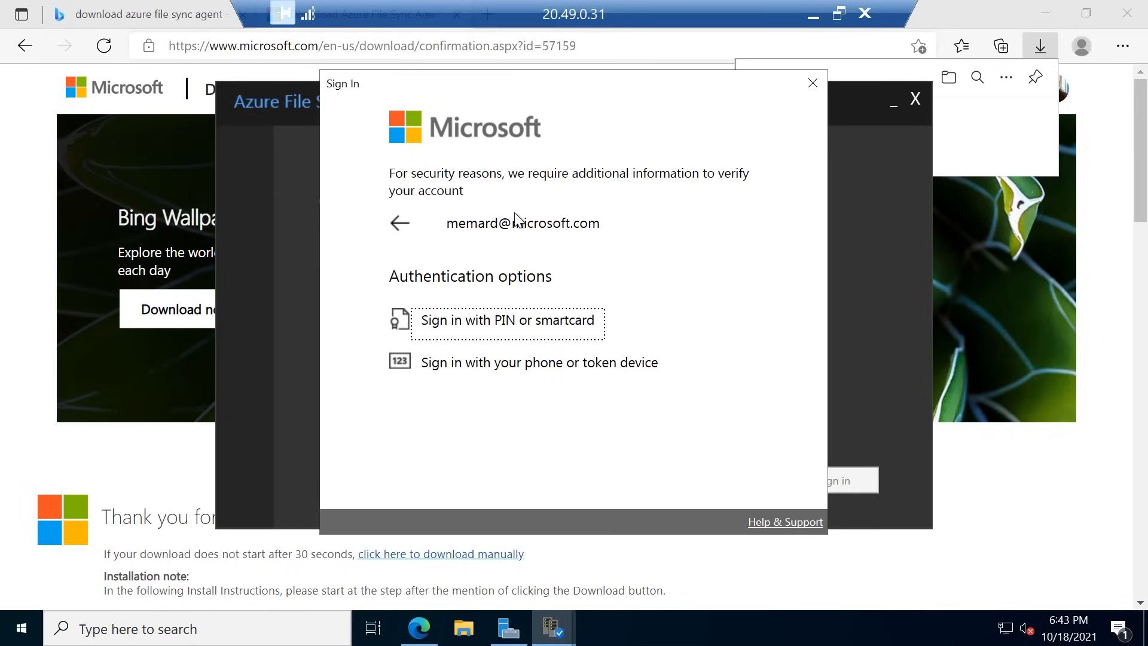
{"action": "mouse_move", "coordinate": [538, 372]}
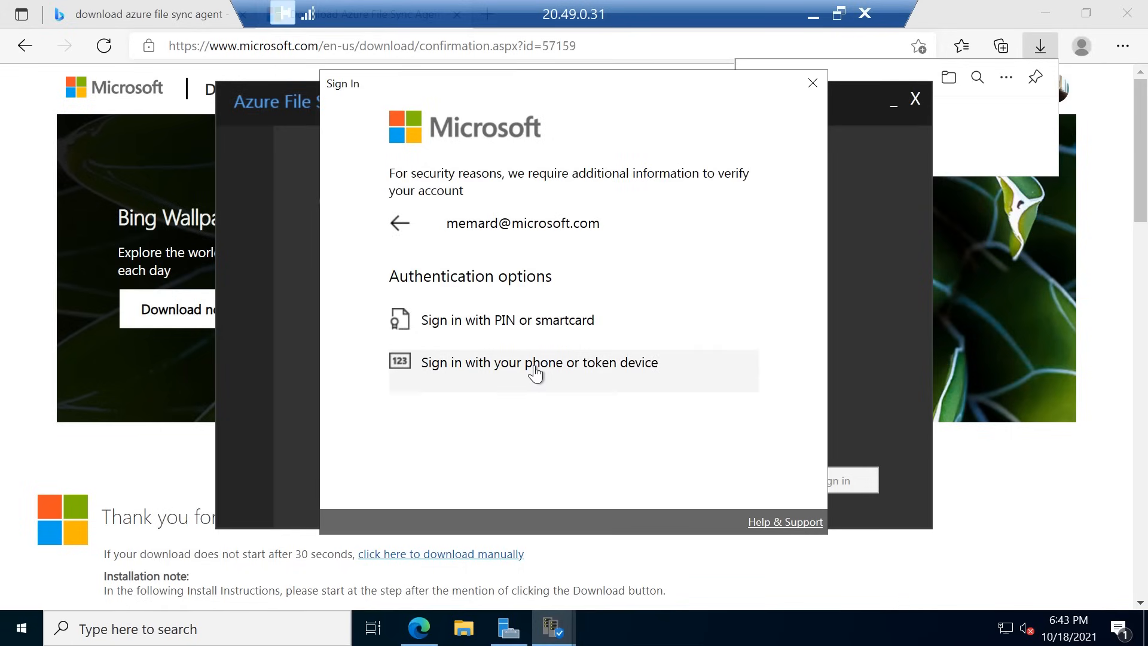
{"action": "left_click", "coordinate": [539, 362]}
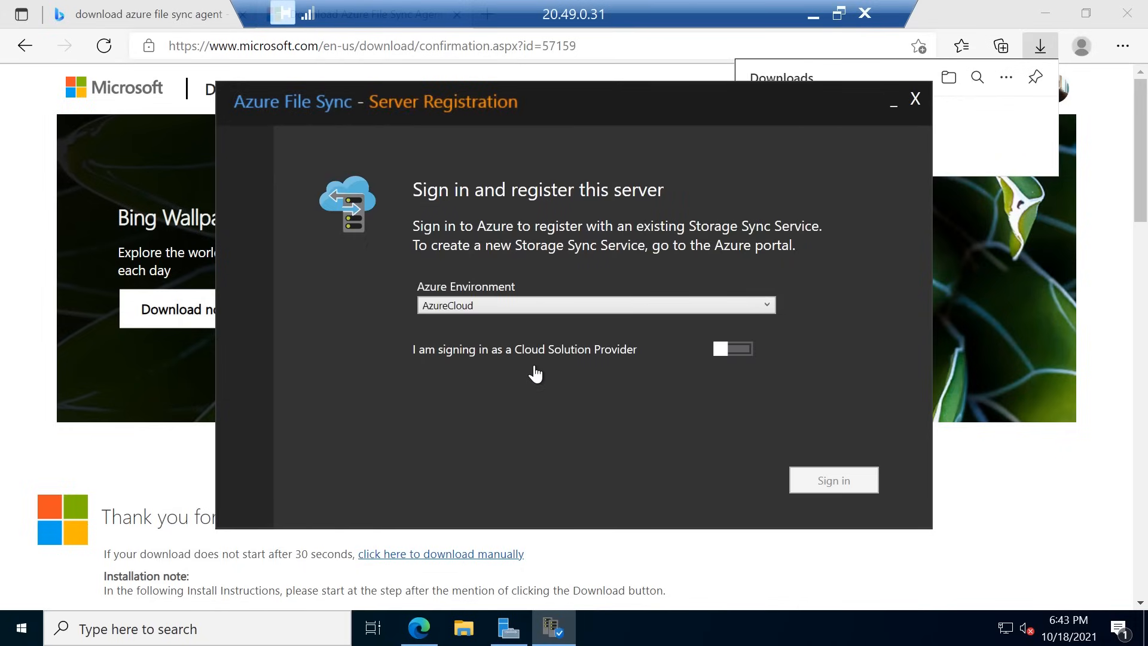
Step: Register the server to sync service iaasdaydemo1 under subscription XIO PM (AungOo)
{"action": "left_click", "coordinate": [833, 480]}
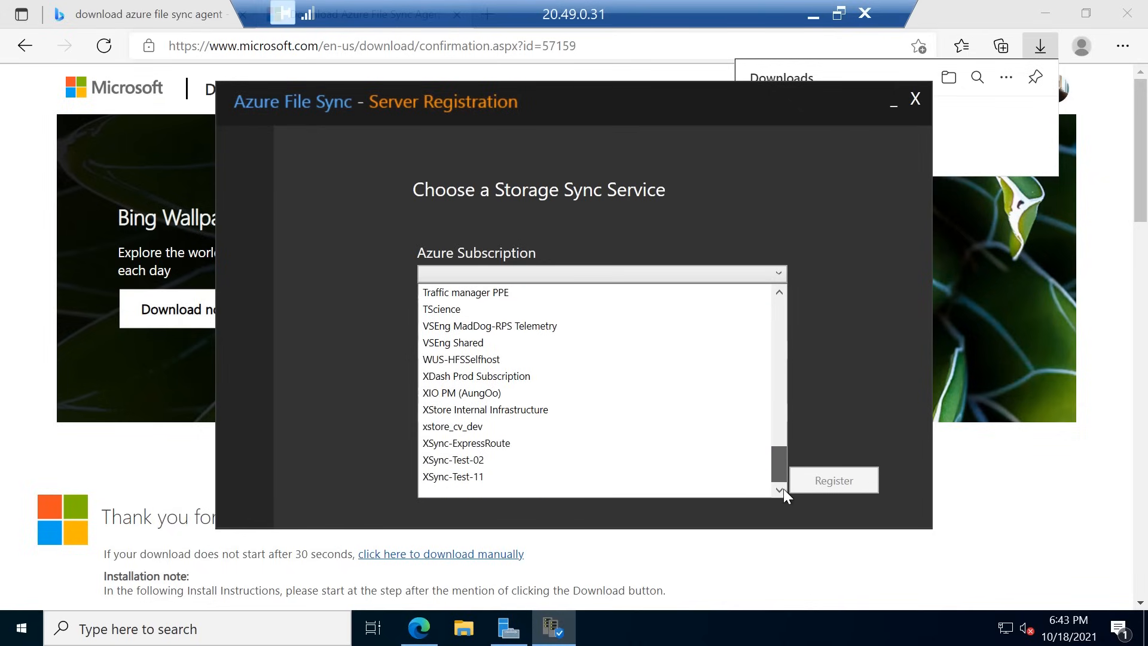
{"action": "left_click", "coordinate": [461, 392]}
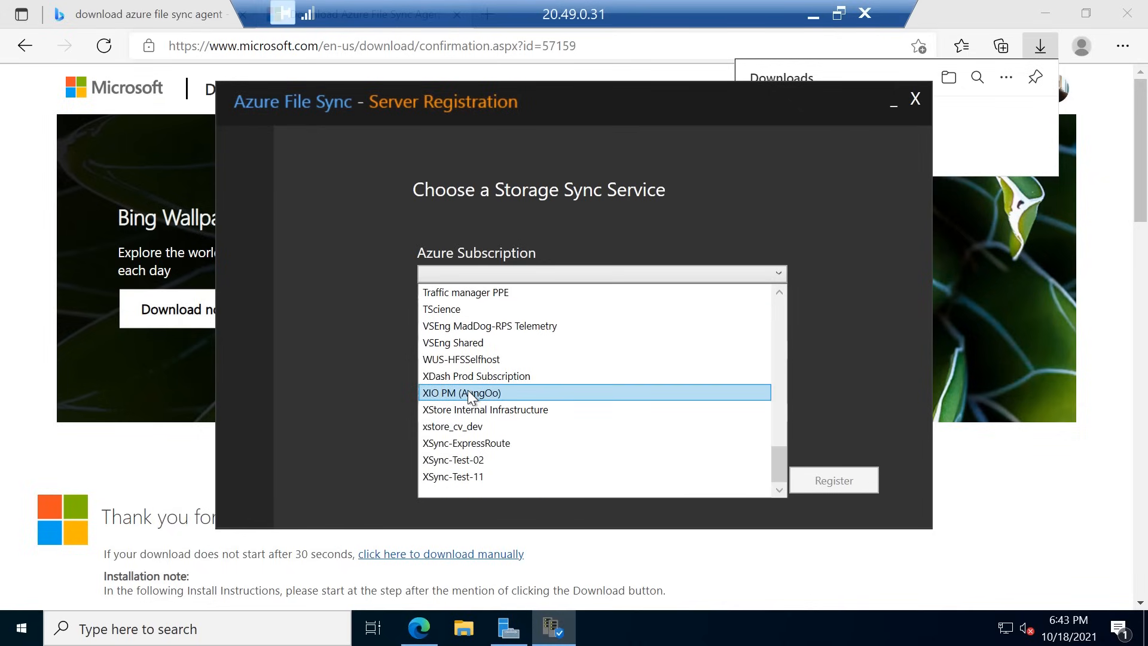
{"action": "left_click", "coordinate": [463, 392]}
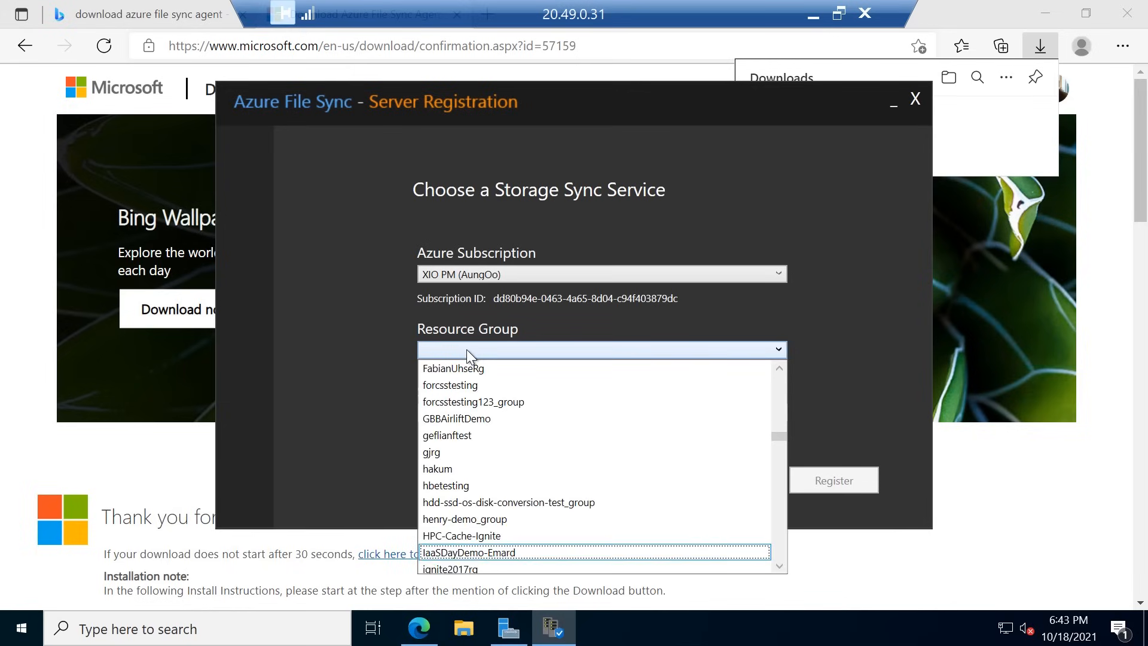
{"action": "scroll", "scroll_direction": "down", "scroll_amount": 3}
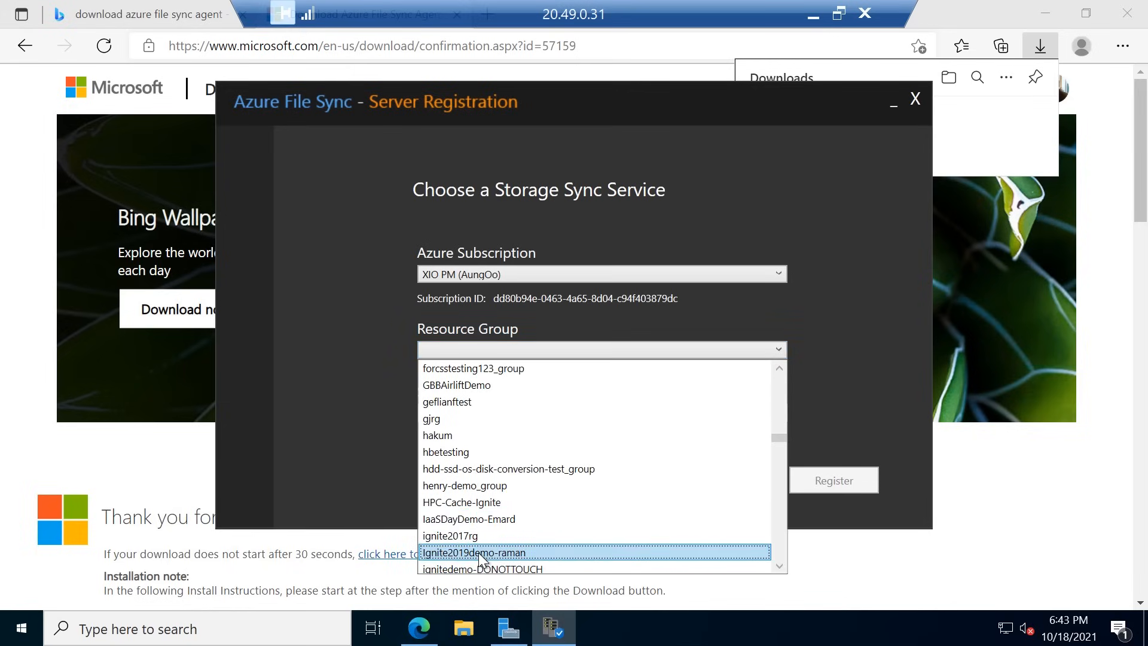
{"action": "left_click", "coordinate": [470, 518]}
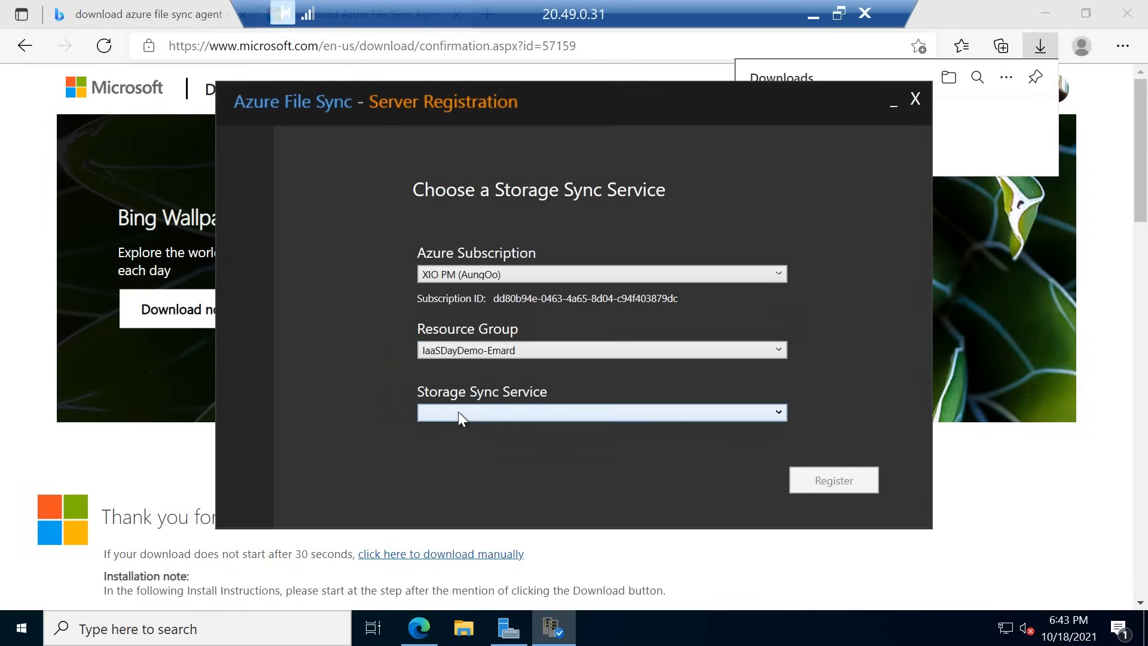
{"action": "left_click", "coordinate": [601, 412]}
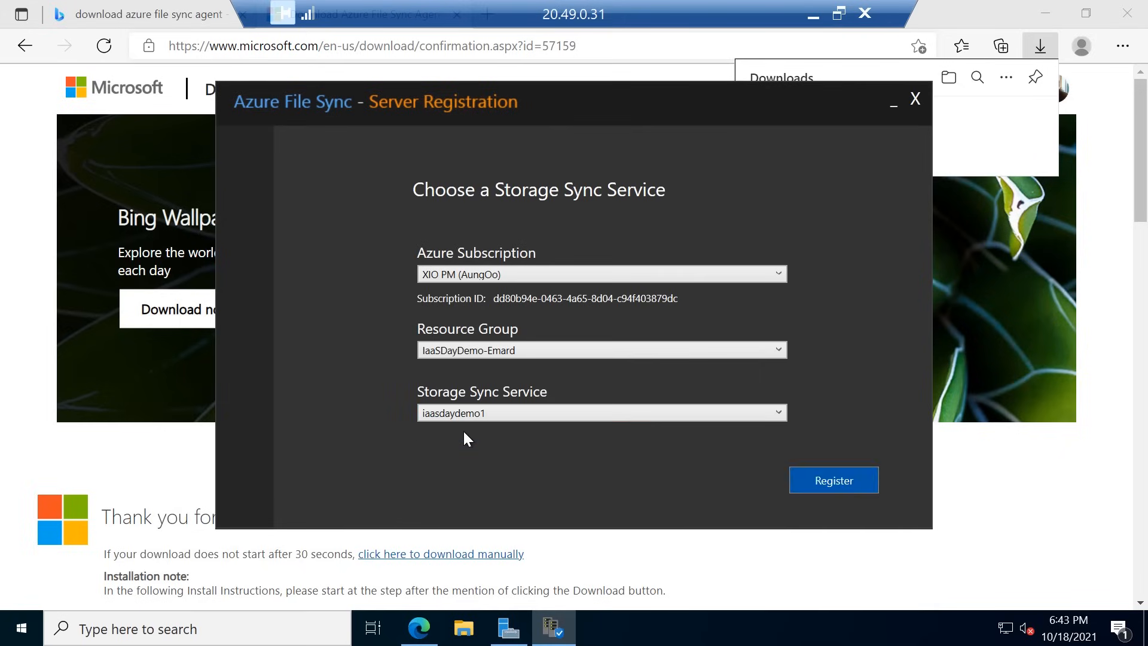
{"action": "mouse_move", "coordinate": [833, 480]}
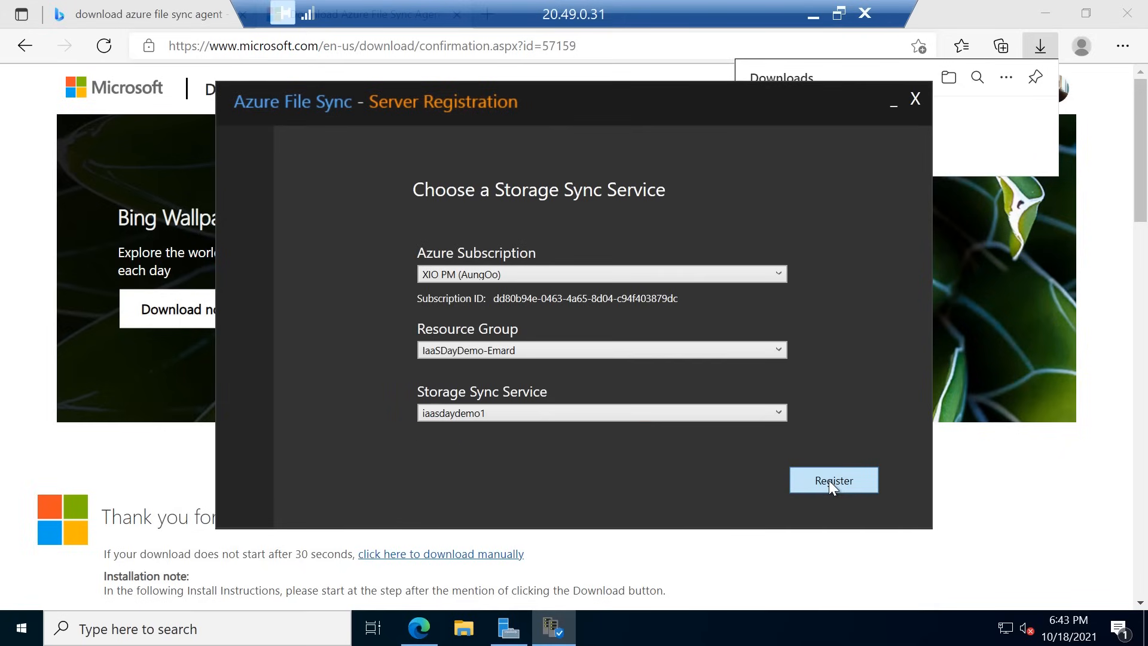
{"action": "mouse_move", "coordinate": [492, 543]}
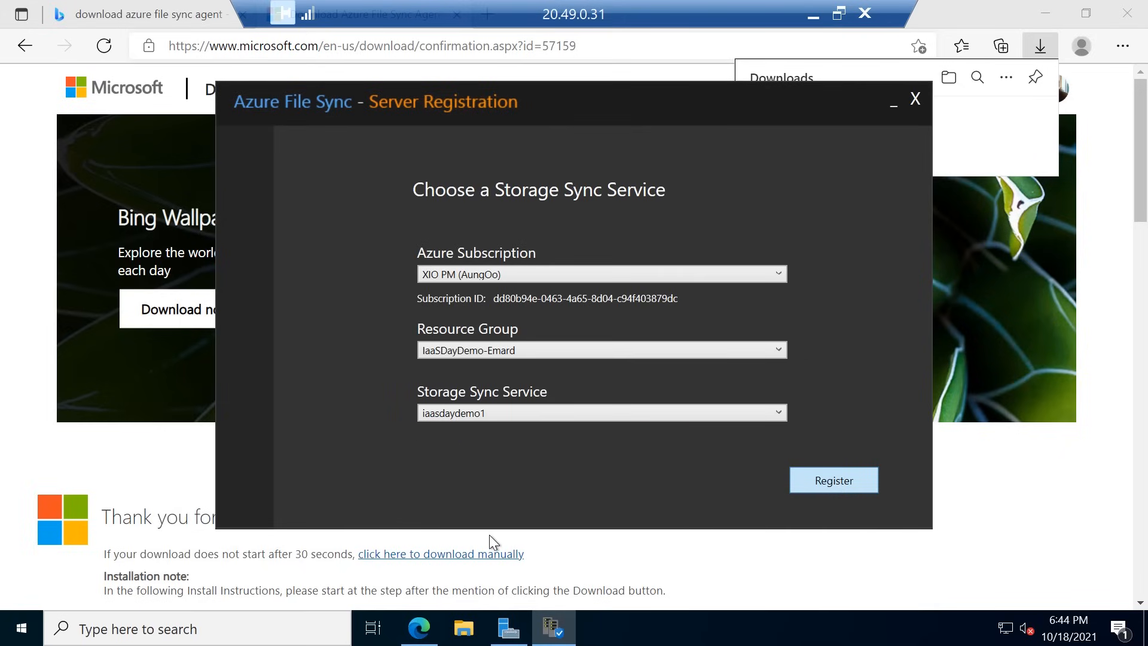
{"action": "left_click", "coordinate": [832, 479]}
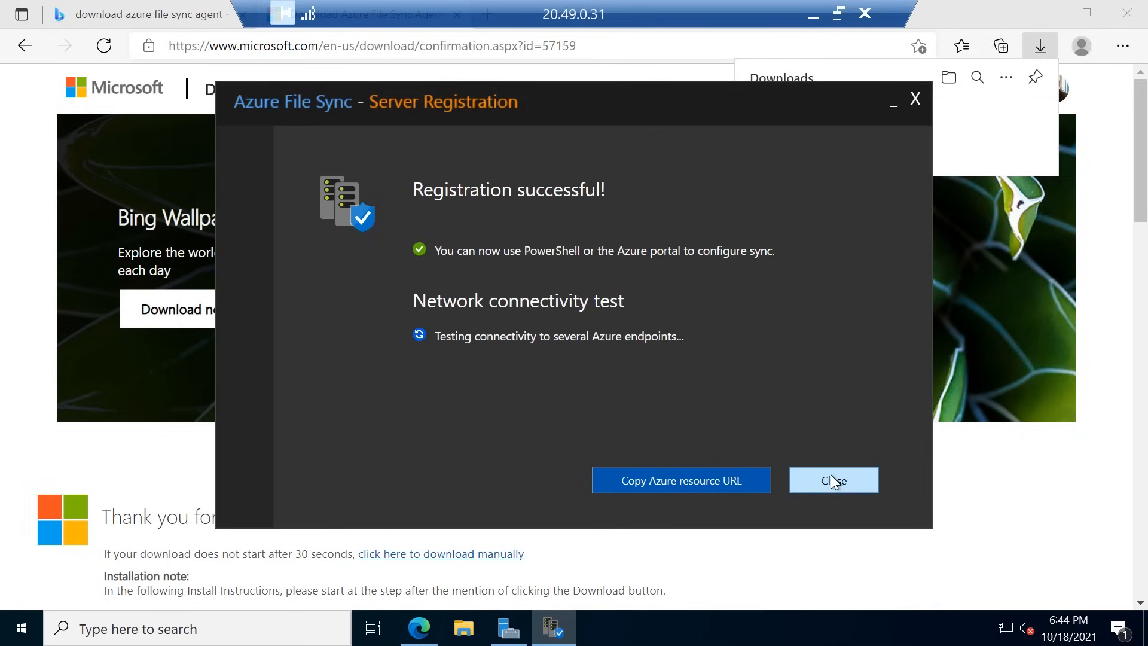
{"action": "mouse_move", "coordinate": [716, 384]}
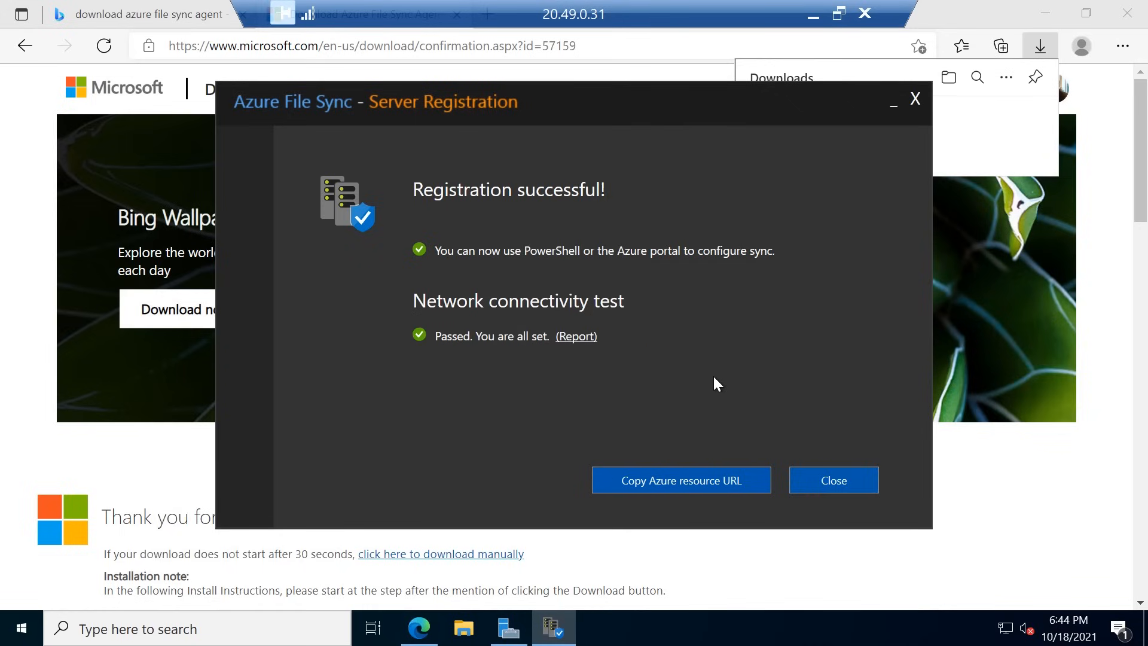
{"action": "mouse_move", "coordinate": [833, 480]}
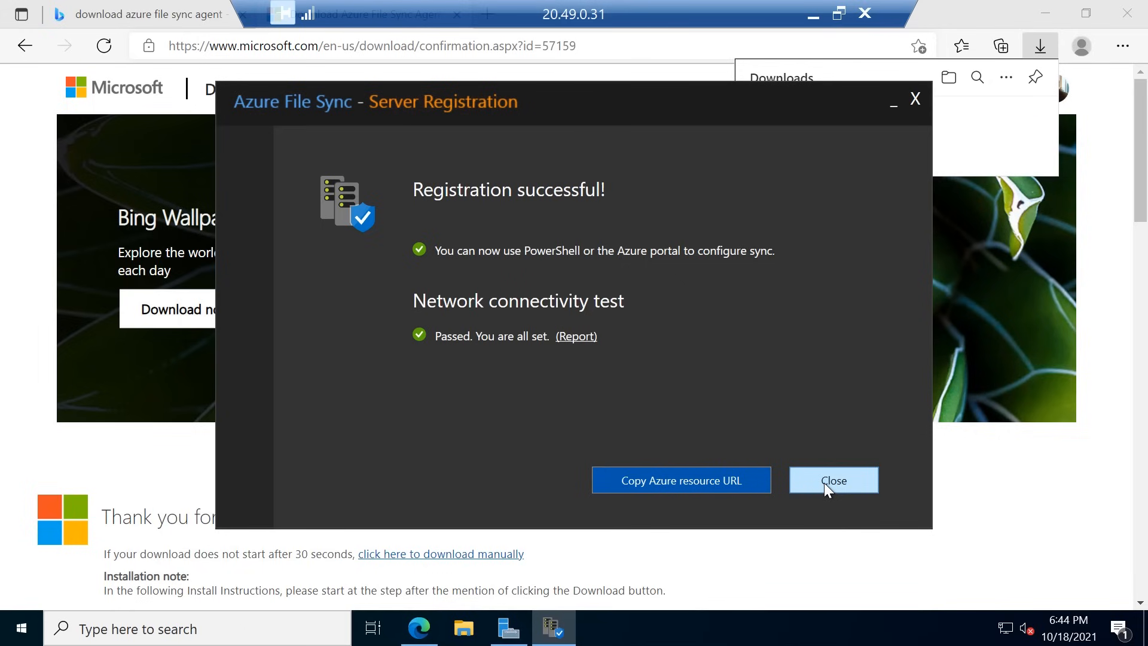
Step: Close the wizard, open HelloWorld.txt on the server, then list iaasdaydemo1's registered servers
{"action": "left_click", "coordinate": [833, 480]}
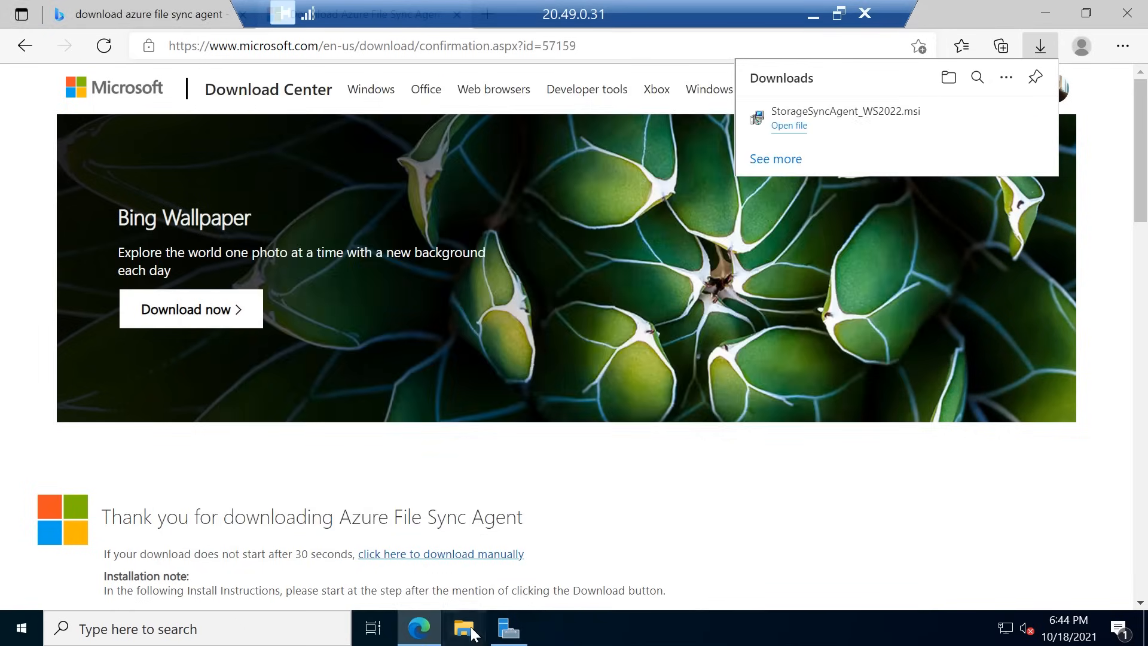
{"action": "left_click", "coordinate": [463, 629]}
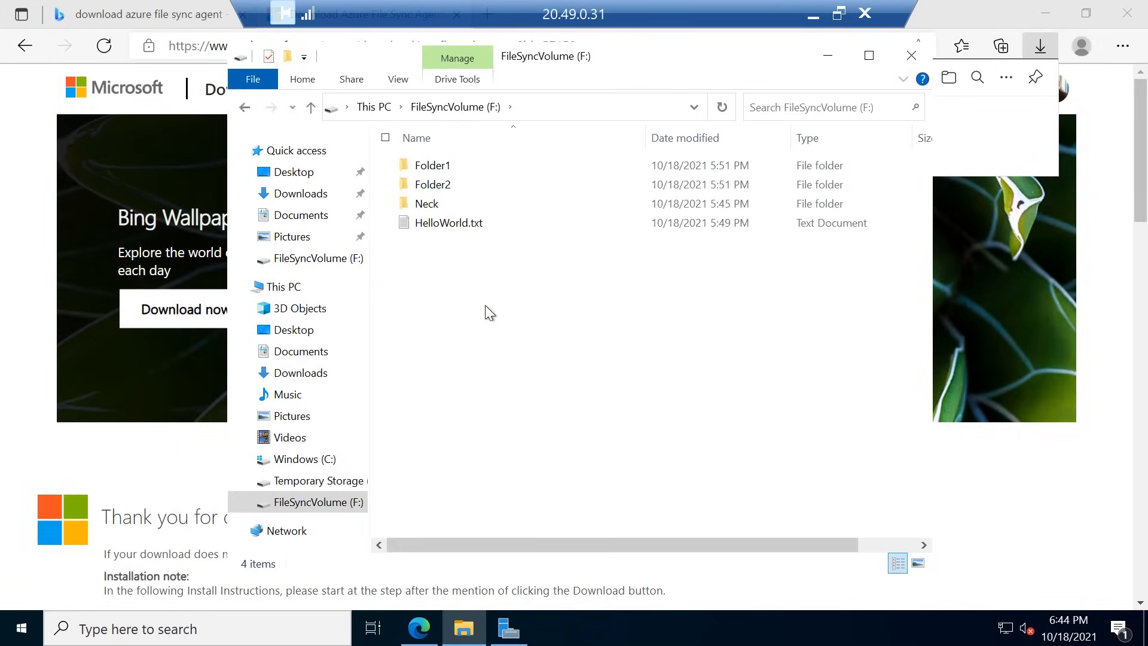
{"action": "left_click", "coordinate": [448, 223]}
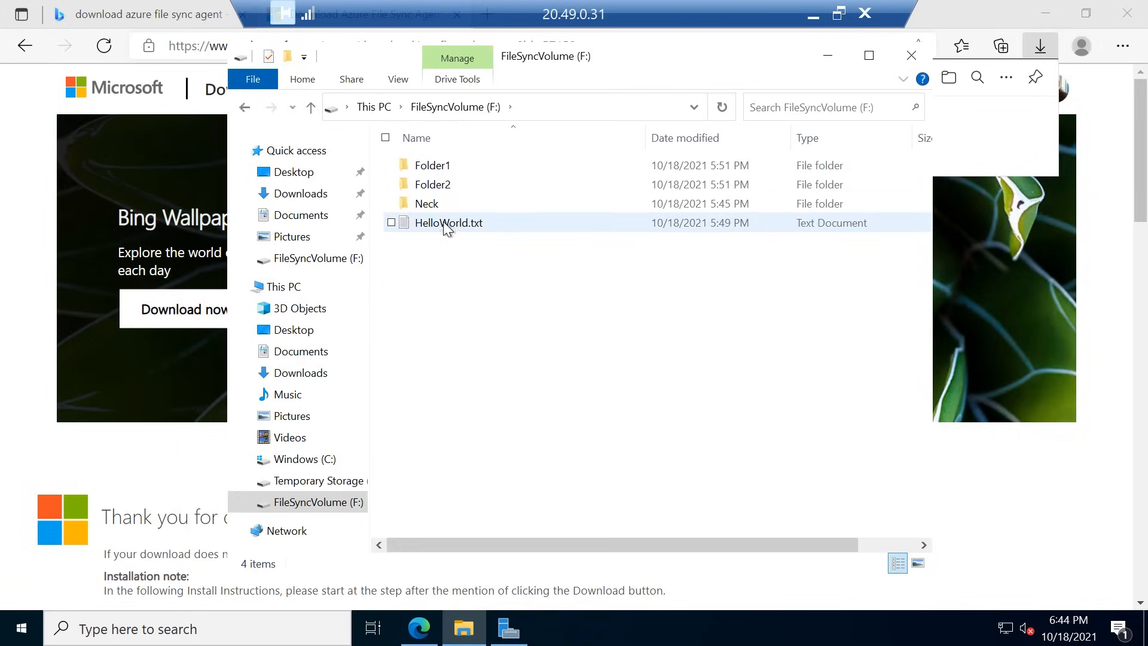
{"action": "double_click", "coordinate": [448, 222]}
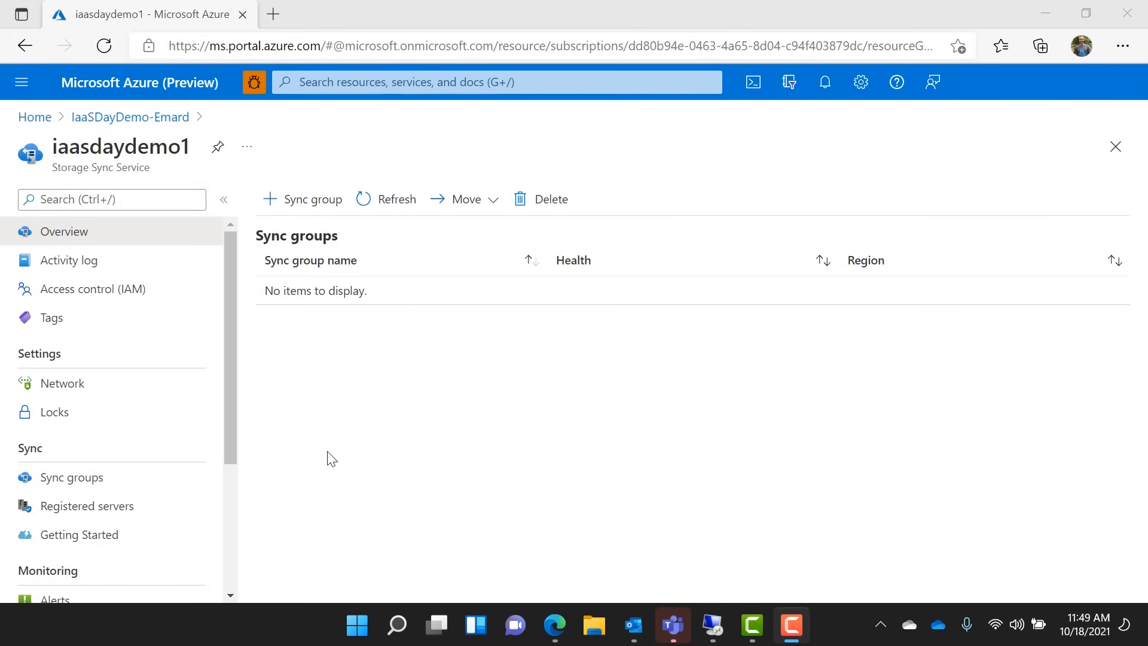
{"action": "mouse_move", "coordinate": [266, 469]}
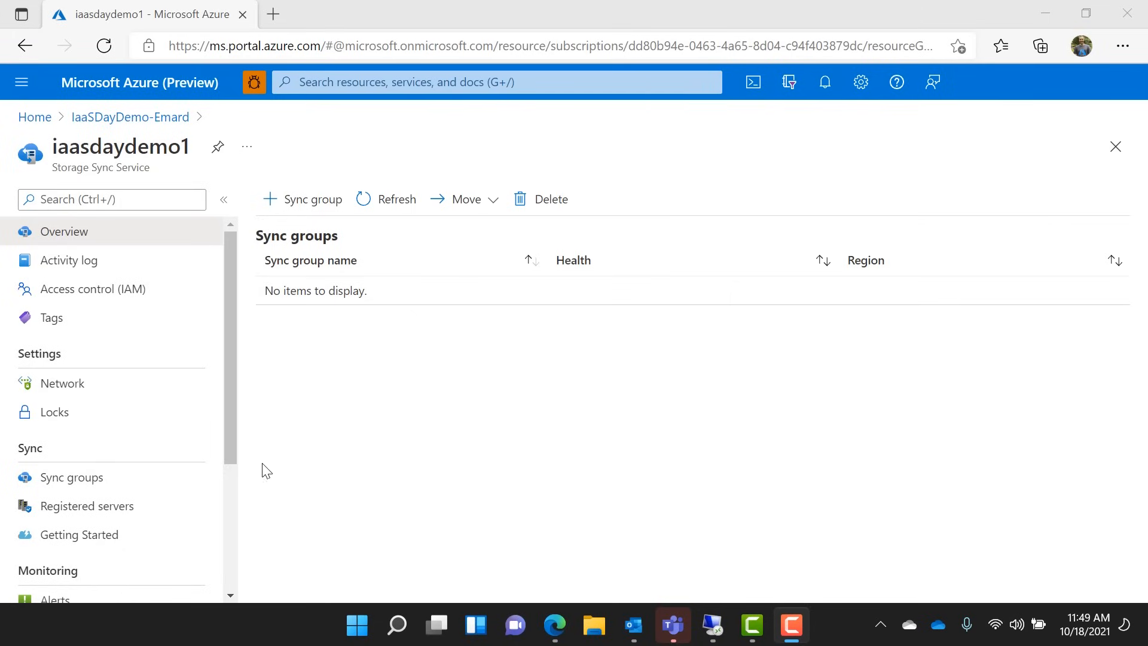
{"action": "left_click", "coordinate": [86, 505]}
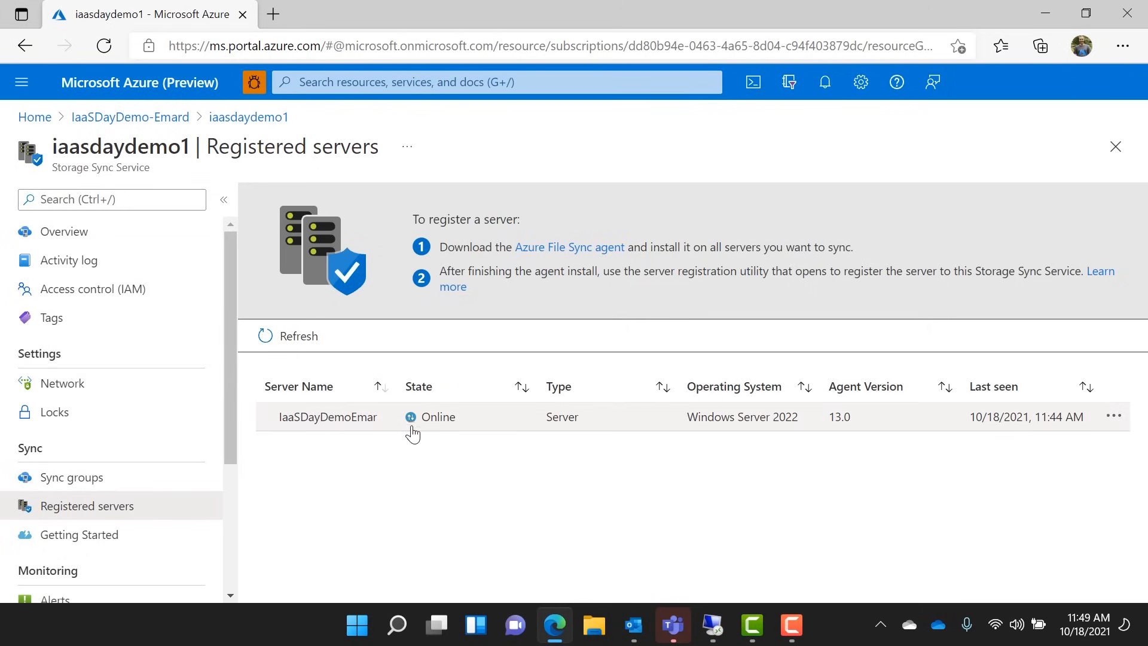
{"action": "mouse_move", "coordinate": [278, 407]}
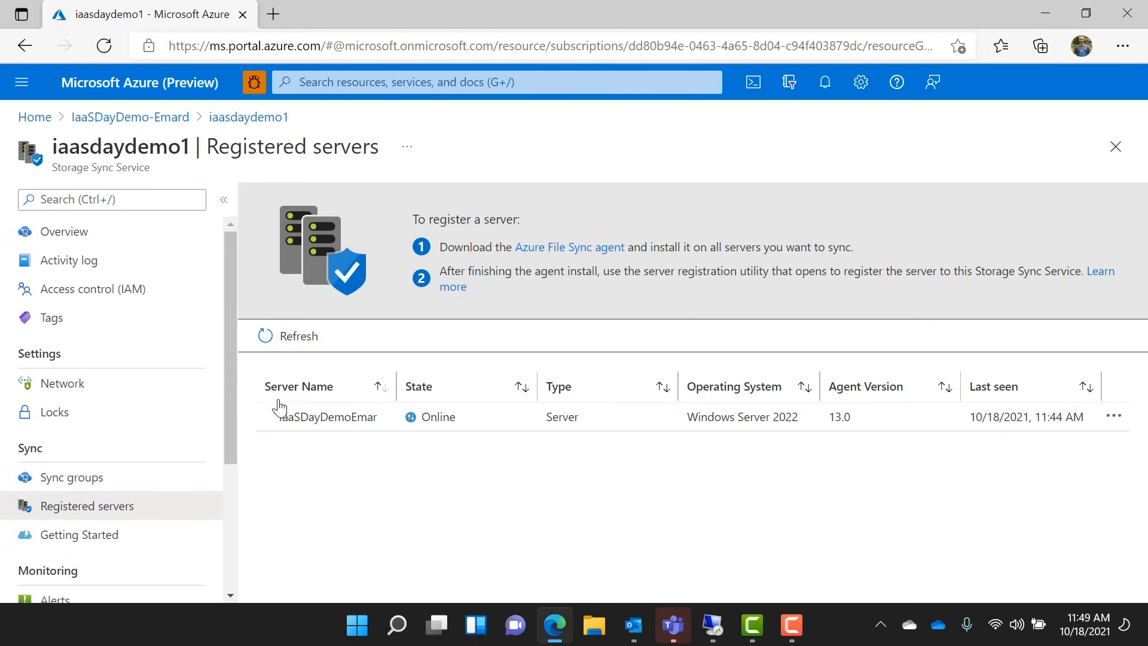
Step: Find Storage accounts through portal search and start a new storage account
{"action": "left_click", "coordinate": [497, 82]}
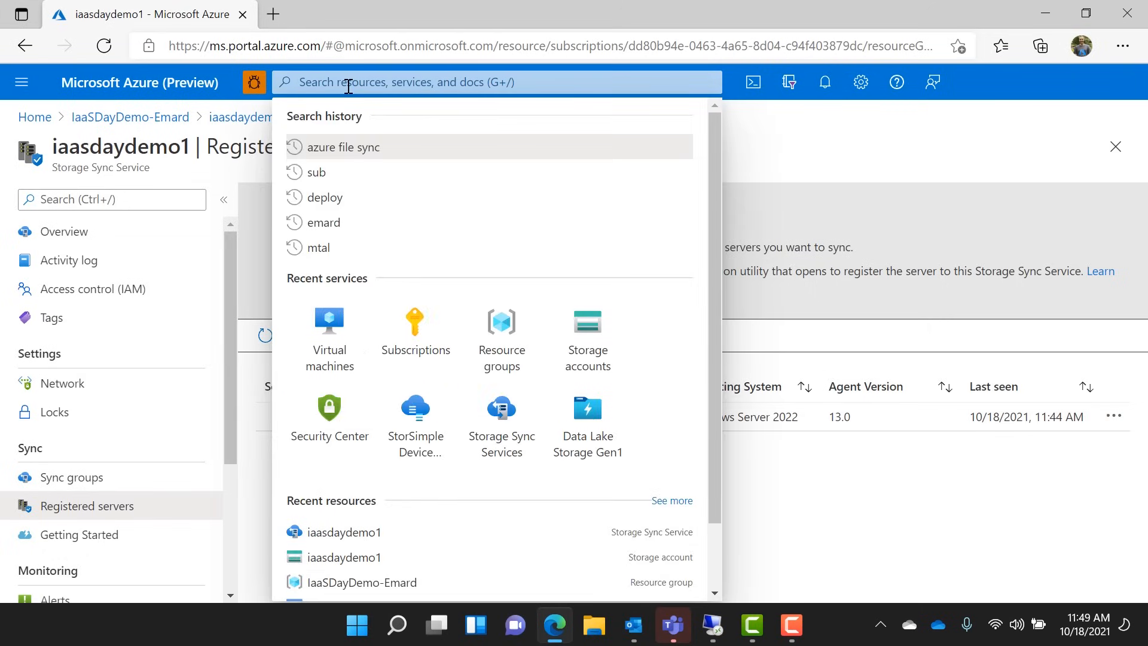
{"action": "type", "text": "Storage"}
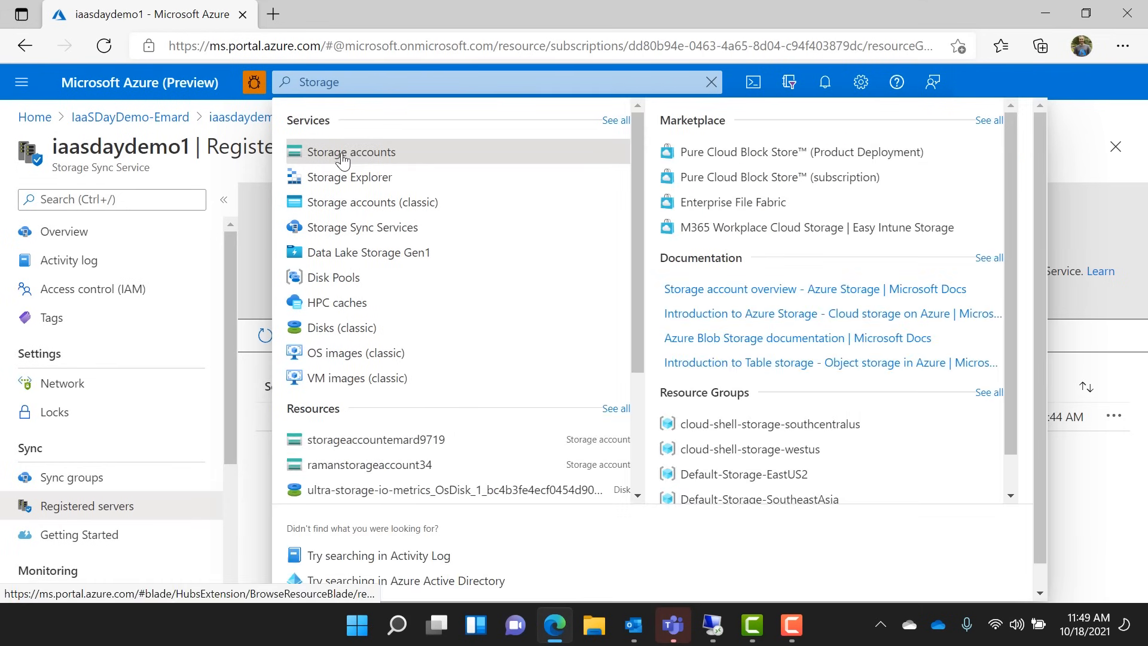
{"action": "left_click", "coordinate": [352, 151]}
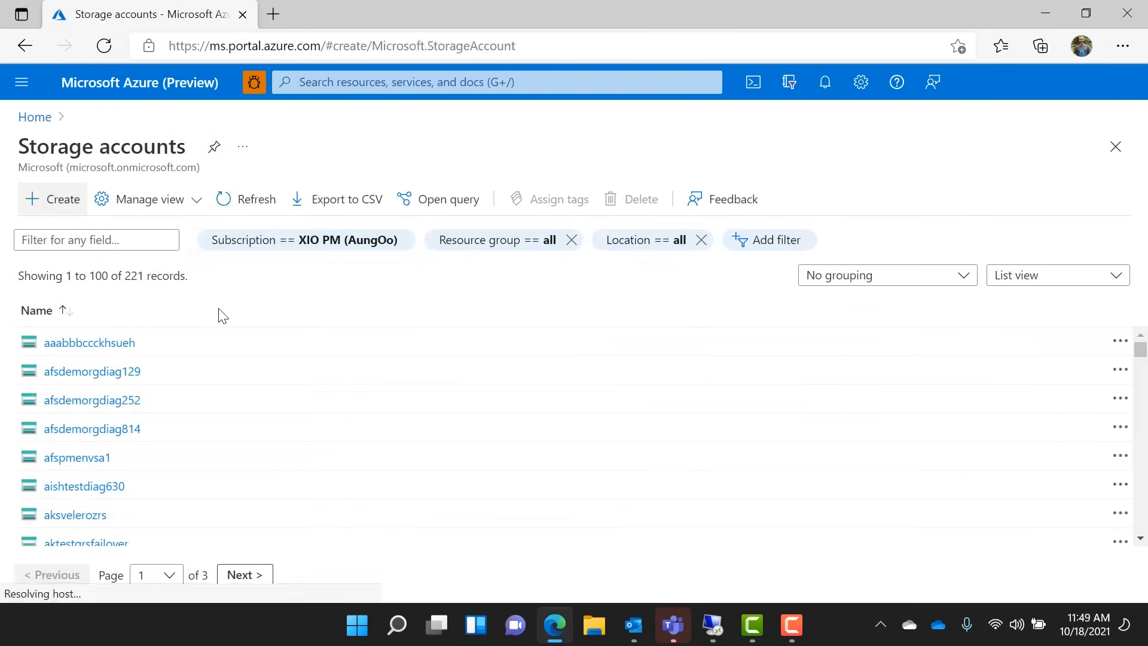
{"action": "left_click", "coordinate": [51, 200]}
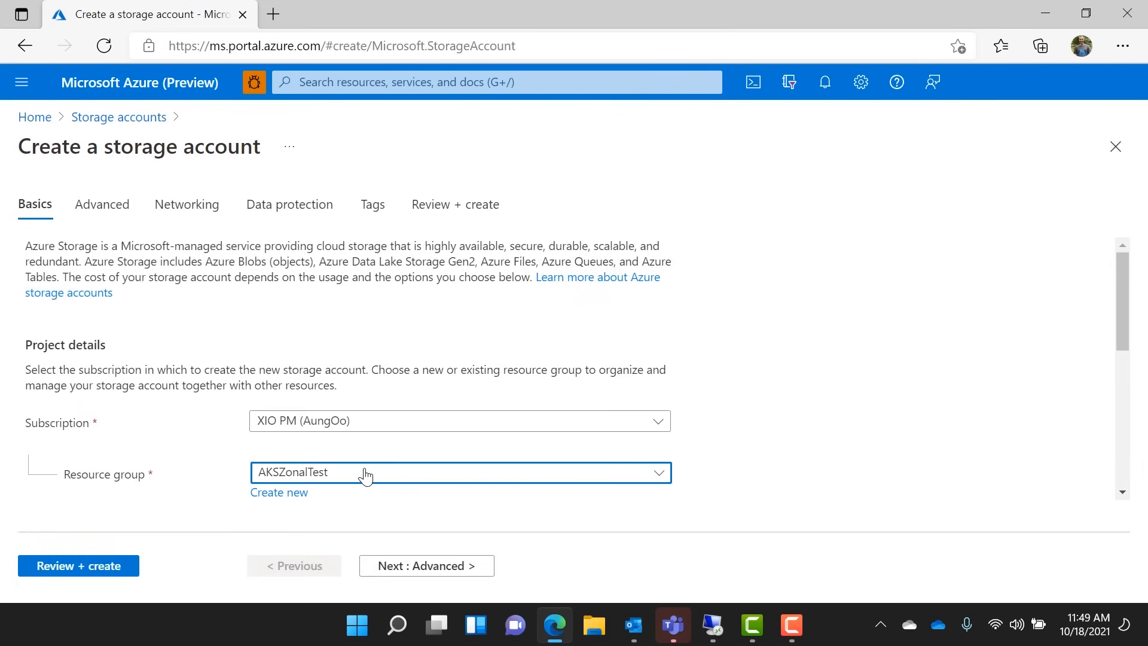
Step: Create storage account iaasdaydemoemard in resource group IaaSDayDemo-Emard, East US 2
{"action": "left_click", "coordinate": [460, 472]}
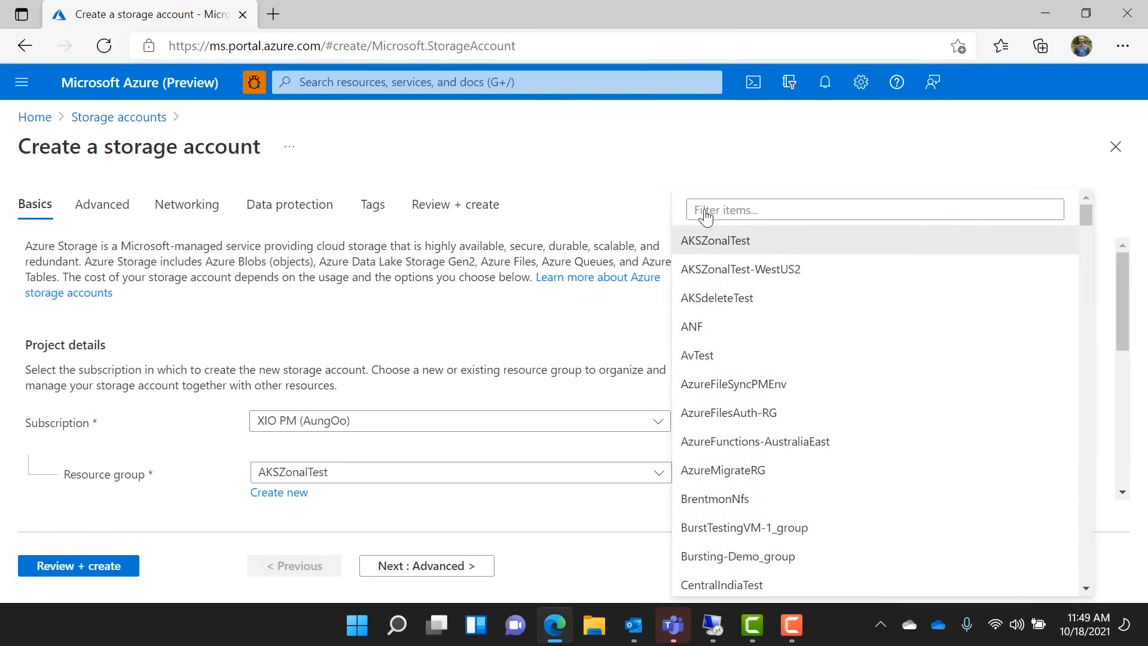
{"action": "type", "text": "Ia"}
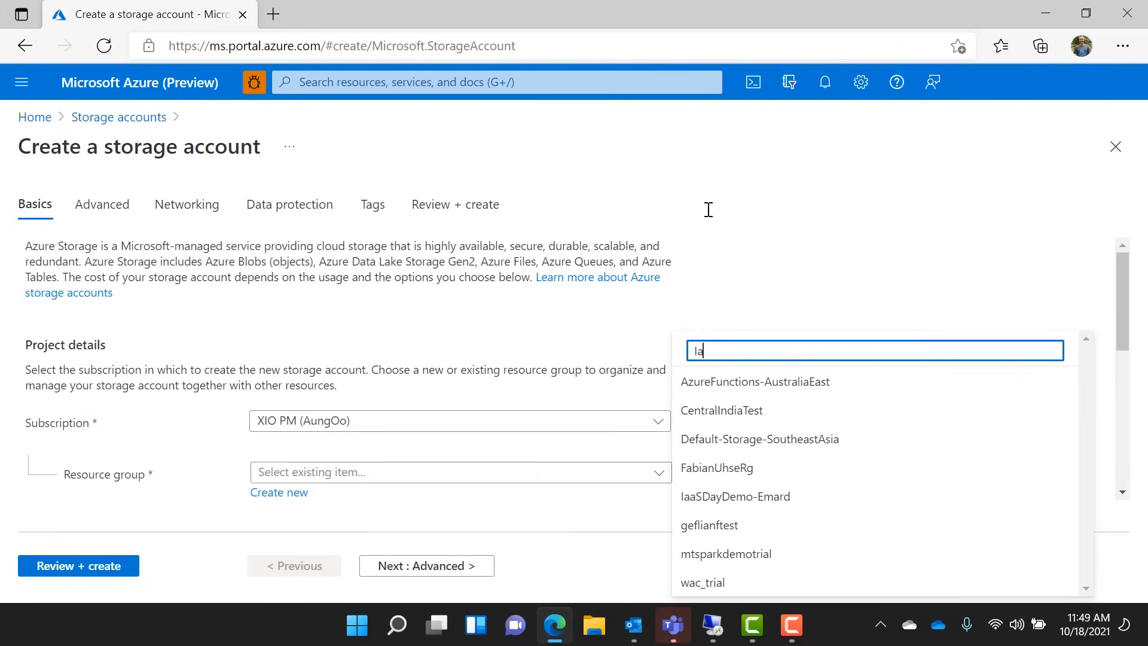
{"action": "left_click", "coordinate": [735, 496]}
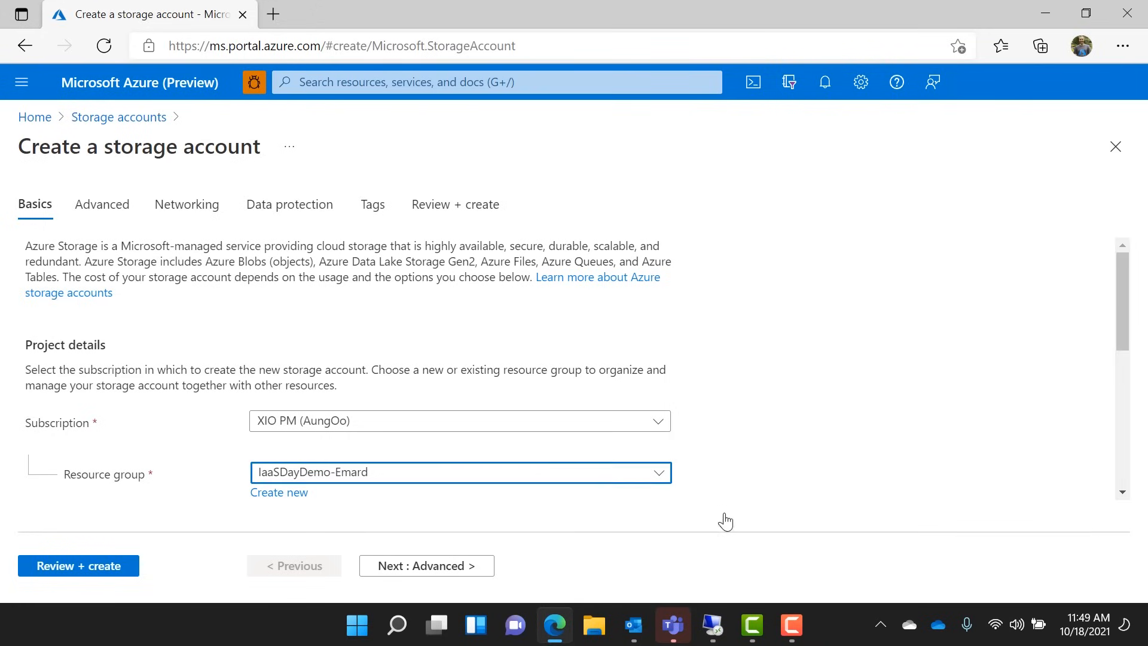
{"action": "scroll", "scroll_direction": "down", "scroll_amount": 3}
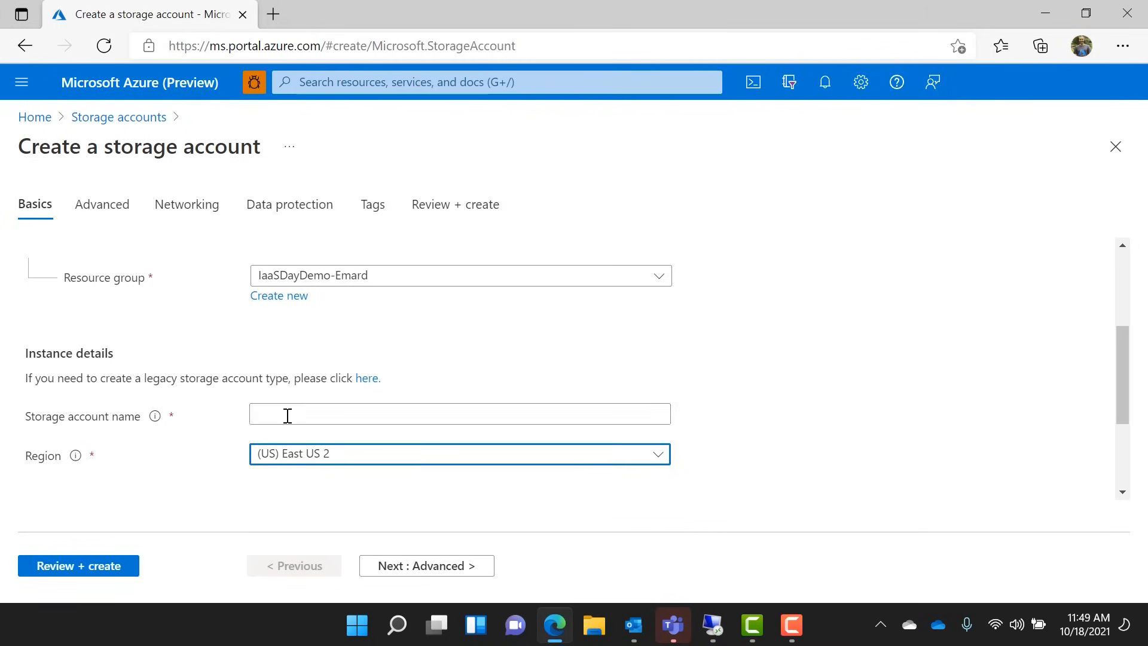
{"action": "type", "text": "iaasdaydemoemard"}
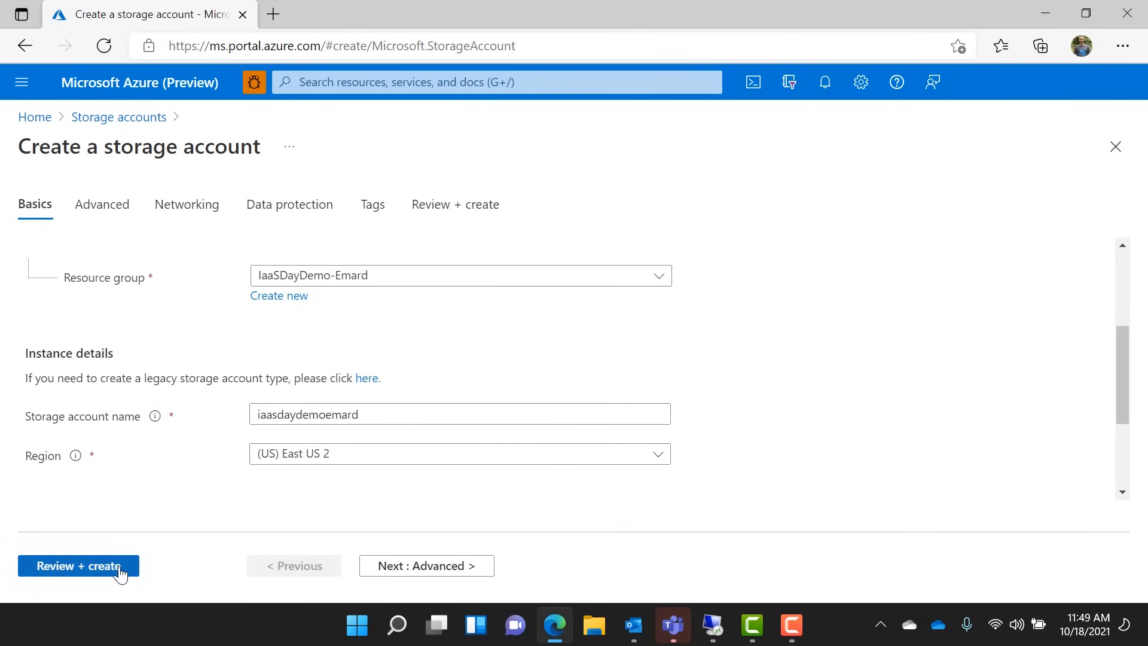
{"action": "left_click", "coordinate": [77, 565]}
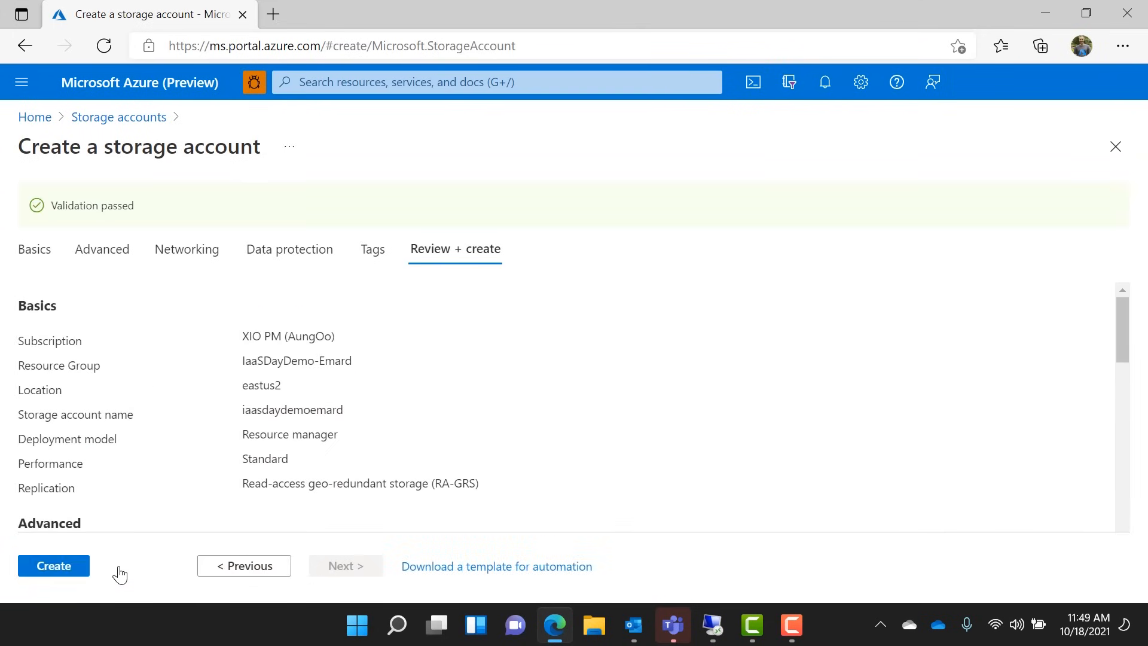
{"action": "left_click", "coordinate": [53, 566]}
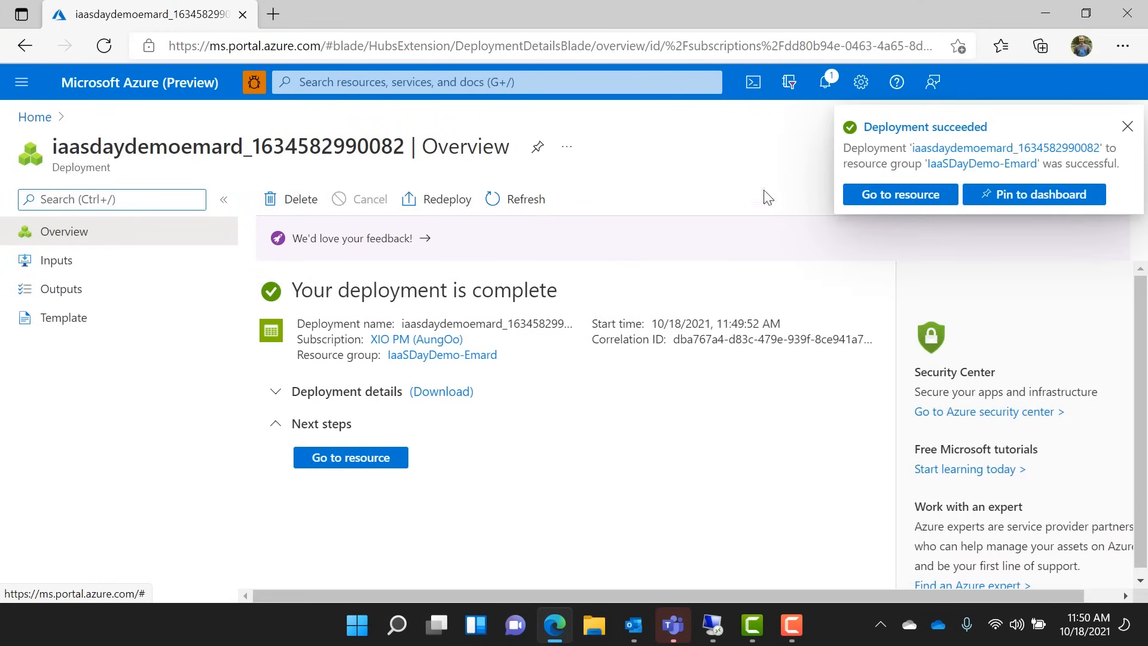
Step: Create file share fileshare1 with Transaction optimized tier in iaasdaydemoemard and open it
{"action": "left_click", "coordinate": [351, 457]}
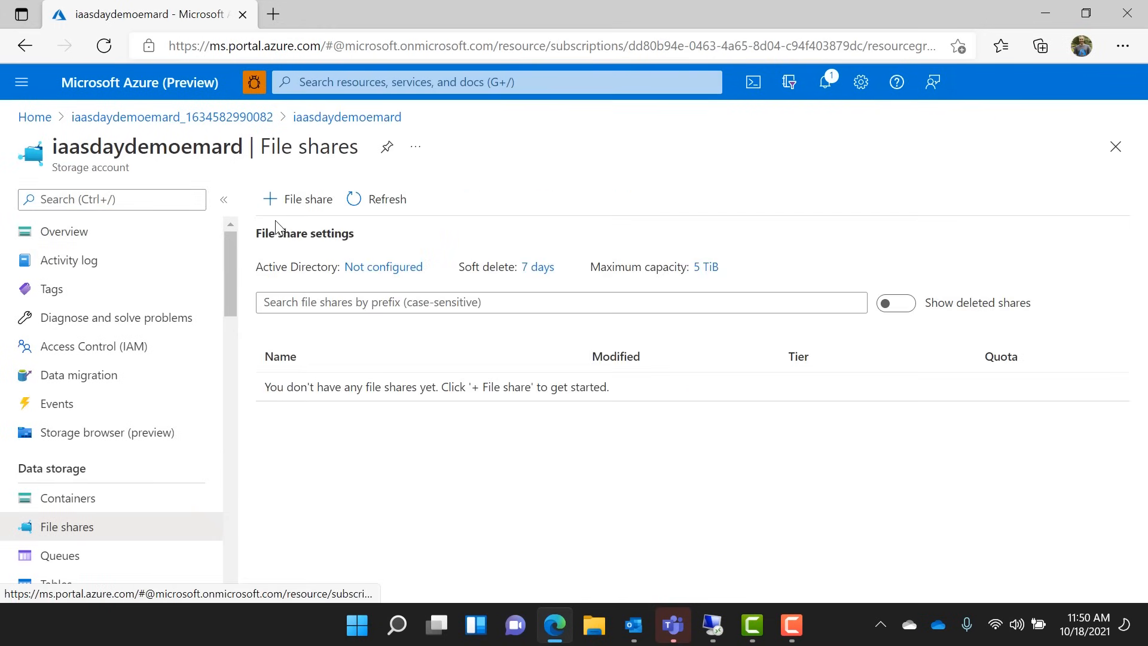
{"action": "left_click", "coordinate": [297, 199]}
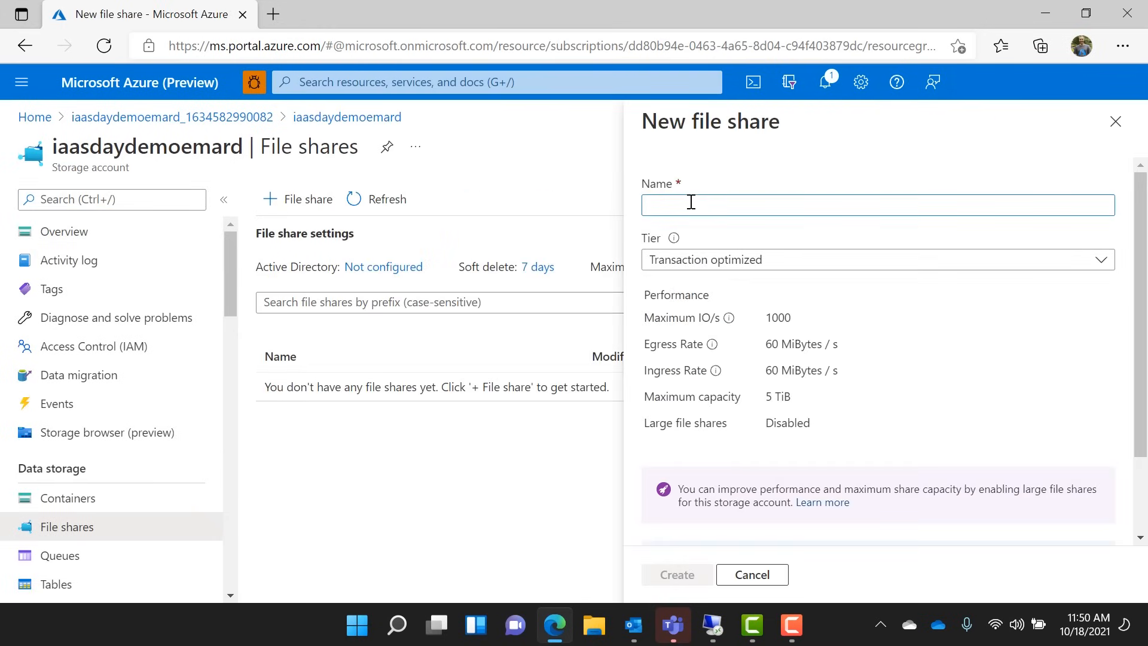
{"action": "type", "text": "fileshare1"}
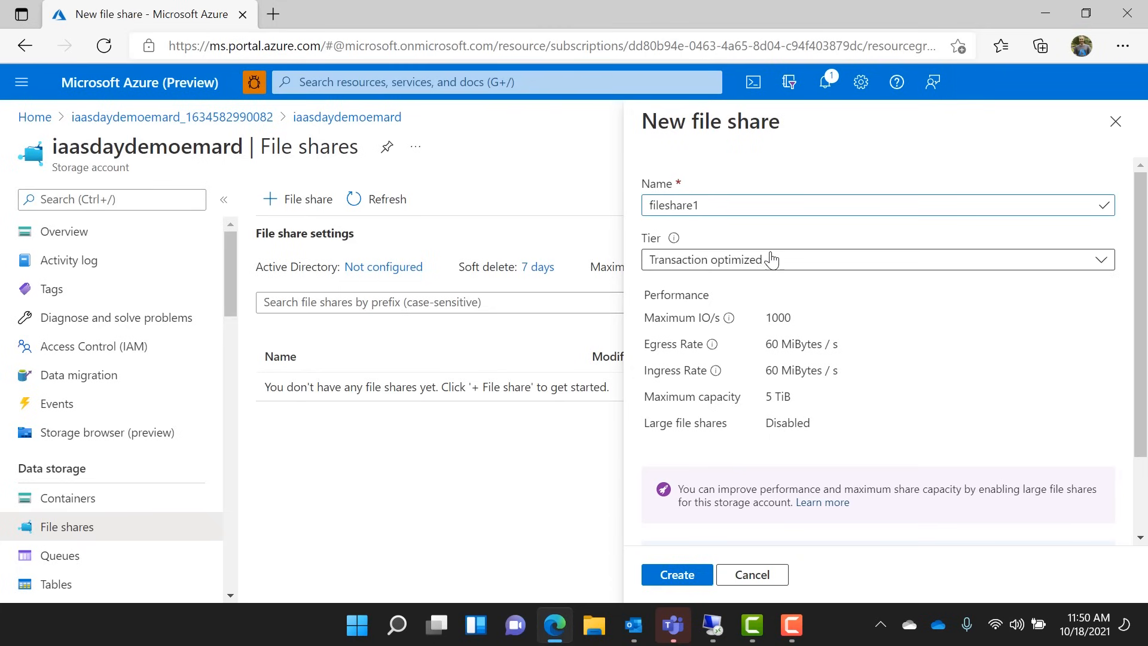
{"action": "left_click", "coordinate": [877, 259]}
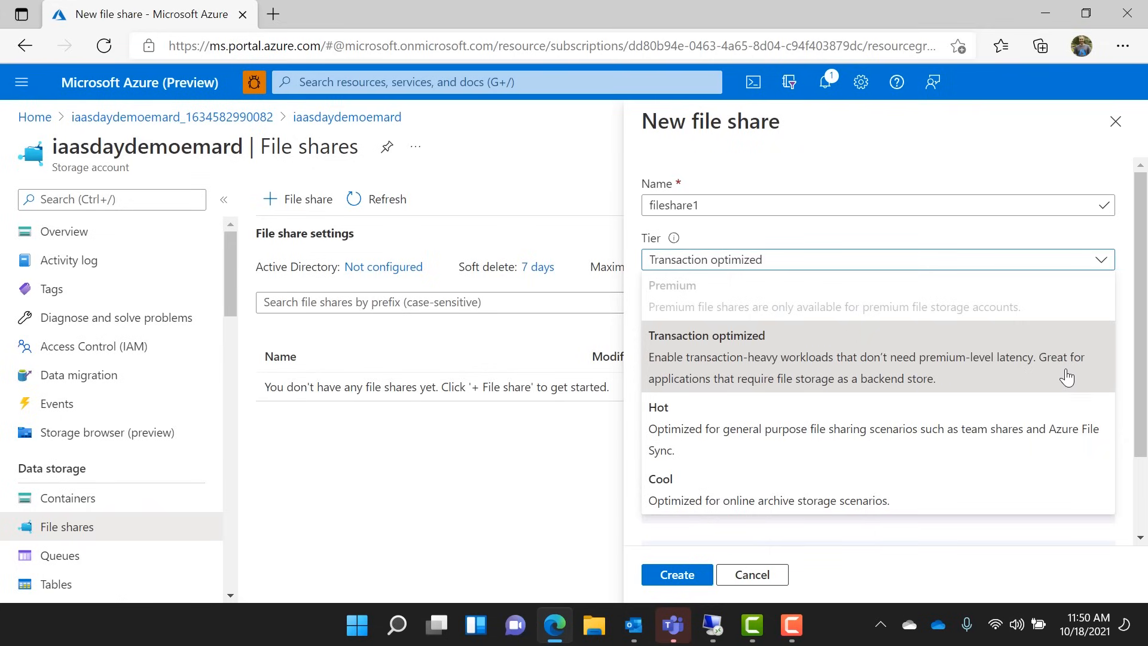
{"action": "mouse_move", "coordinate": [1075, 377]}
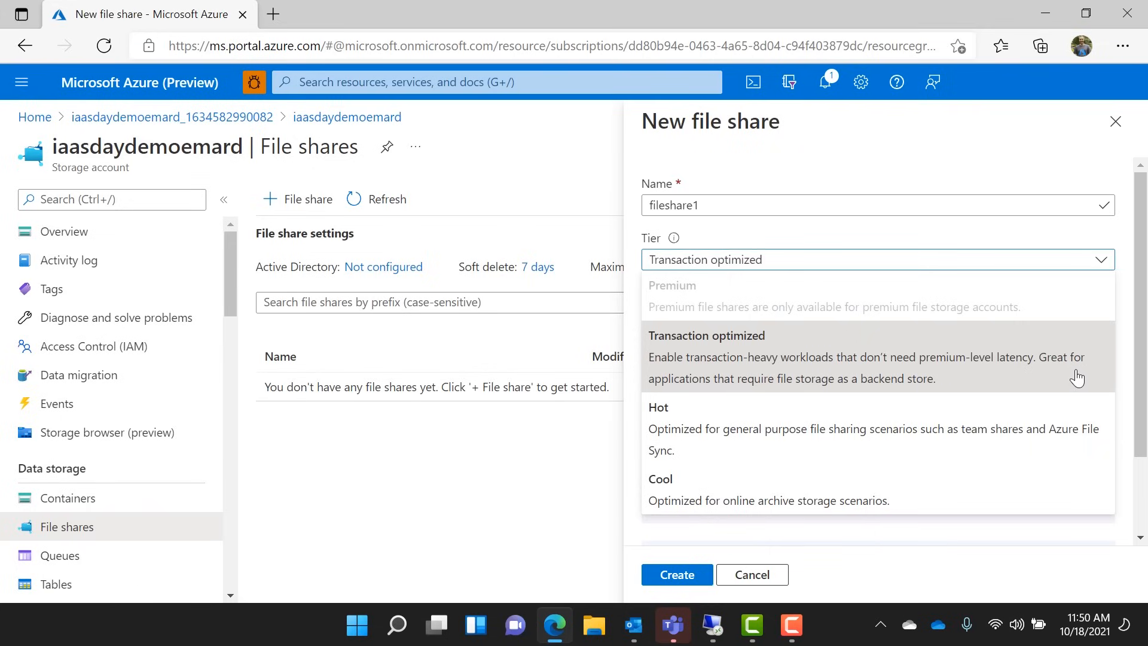
{"action": "left_click", "coordinate": [705, 335]}
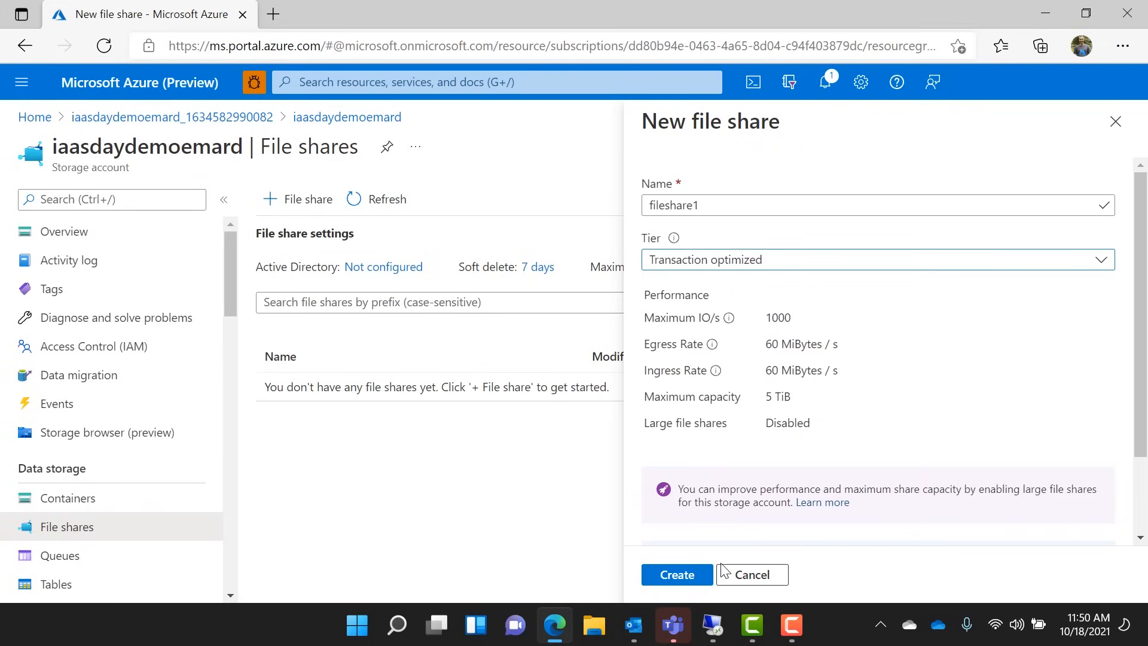
{"action": "left_click", "coordinate": [675, 574]}
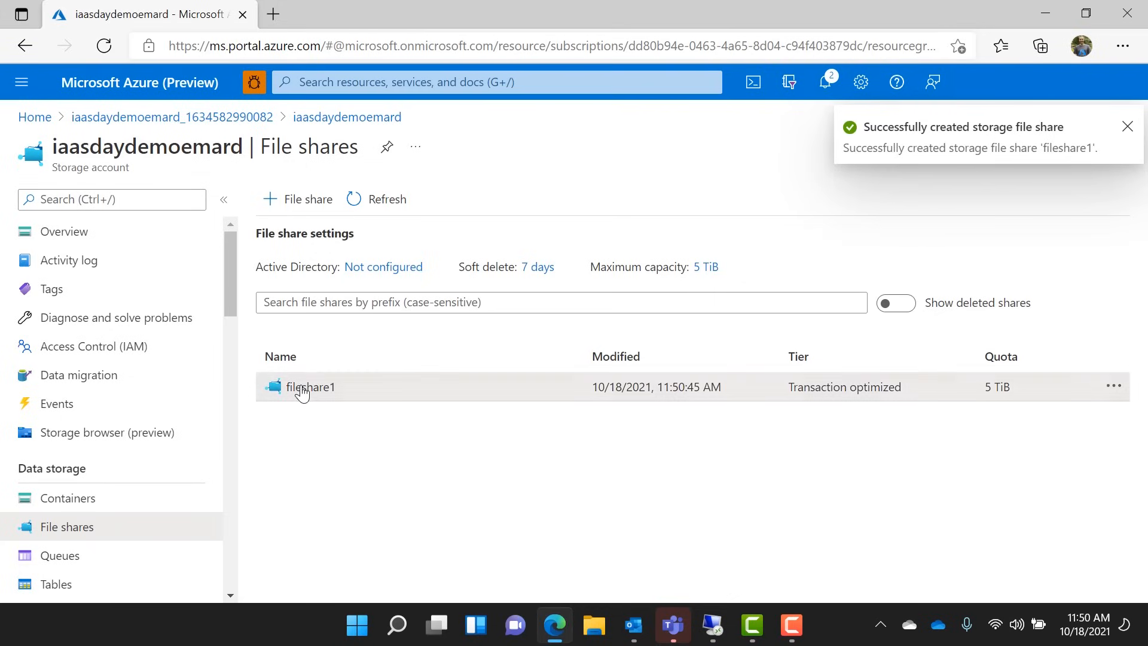
{"action": "left_click", "coordinate": [311, 387]}
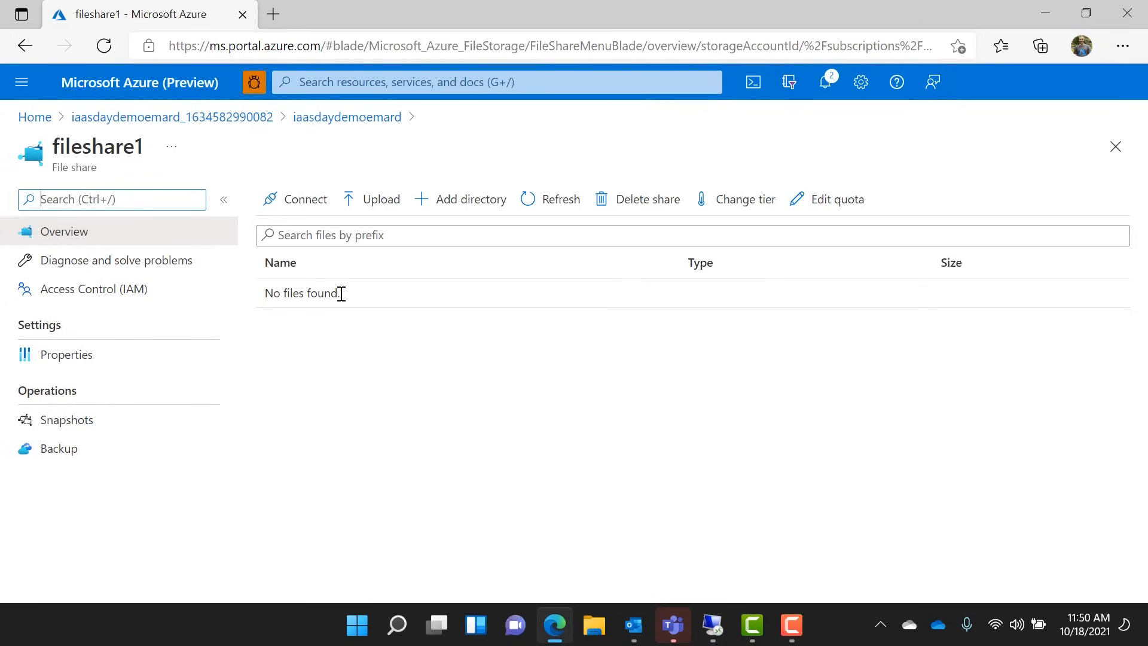
Step: Go from Home to storage sync service iaasdaydemo1 and start a new sync group
{"action": "left_click", "coordinate": [33, 117]}
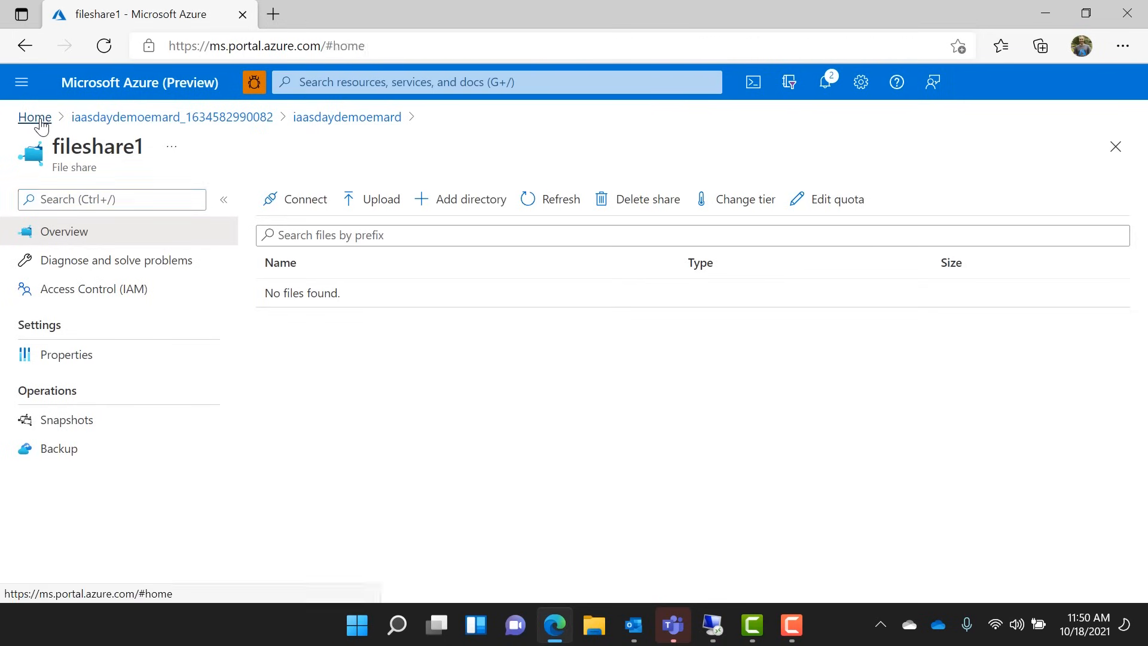
{"action": "left_click", "coordinate": [33, 117]}
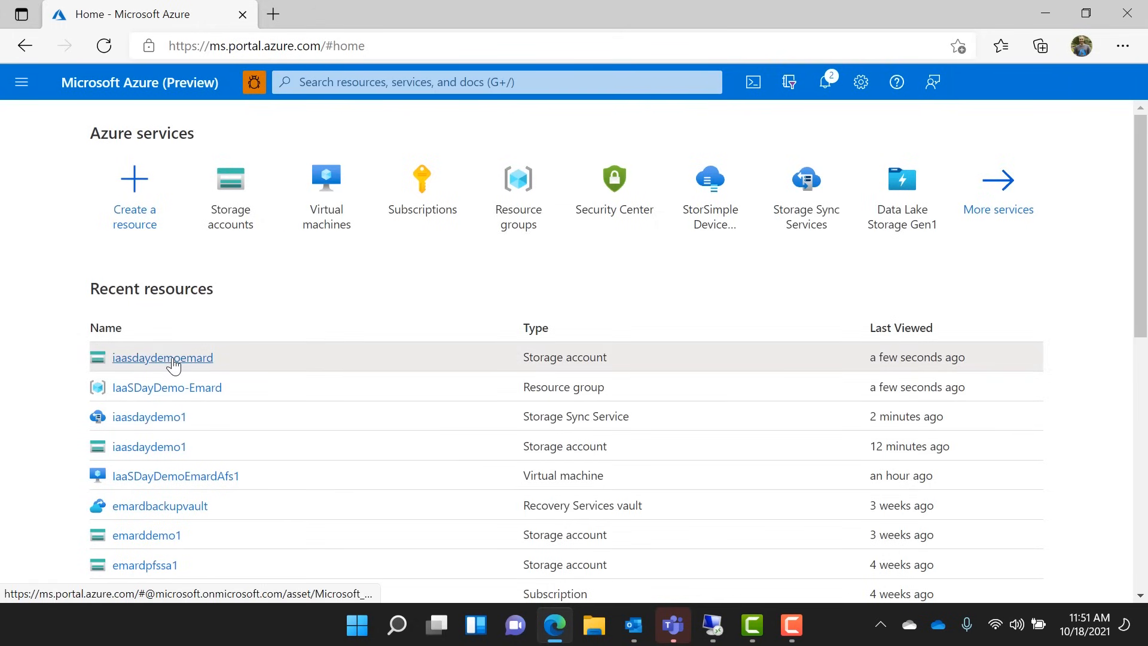
{"action": "left_click", "coordinate": [149, 417]}
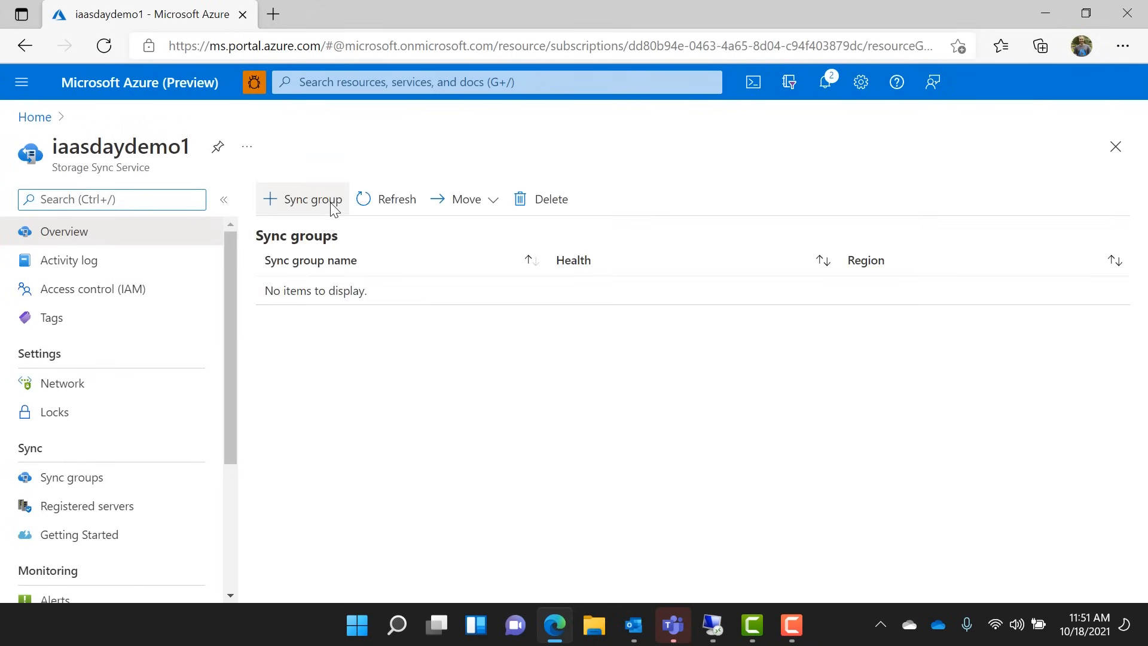
{"action": "left_click", "coordinate": [301, 199]}
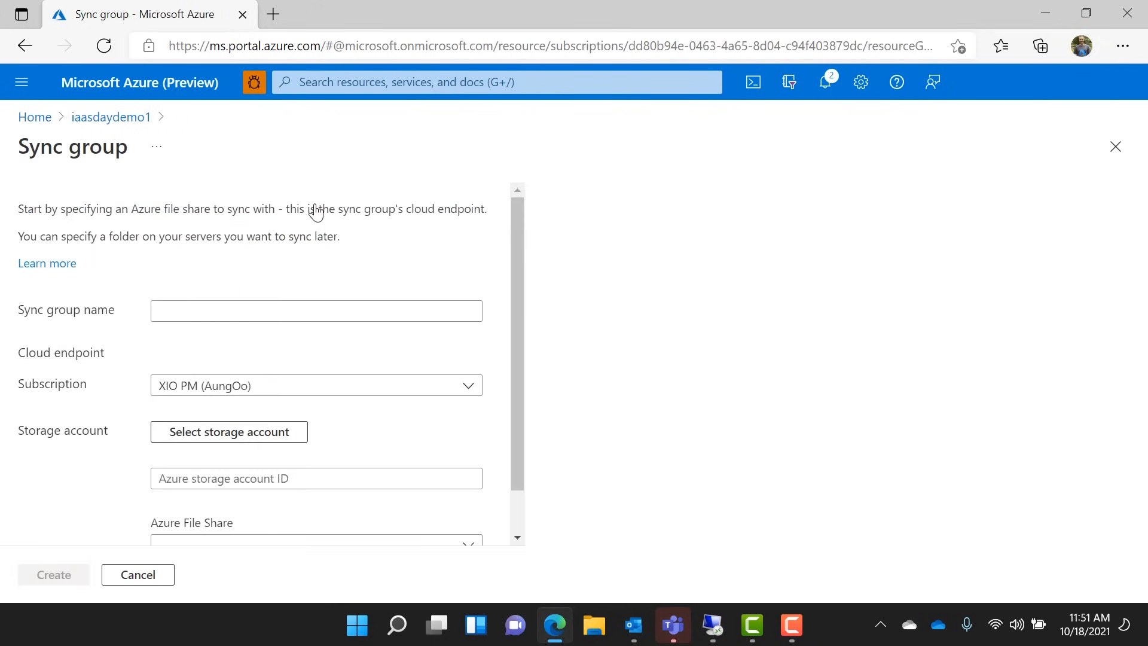
Step: Create sync group iaasdaydemo1 with fileshare1 as cloud endpoint, then open it
{"action": "left_click", "coordinate": [316, 309]}
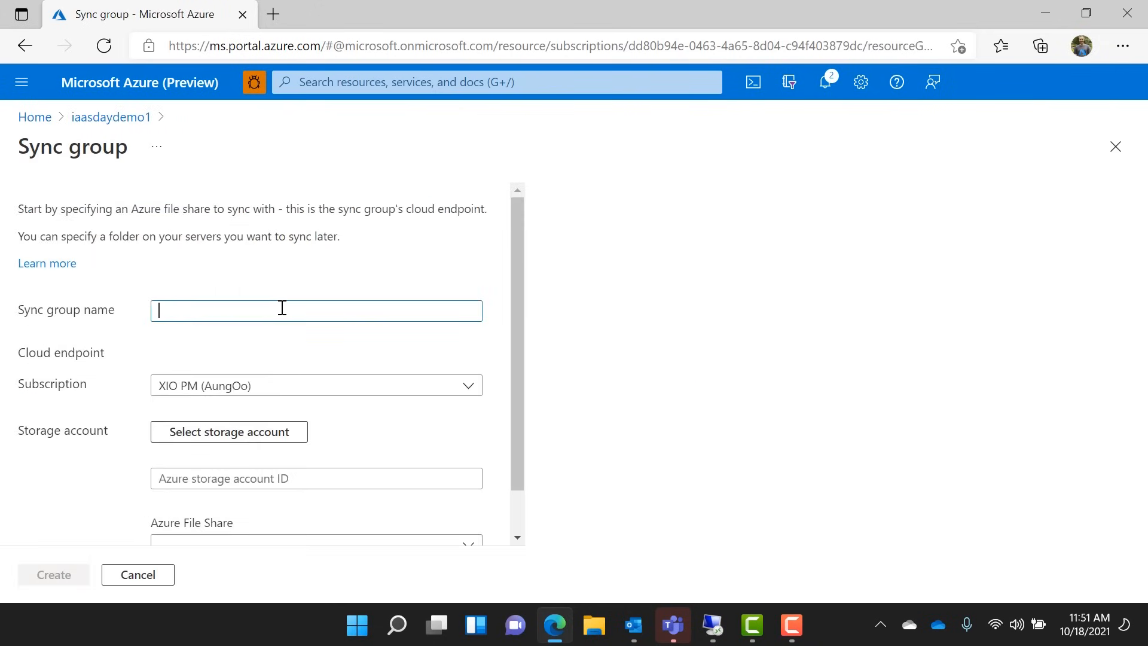
{"action": "type", "text": "iaasday"}
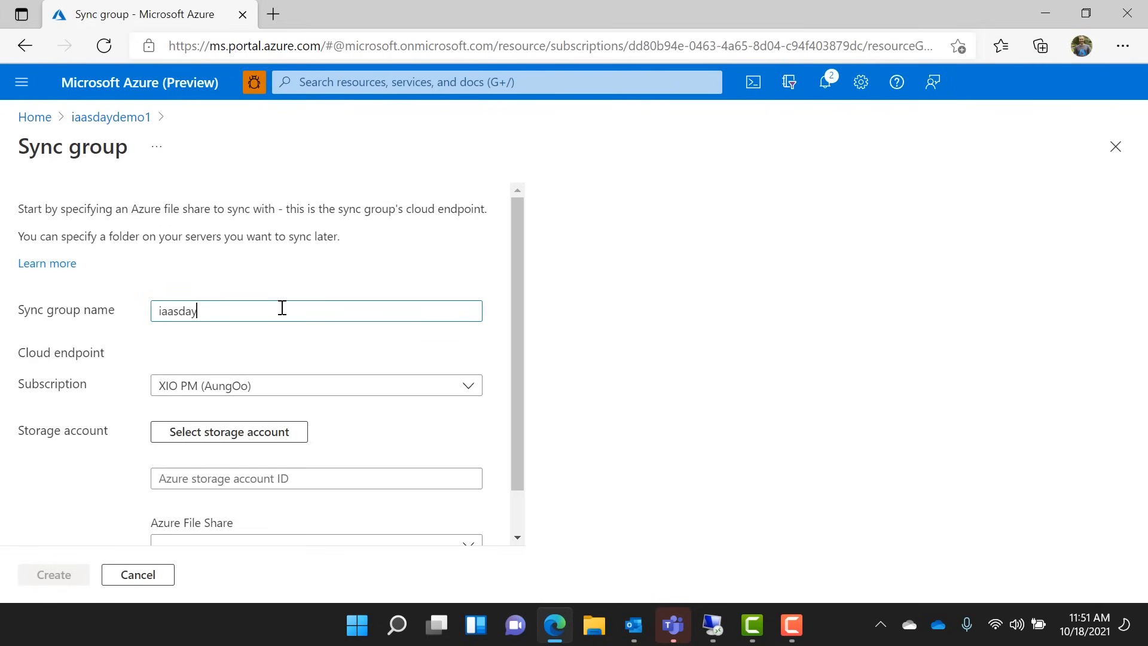
{"action": "type", "text": "demo1"}
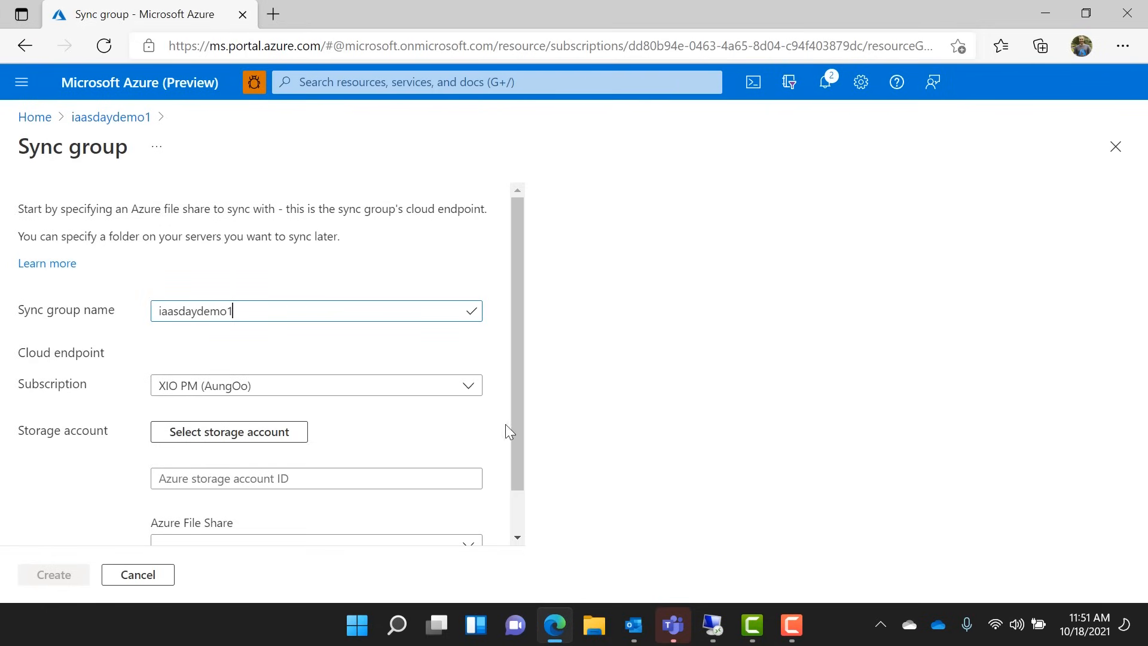
{"action": "left_click", "coordinate": [228, 431]}
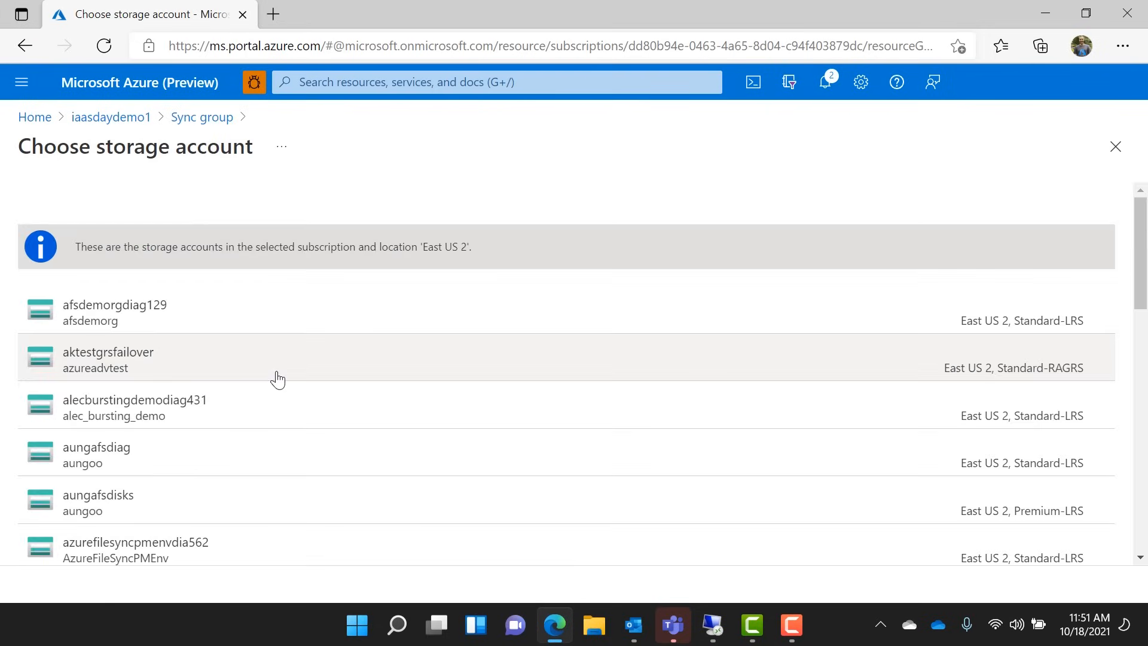
{"action": "scroll", "scroll_direction": "down", "scroll_amount": 3}
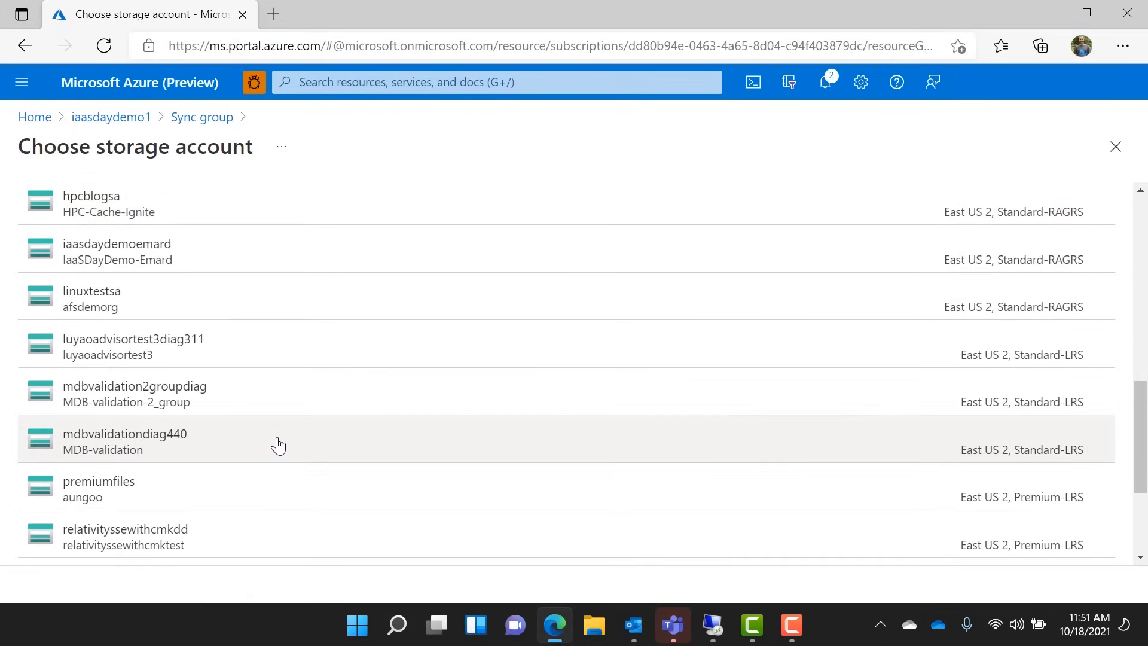
{"action": "scroll", "scroll_direction": "up", "scroll_amount": 3}
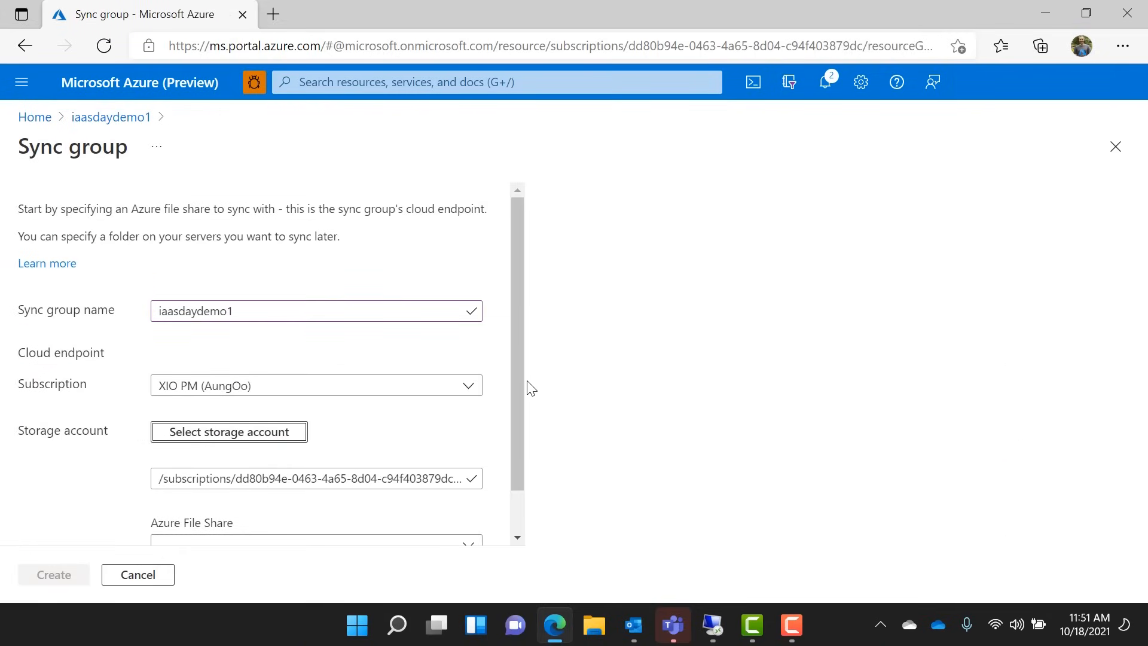
{"action": "left_click", "coordinate": [469, 496]}
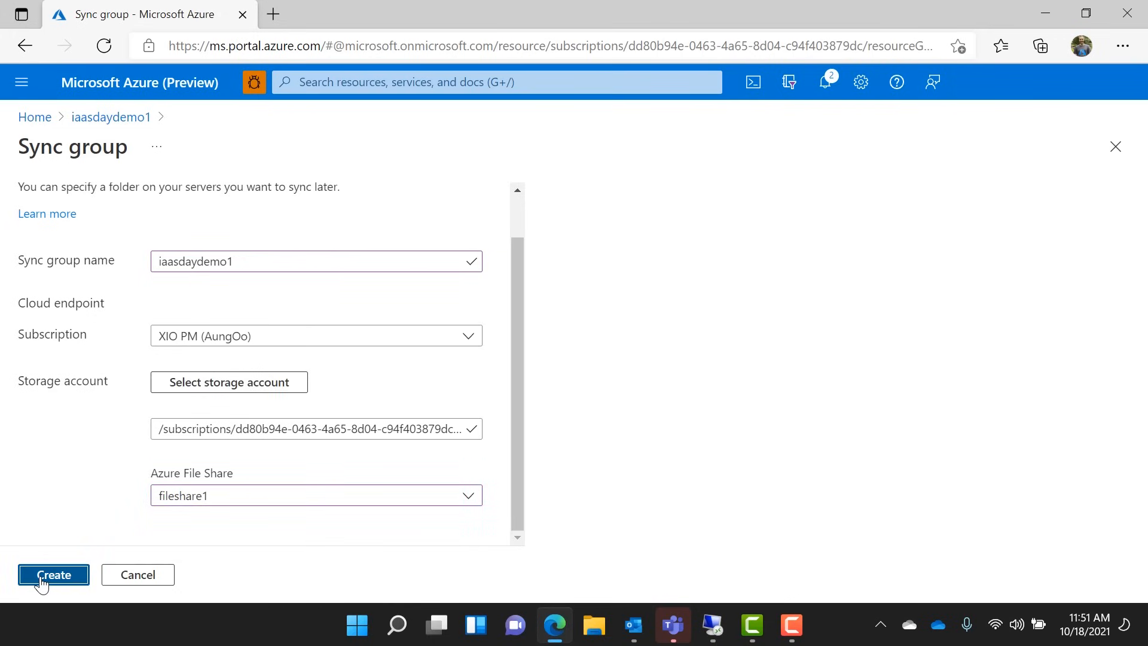
{"action": "left_click", "coordinate": [53, 574]}
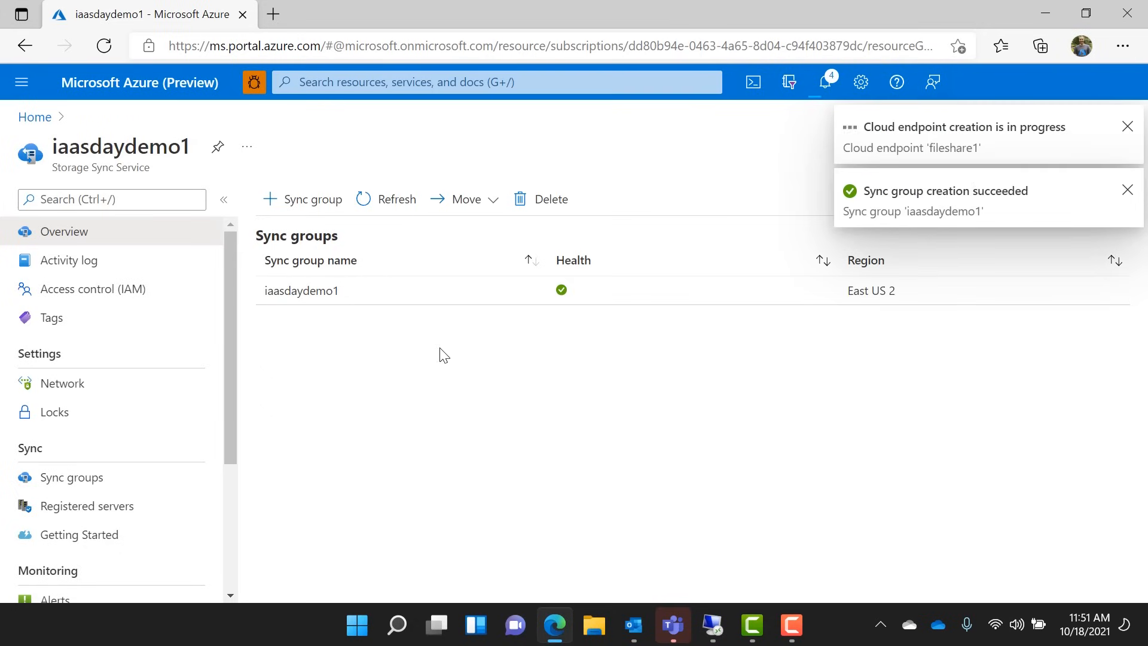
{"action": "mouse_move", "coordinate": [949, 234]}
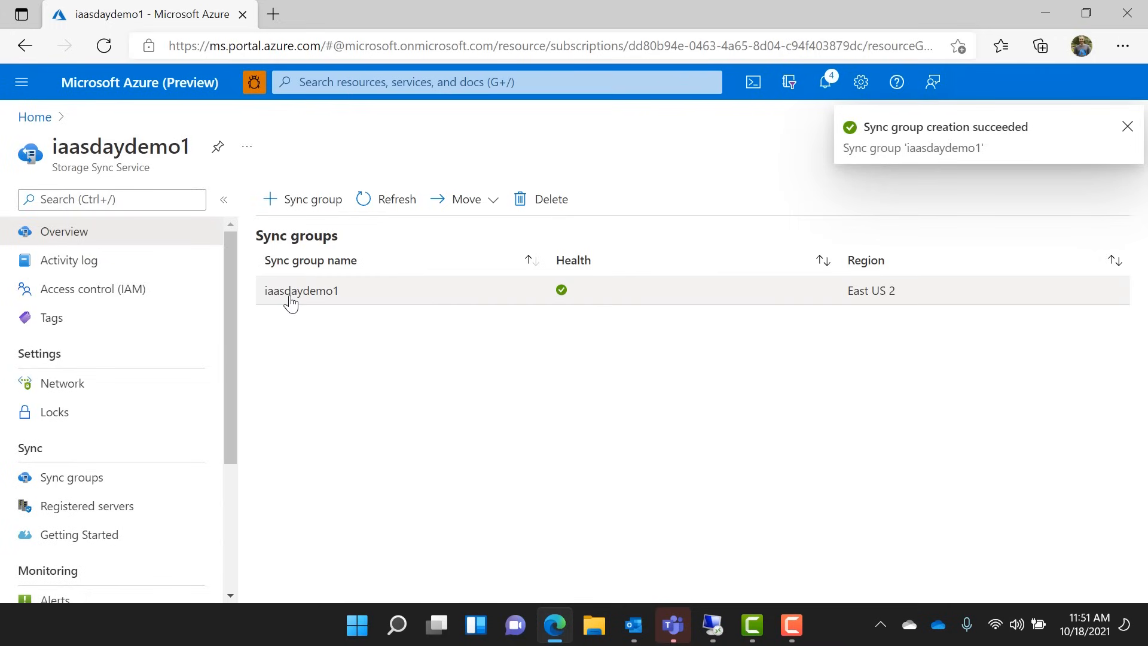
{"action": "left_click", "coordinate": [301, 290]}
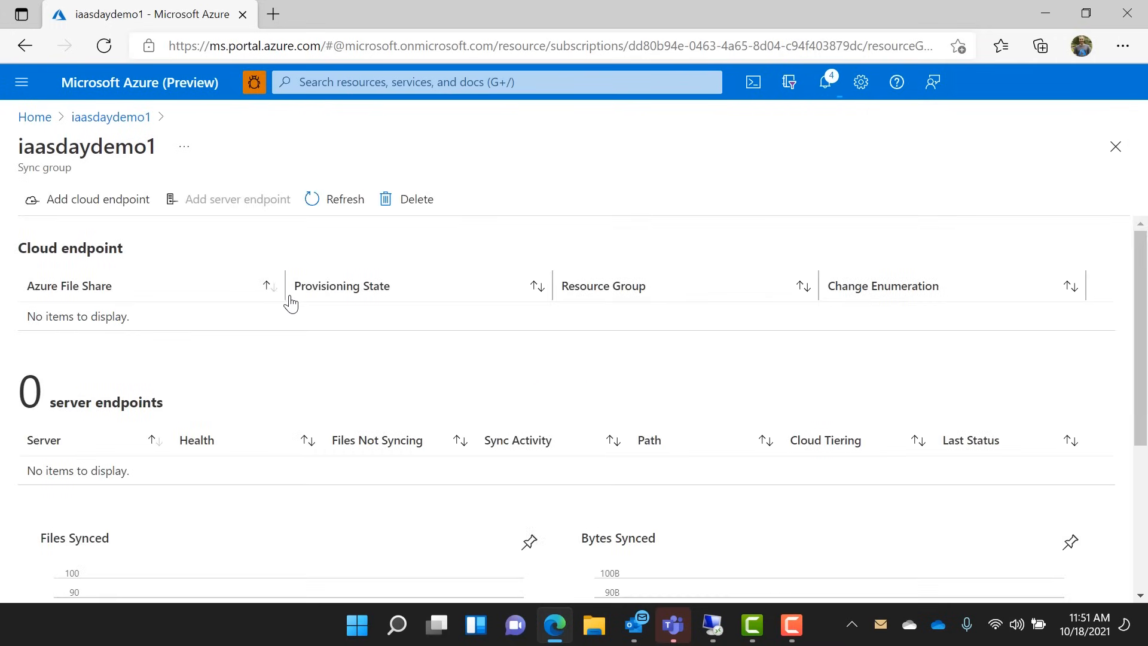
{"action": "mouse_move", "coordinate": [102, 267]}
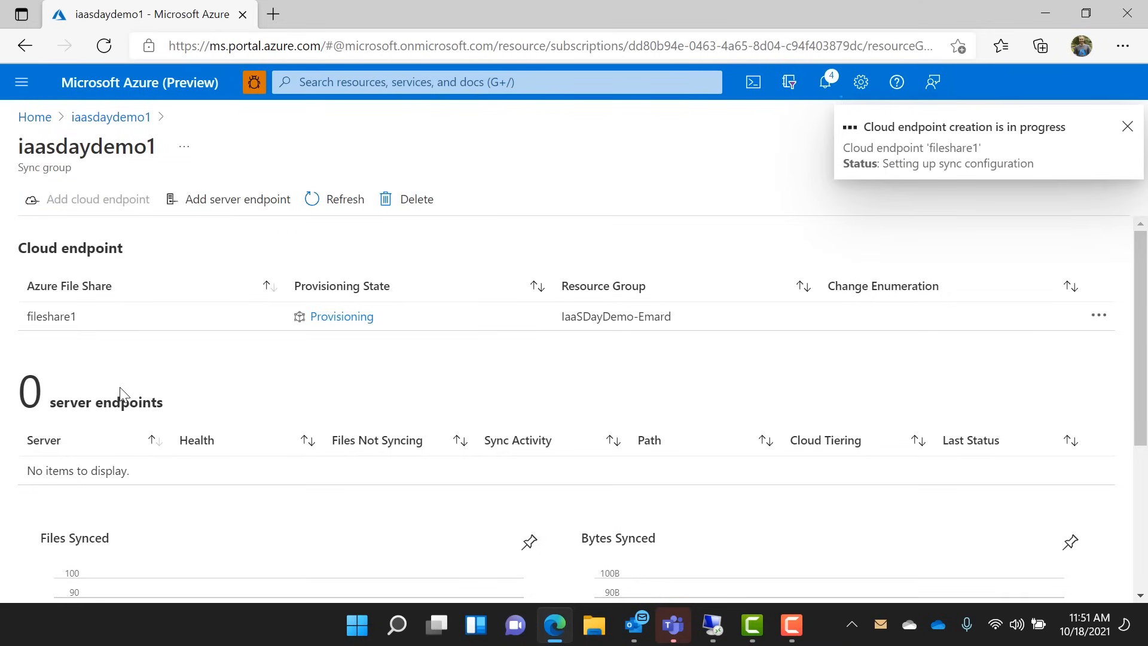
{"action": "mouse_move", "coordinate": [83, 352]}
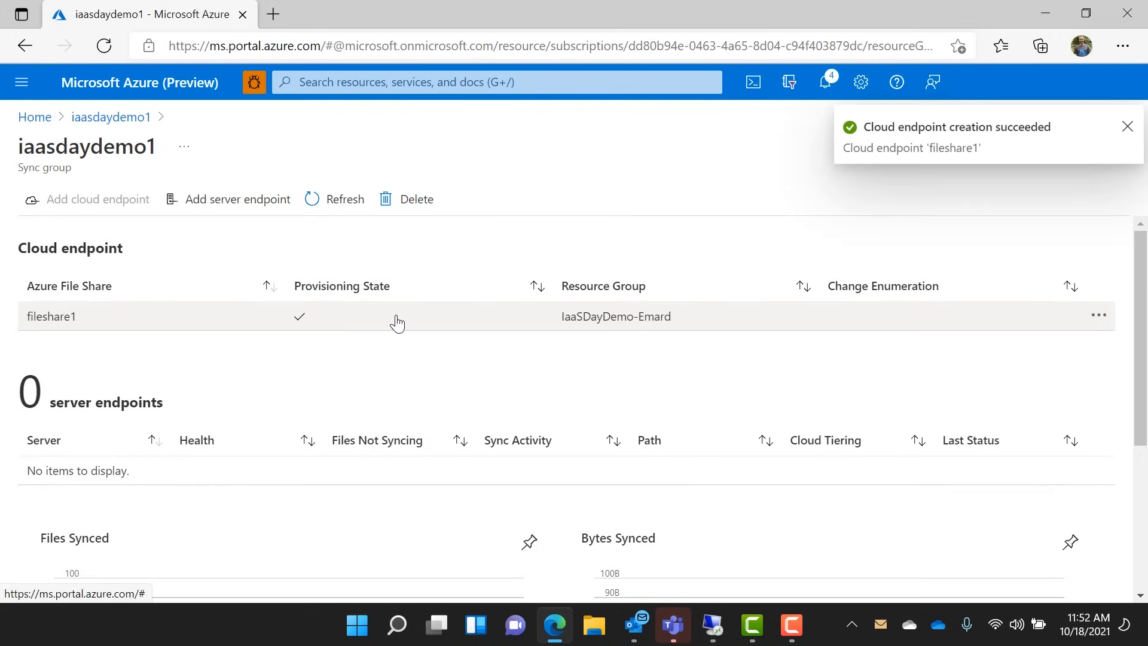
{"action": "mouse_move", "coordinate": [303, 321]}
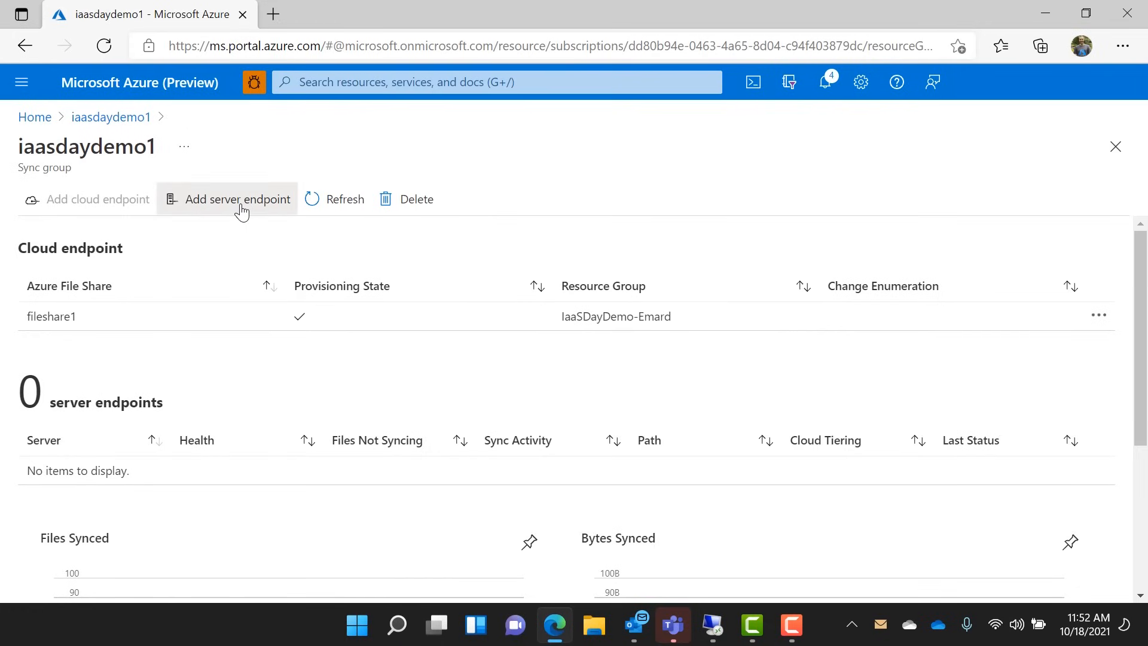
Step: Begin a server endpoint and pick IaaSDayDemoEmar as the registered server
{"action": "left_click", "coordinate": [236, 200]}
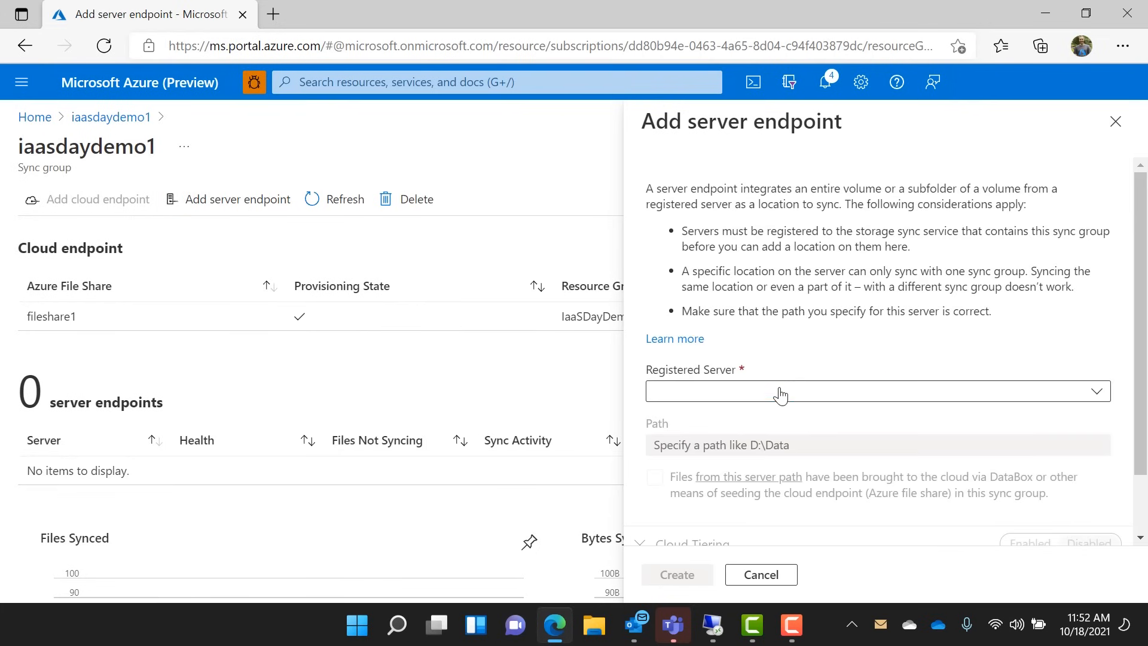
{"action": "left_click", "coordinate": [876, 391]}
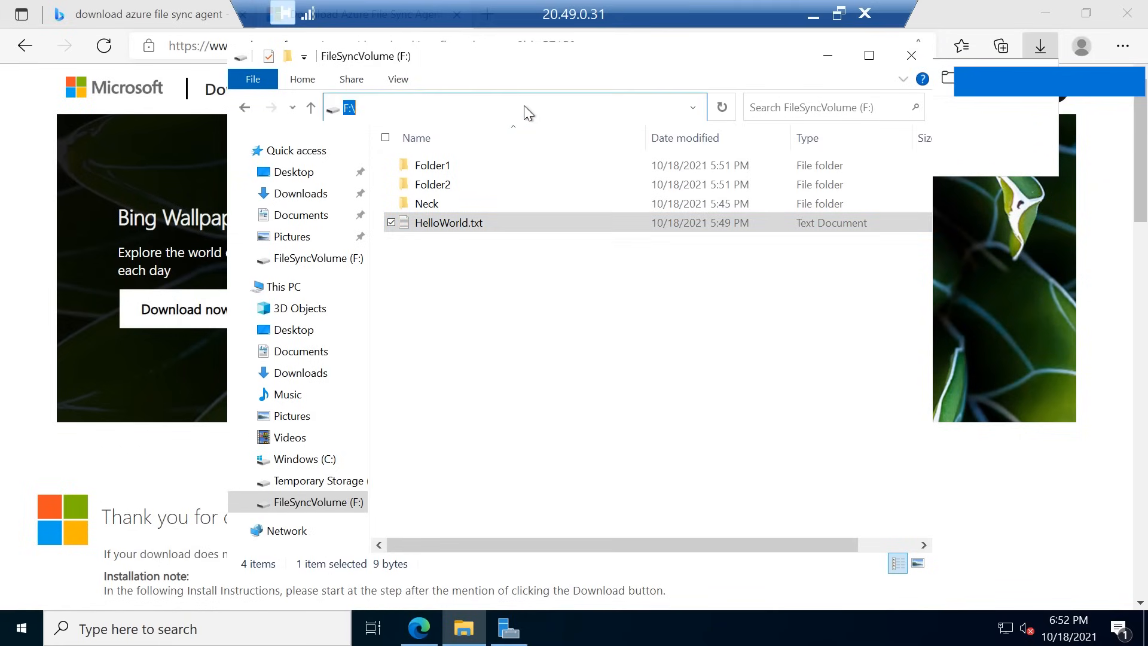
{"action": "mouse_move", "coordinate": [463, 590]}
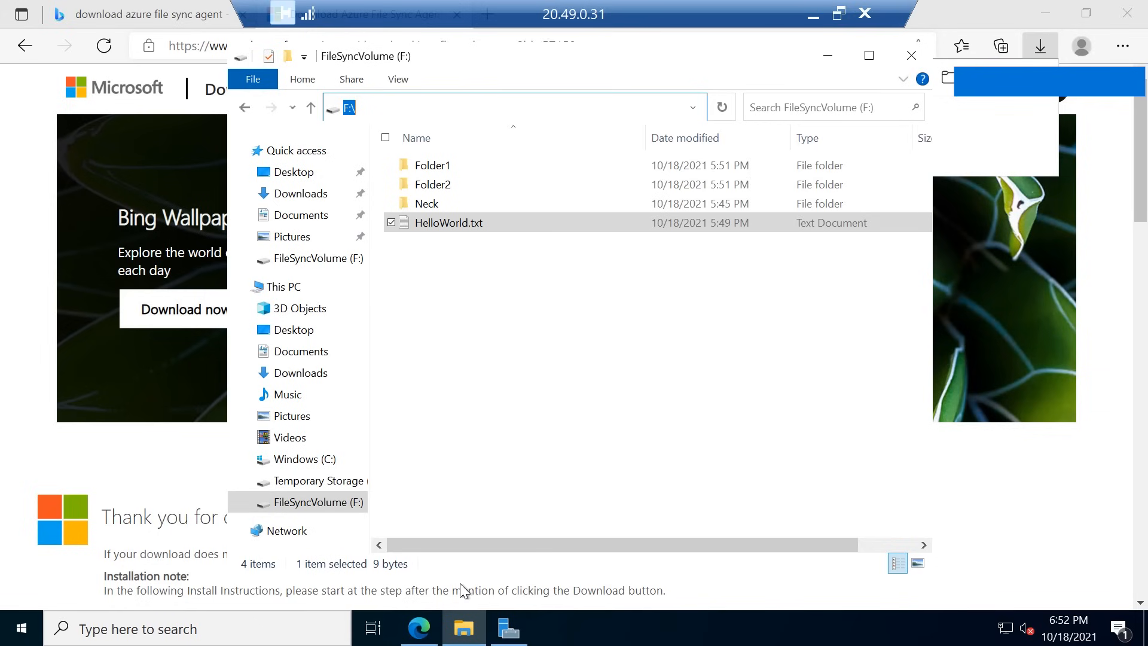
{"action": "left_click", "coordinate": [419, 628]}
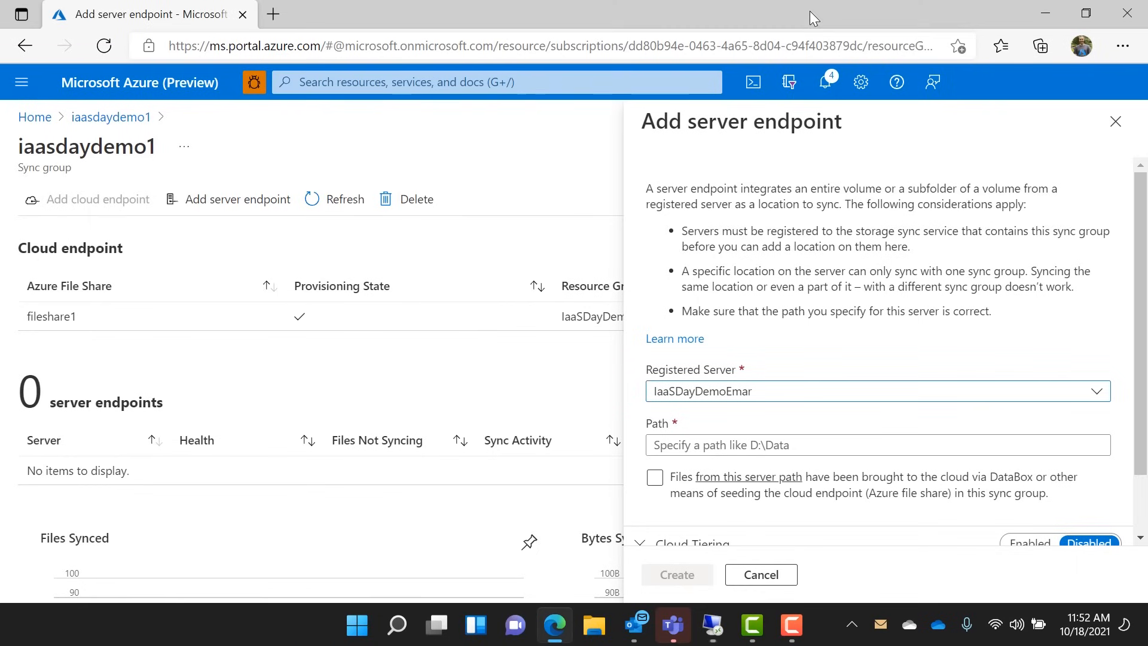
Step: Create a server endpoint at path F:\ with cloud tiering enabled
{"action": "left_click", "coordinate": [876, 445]}
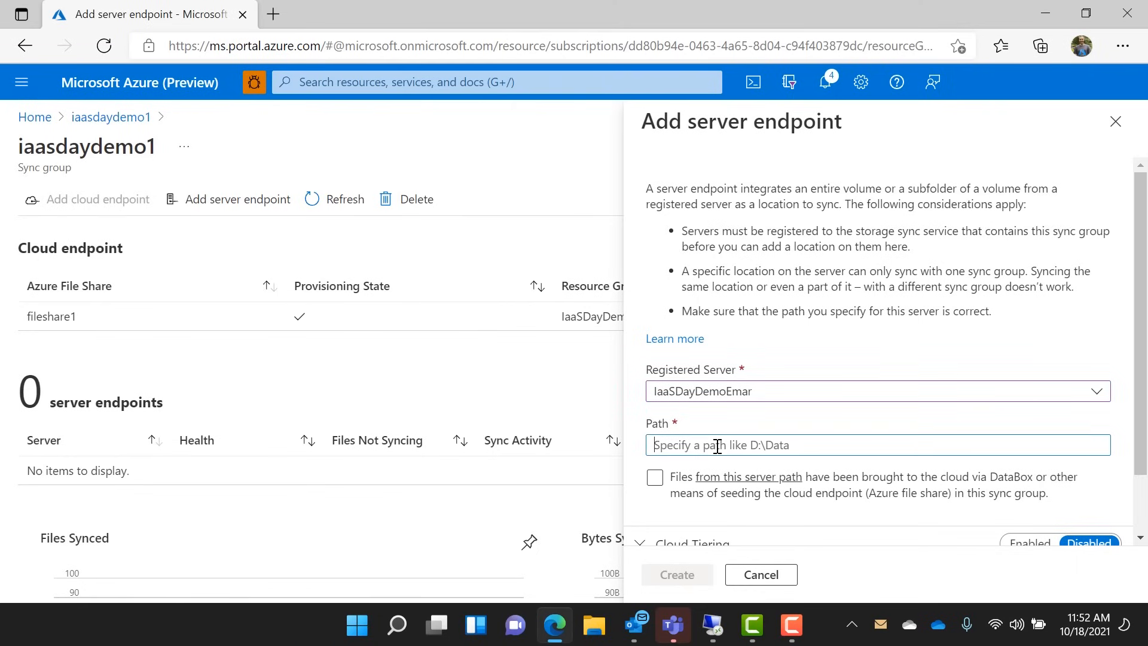
{"action": "type", "text": "F:\\"}
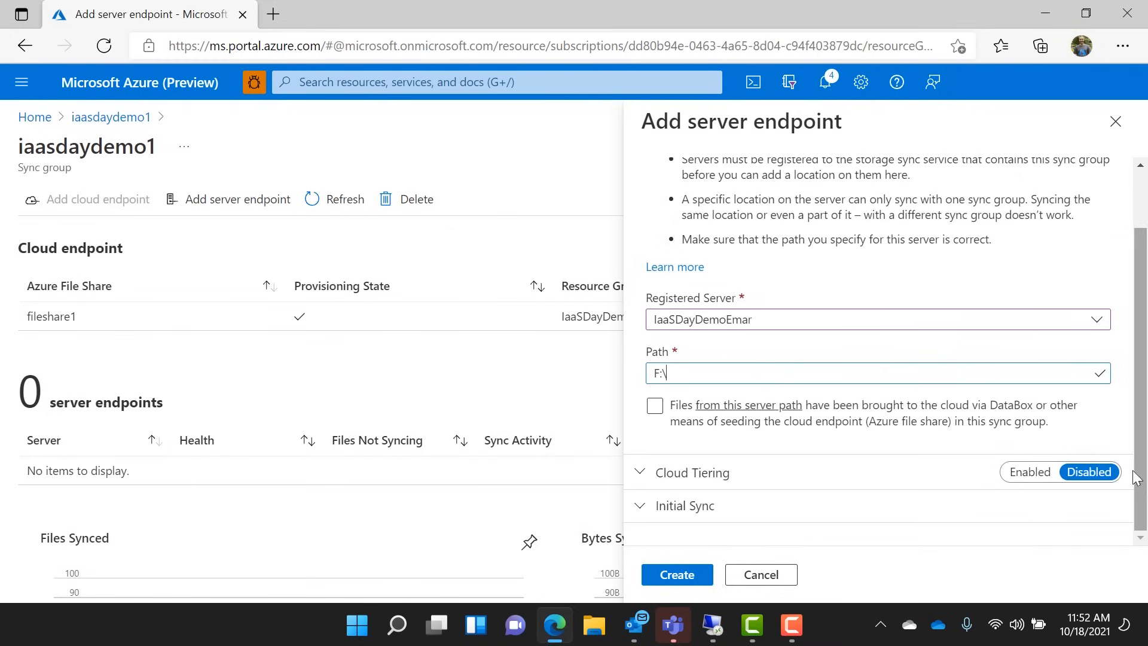
{"action": "mouse_move", "coordinate": [957, 505]}
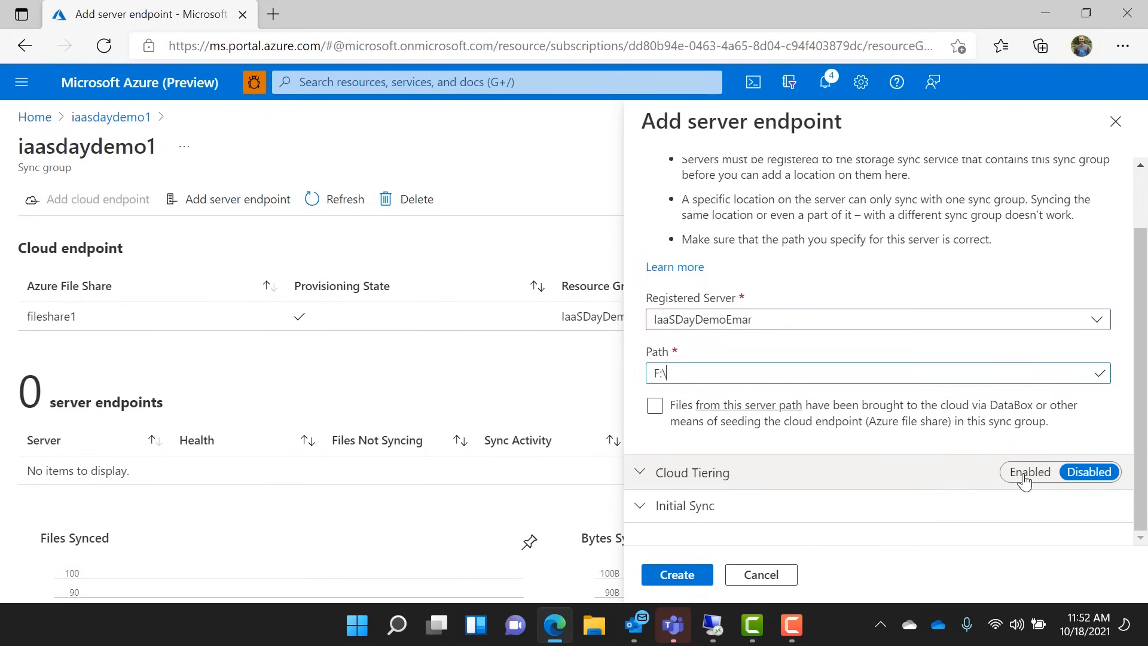
{"action": "left_click", "coordinate": [1029, 472]}
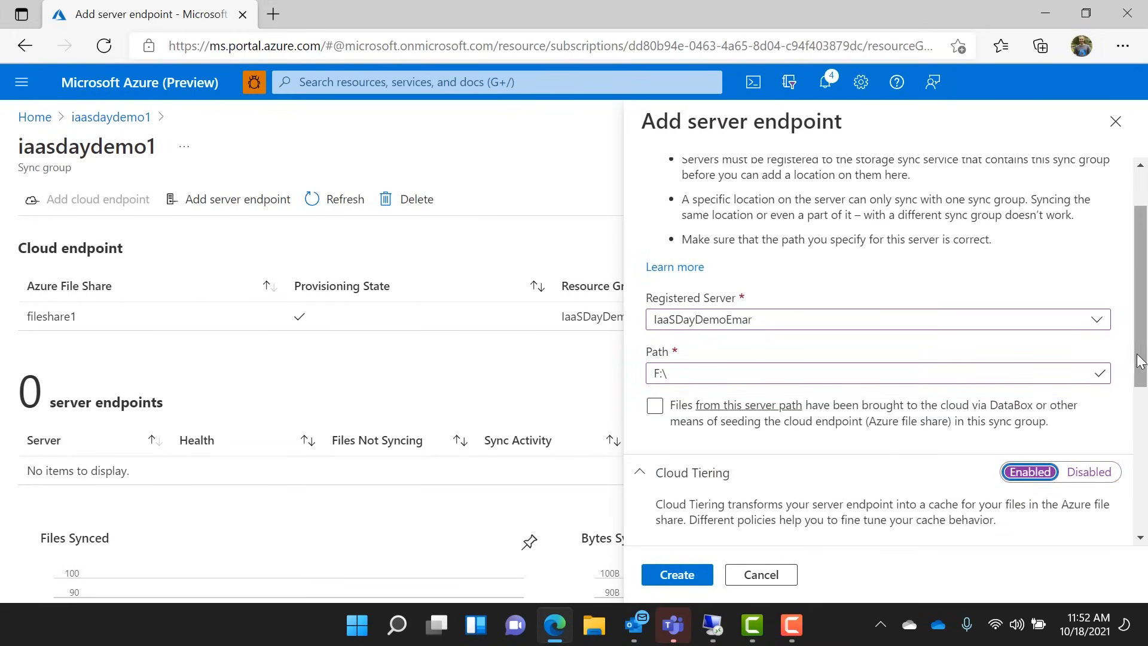
{"action": "scroll", "scroll_direction": "down", "scroll_amount": 3}
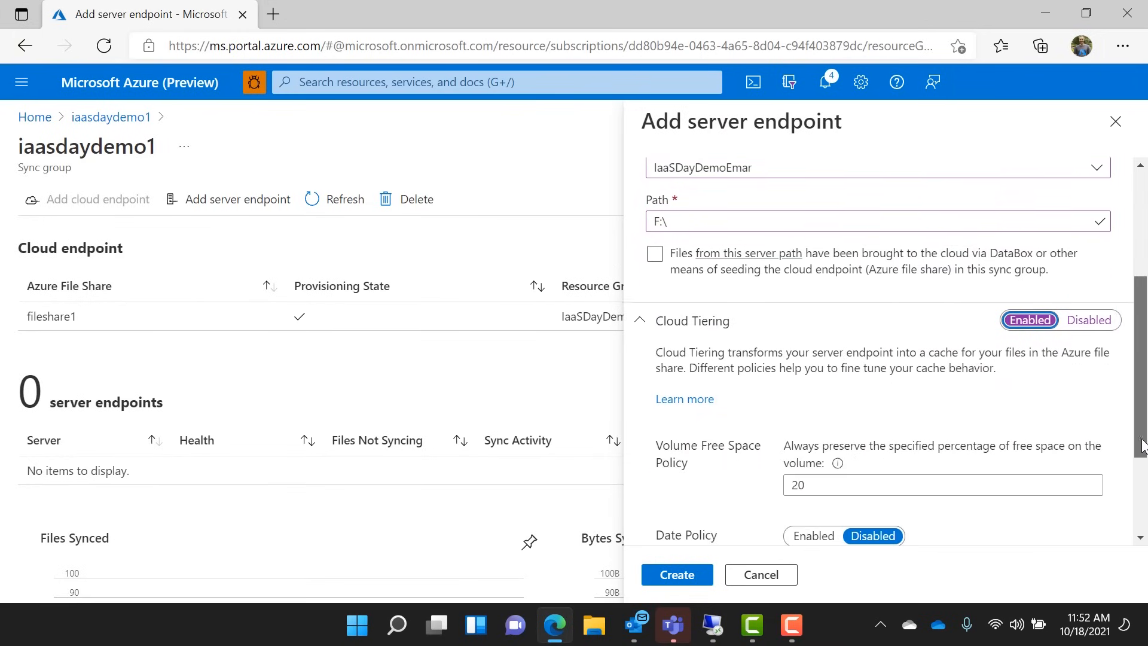
{"action": "scroll", "scroll_direction": "down", "scroll_amount": 3}
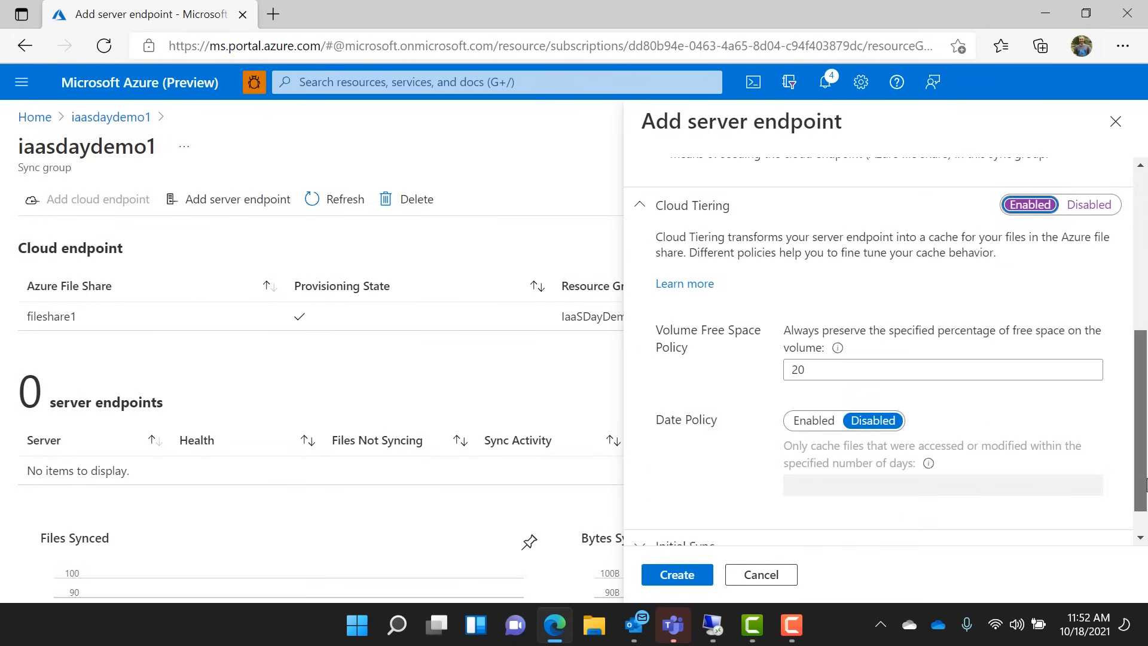
{"action": "left_click", "coordinate": [942, 369]}
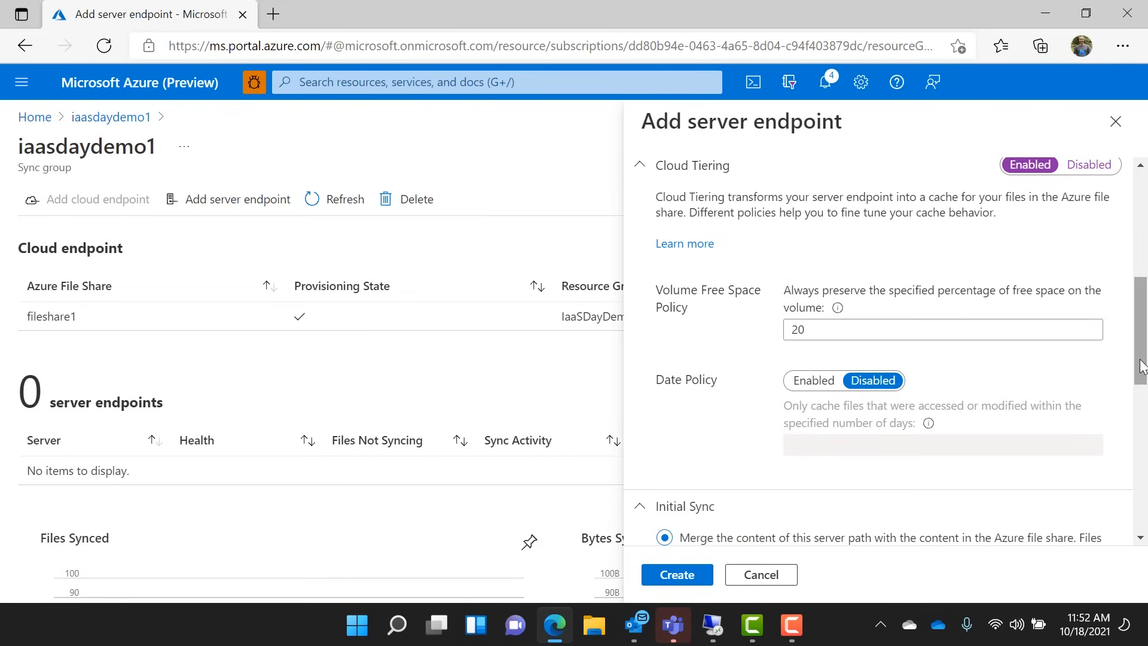
{"action": "scroll", "scroll_direction": "down", "scroll_amount": 3}
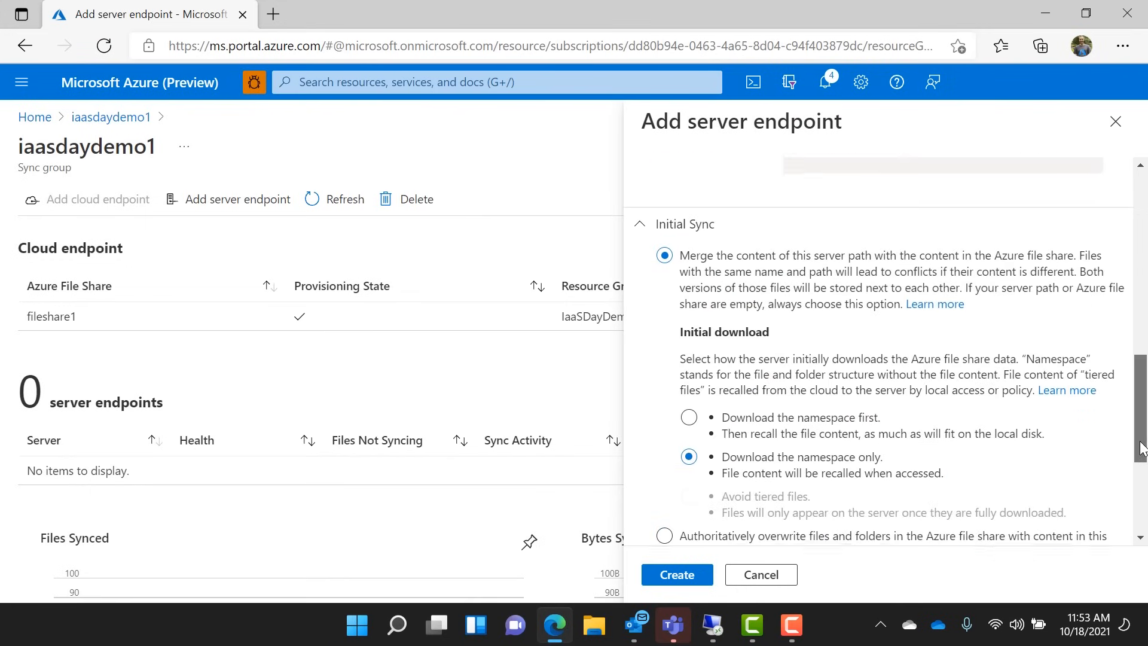
{"action": "scroll", "scroll_direction": "down", "scroll_amount": 3}
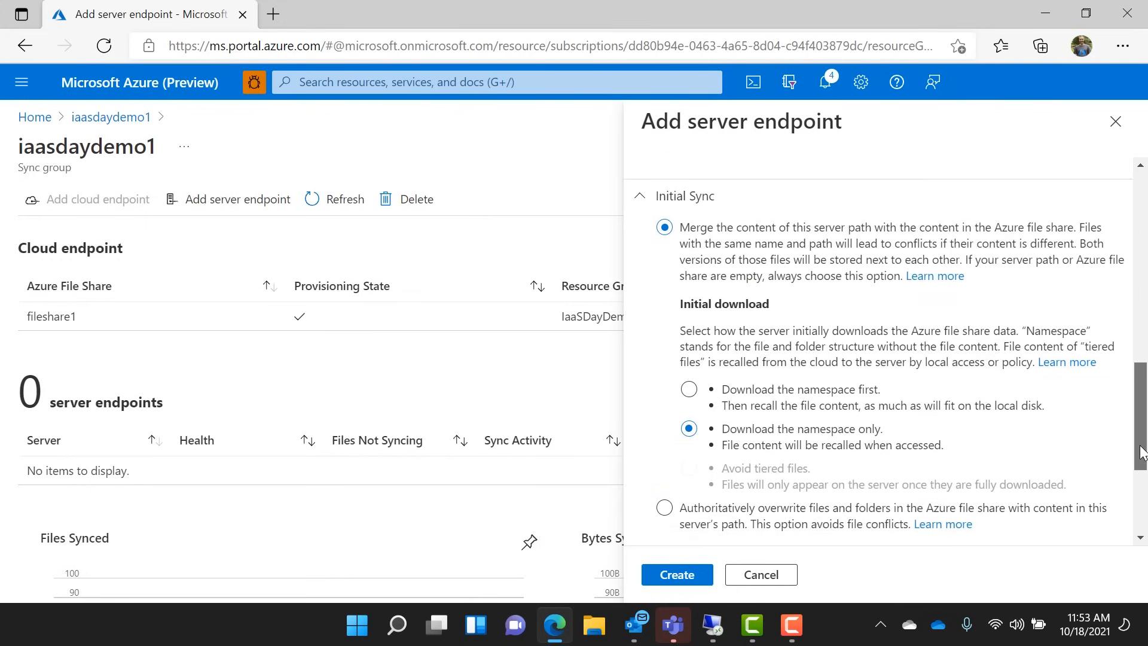
{"action": "scroll", "scroll_direction": "down", "scroll_amount": 3}
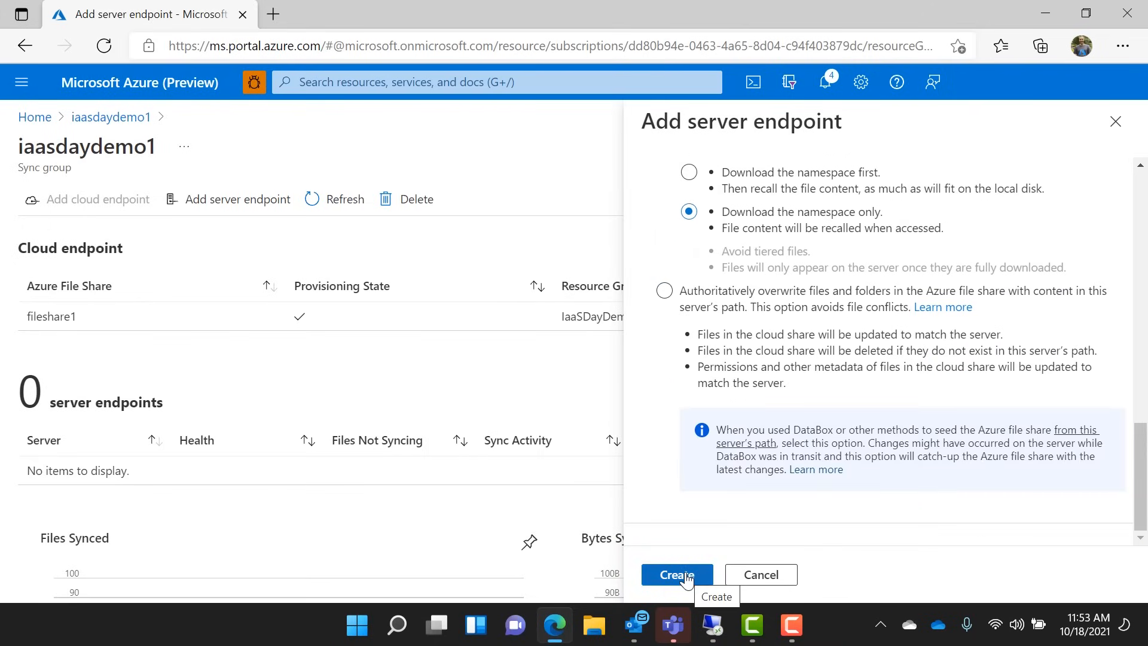
{"action": "left_click", "coordinate": [676, 574]}
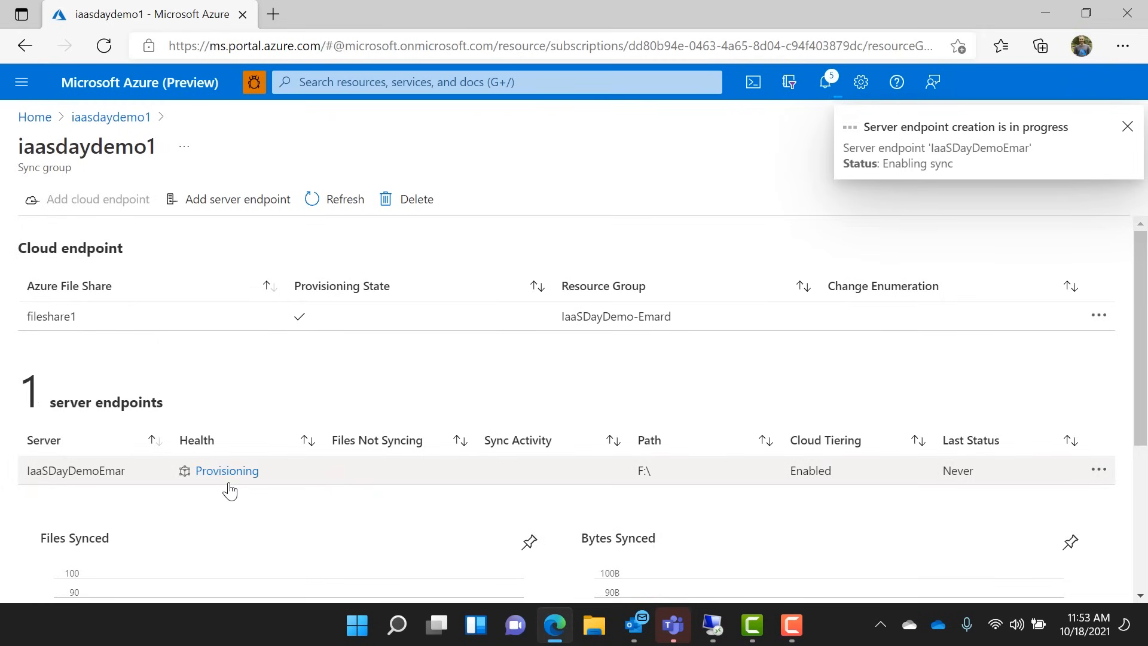
{"action": "left_click", "coordinate": [1127, 126]}
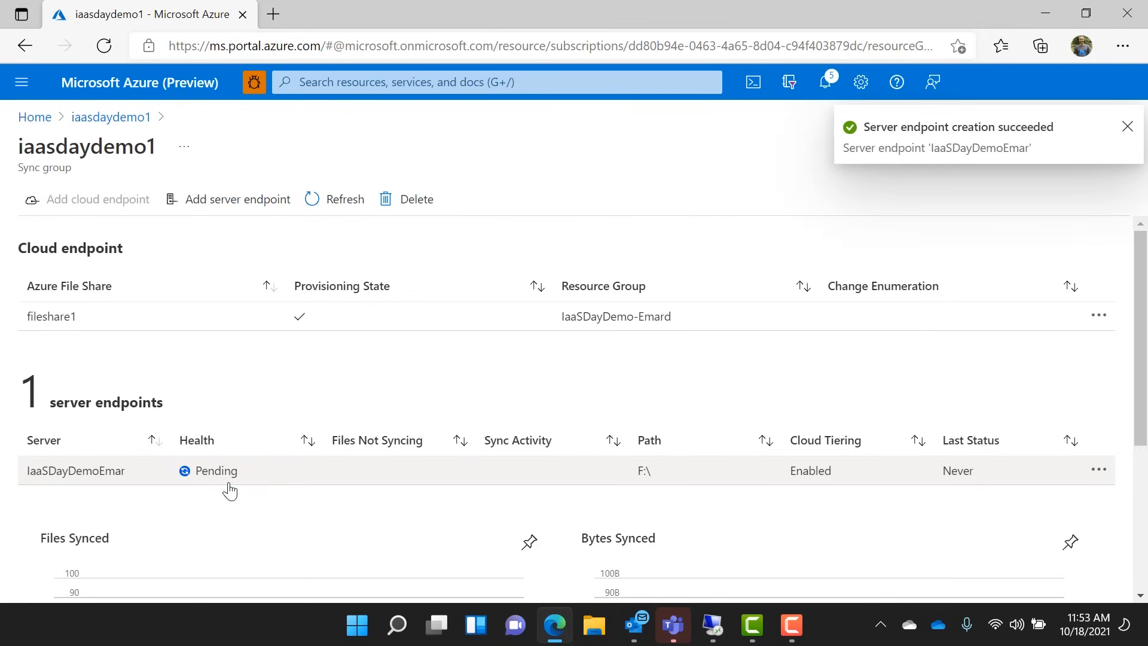
{"action": "left_click", "coordinate": [1127, 126]}
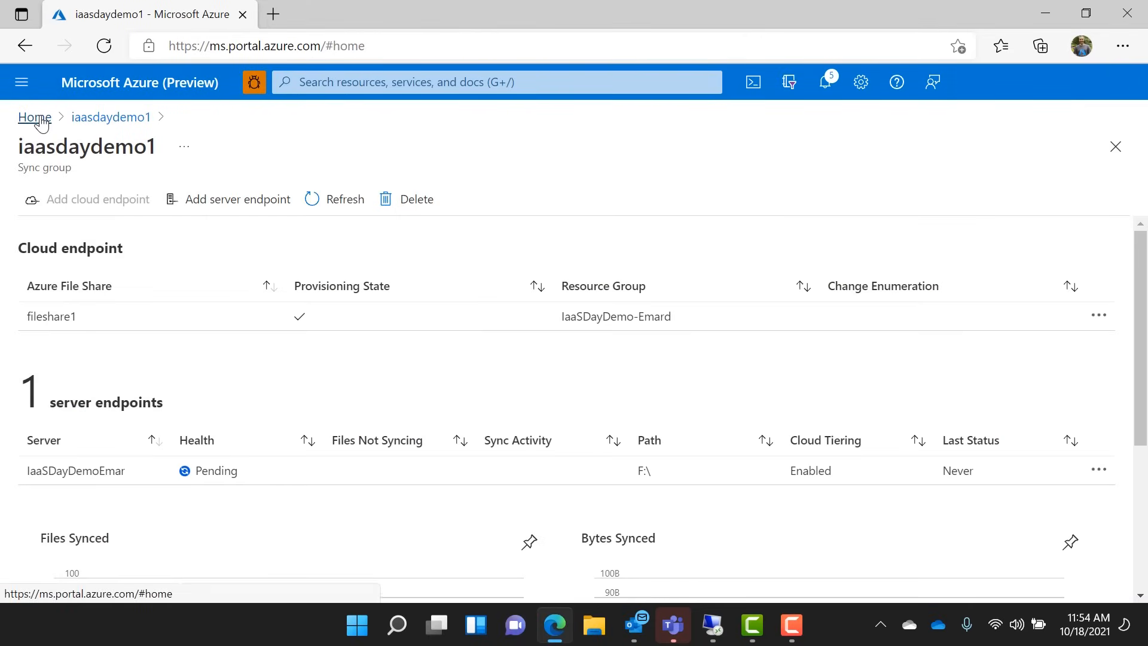
Step: Open HelloWorld.txt.txt properties in fileshare1 of the demo storage account
{"action": "left_click", "coordinate": [34, 117]}
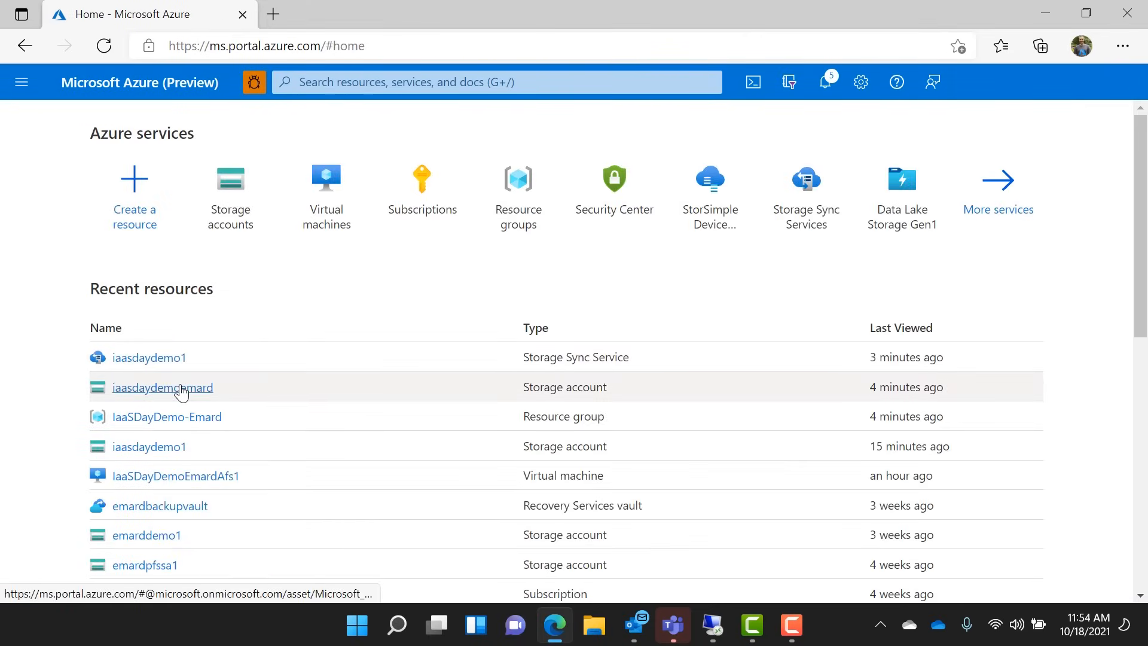
{"action": "left_click", "coordinate": [162, 388]}
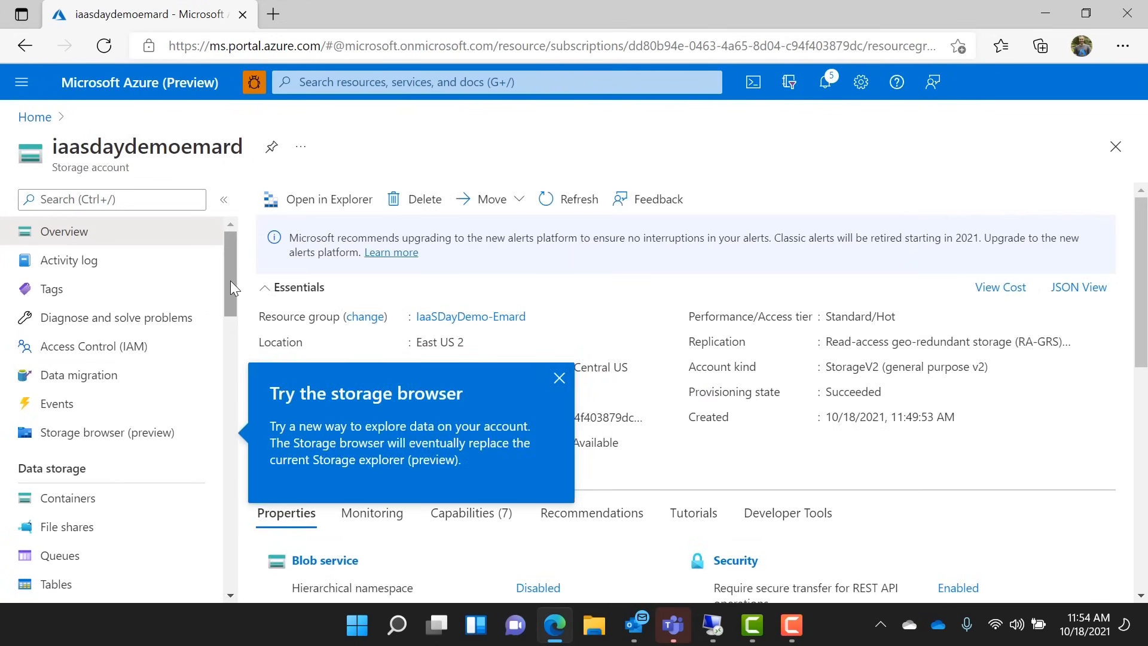
{"action": "left_click", "coordinate": [67, 527]}
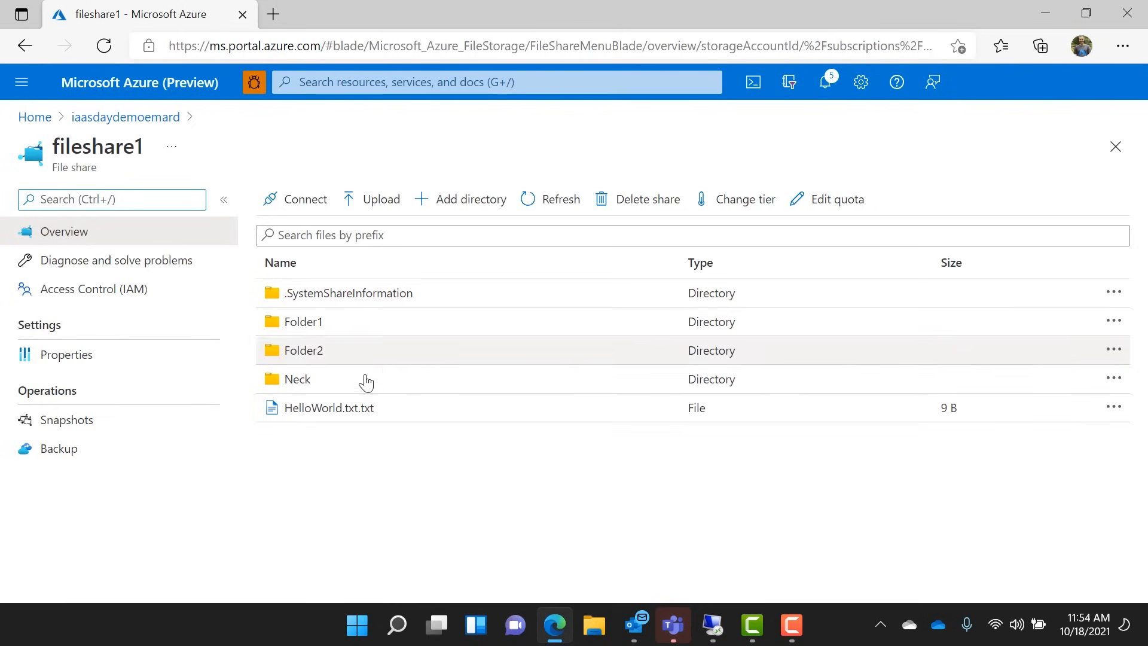
{"action": "mouse_move", "coordinate": [330, 412]}
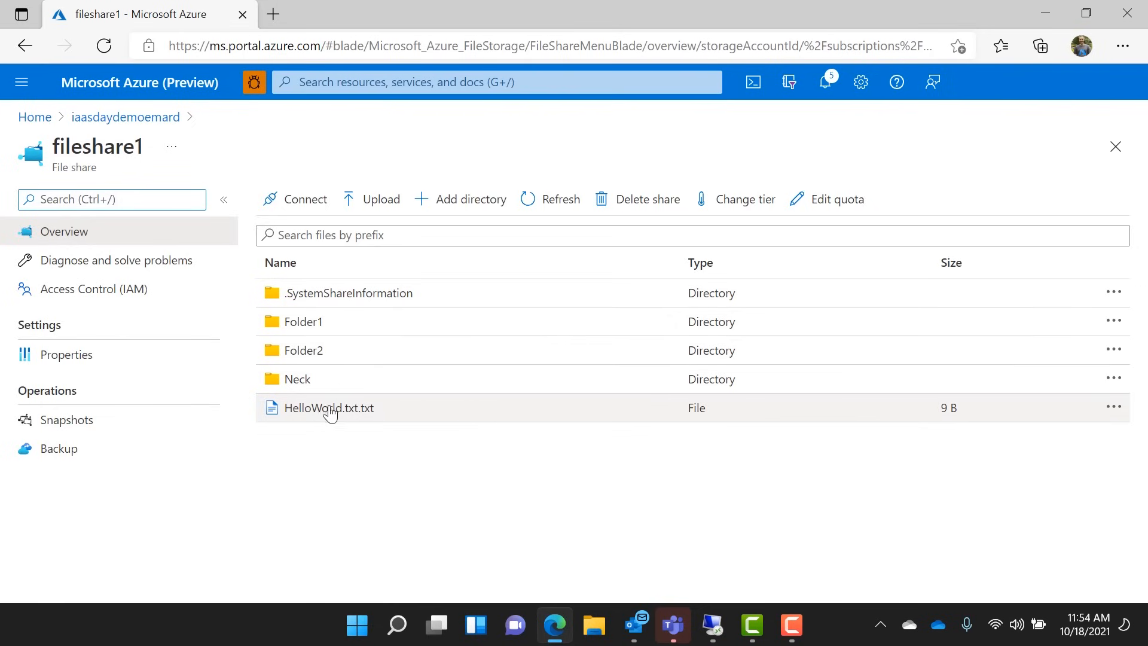
{"action": "left_click", "coordinate": [329, 408]}
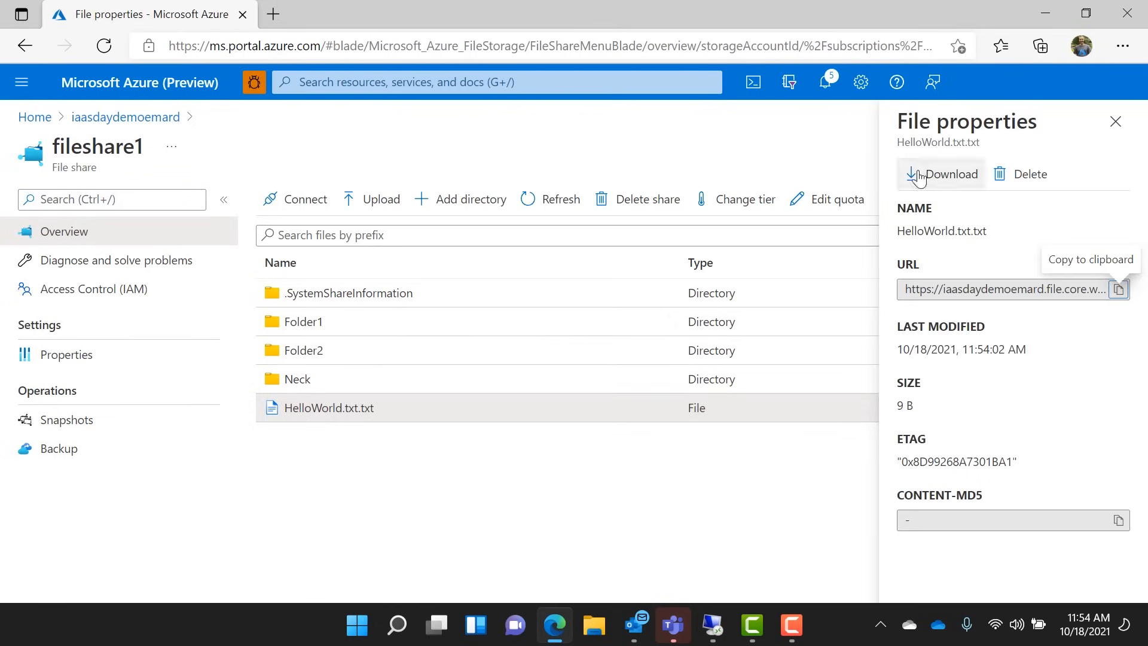
{"action": "mouse_move", "coordinate": [712, 627]}
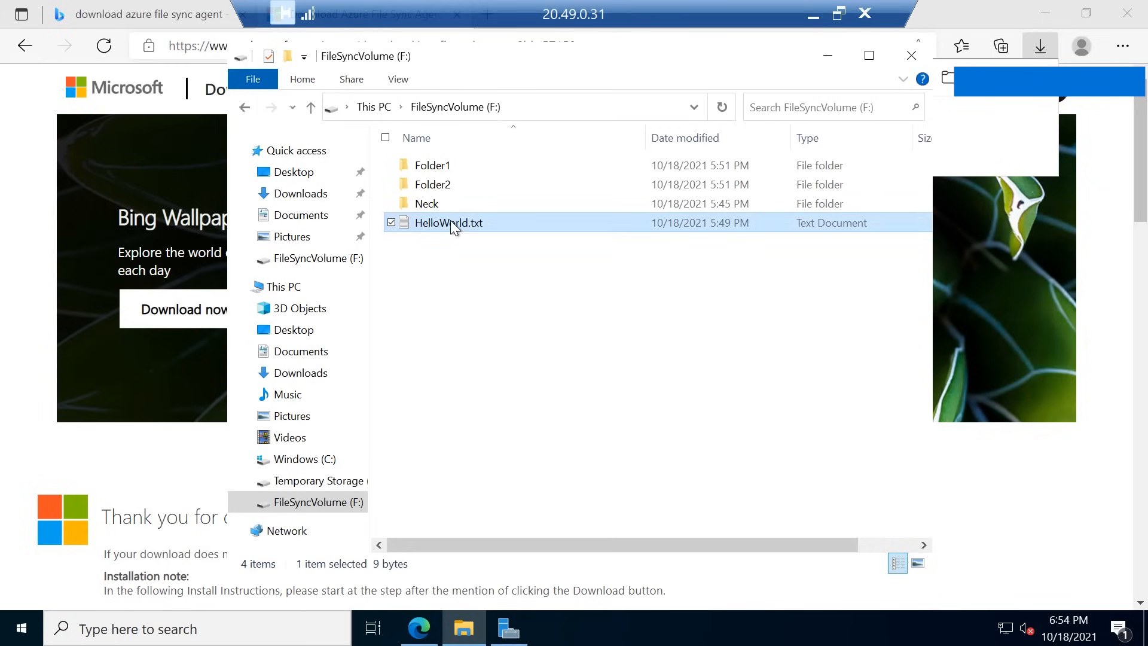
Step: Rename the file to HelloWorld.txt and add the line 'Rename and new test.' in Notepad
{"action": "left_click", "coordinate": [448, 222]}
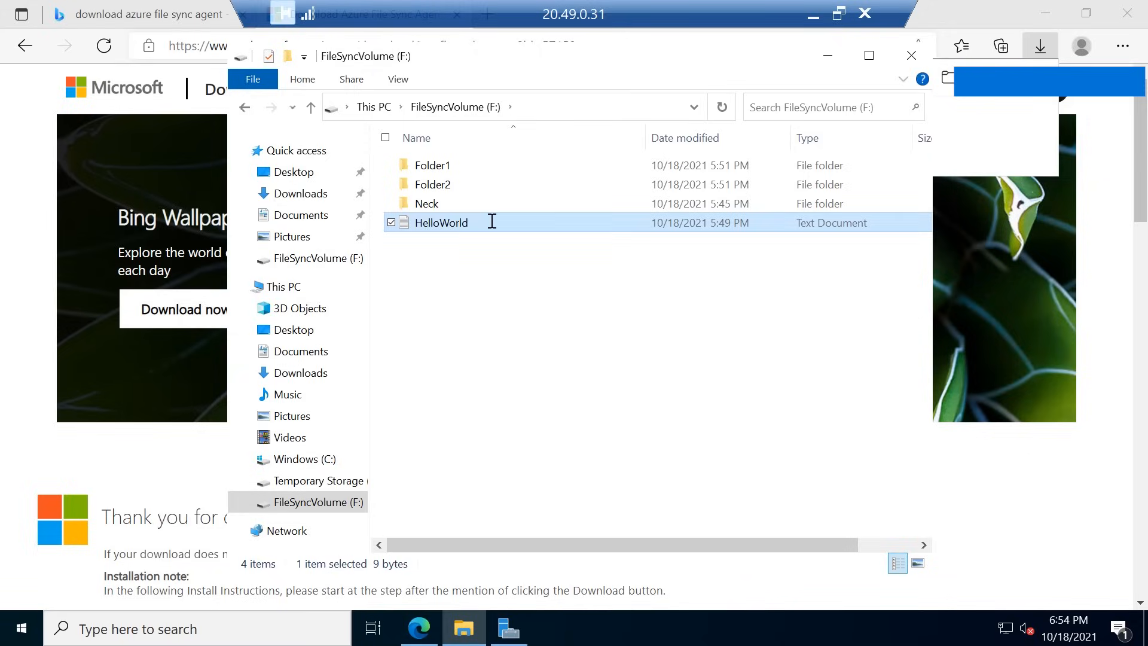
{"action": "double_click", "coordinate": [441, 222]}
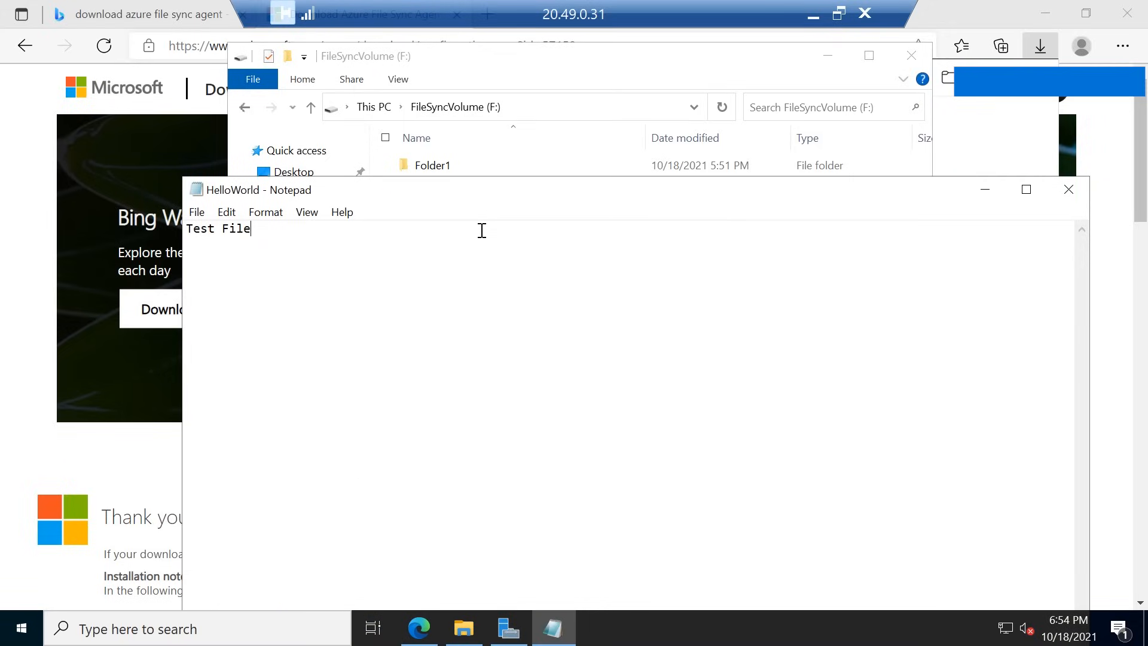
{"action": "type", "text": "Rename and new"}
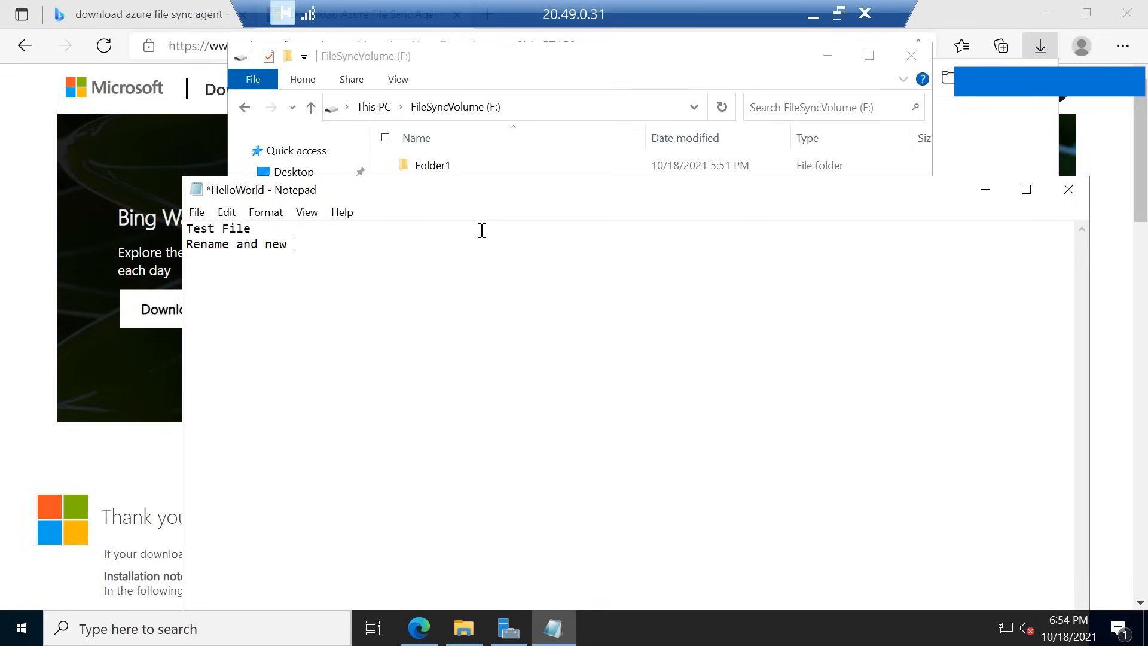
{"action": "type", "text": "test."}
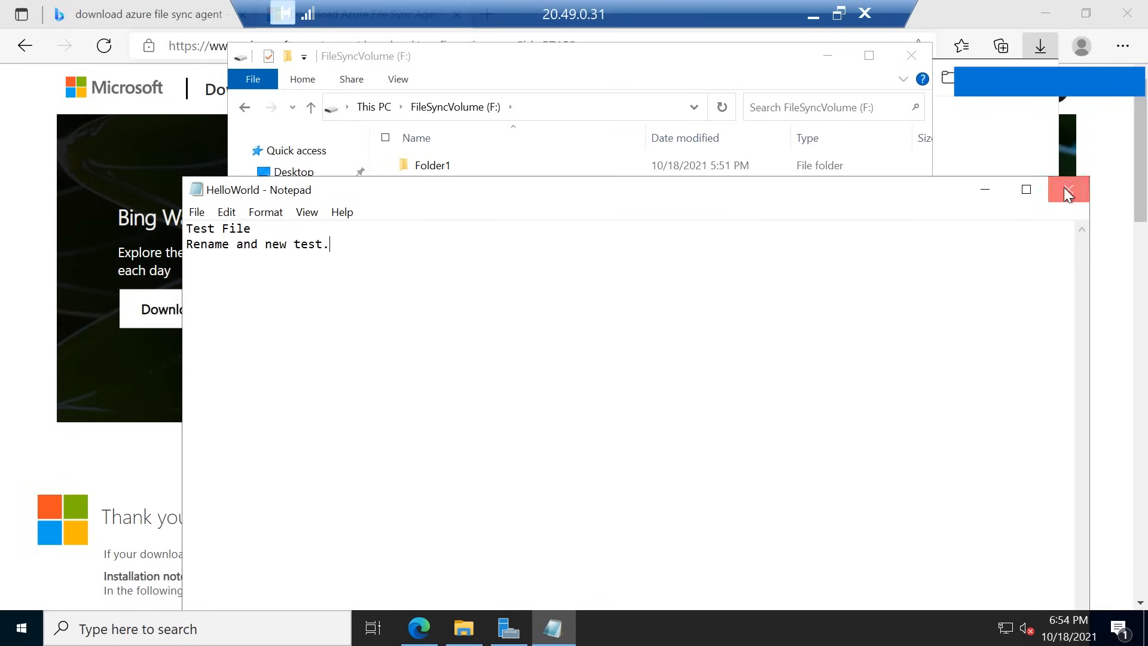
{"action": "left_click", "coordinate": [1068, 189]}
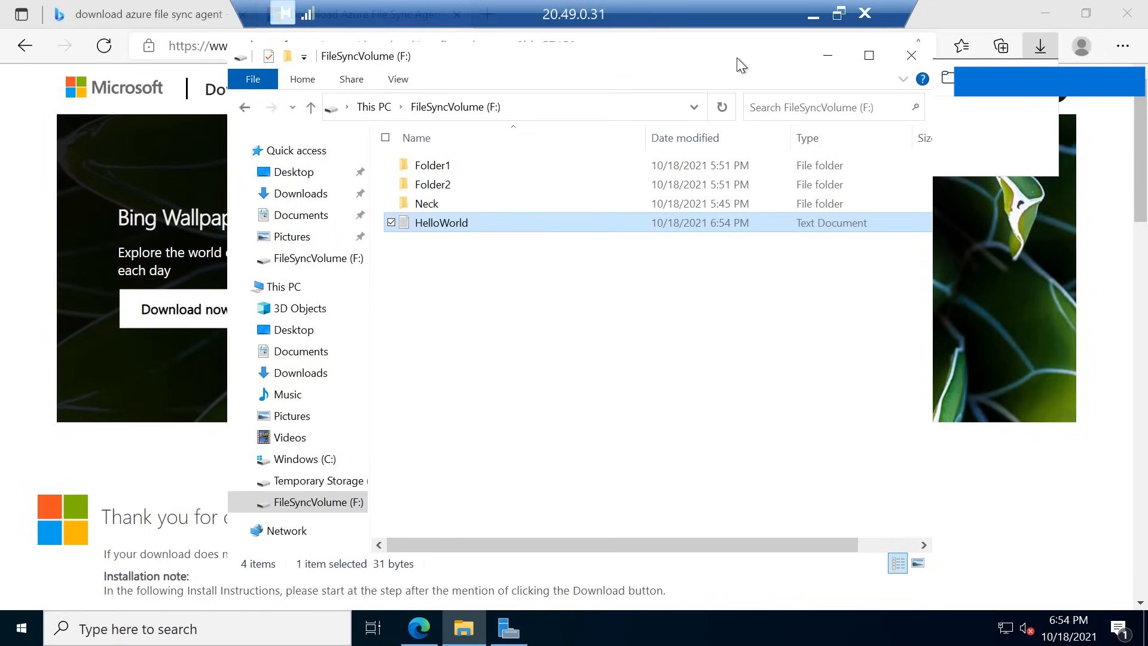
{"action": "mouse_move", "coordinate": [828, 55]}
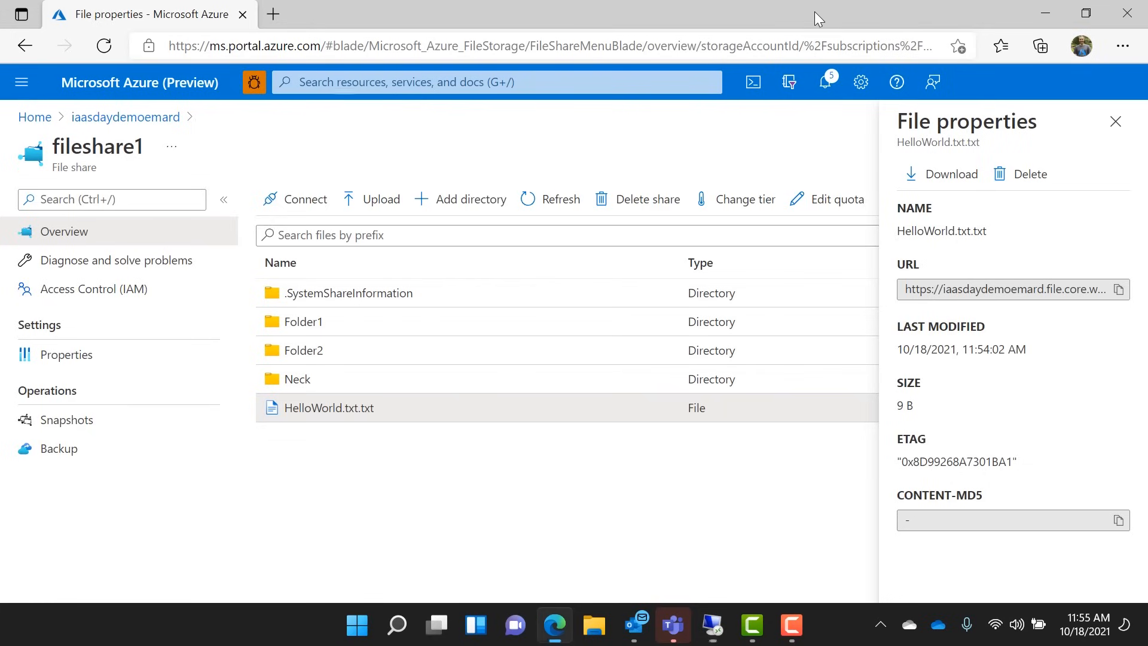
{"action": "mouse_move", "coordinate": [370, 123]}
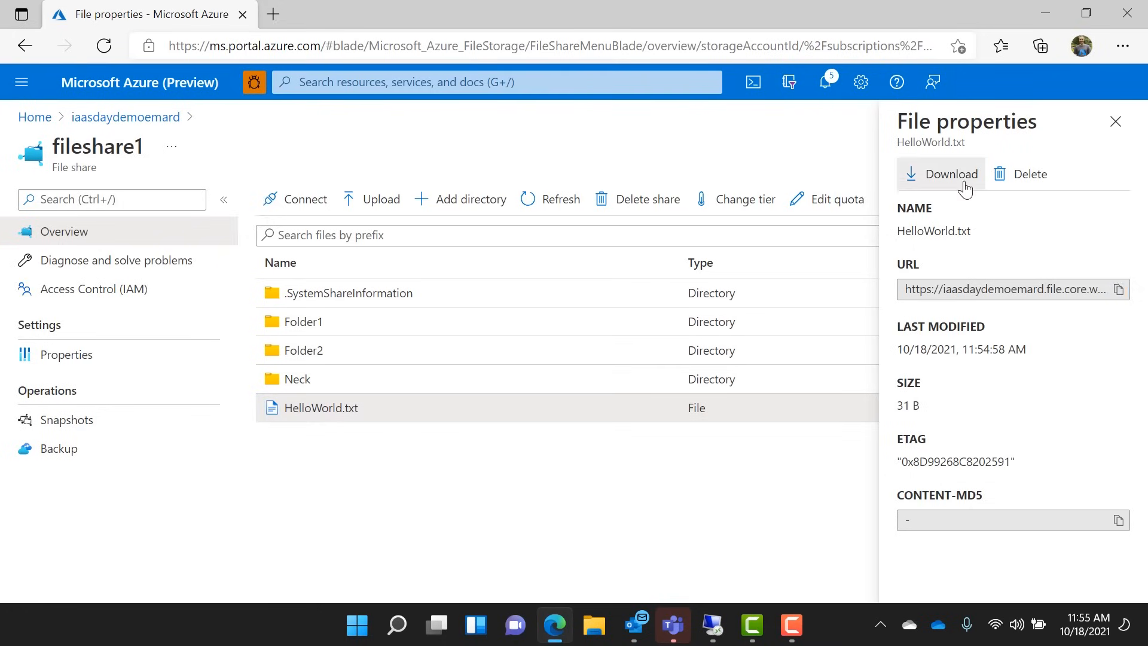
Step: Download HelloWorld.txt (31 B) to view both lines, including 'Rename and new test.'
{"action": "left_click", "coordinate": [950, 173]}
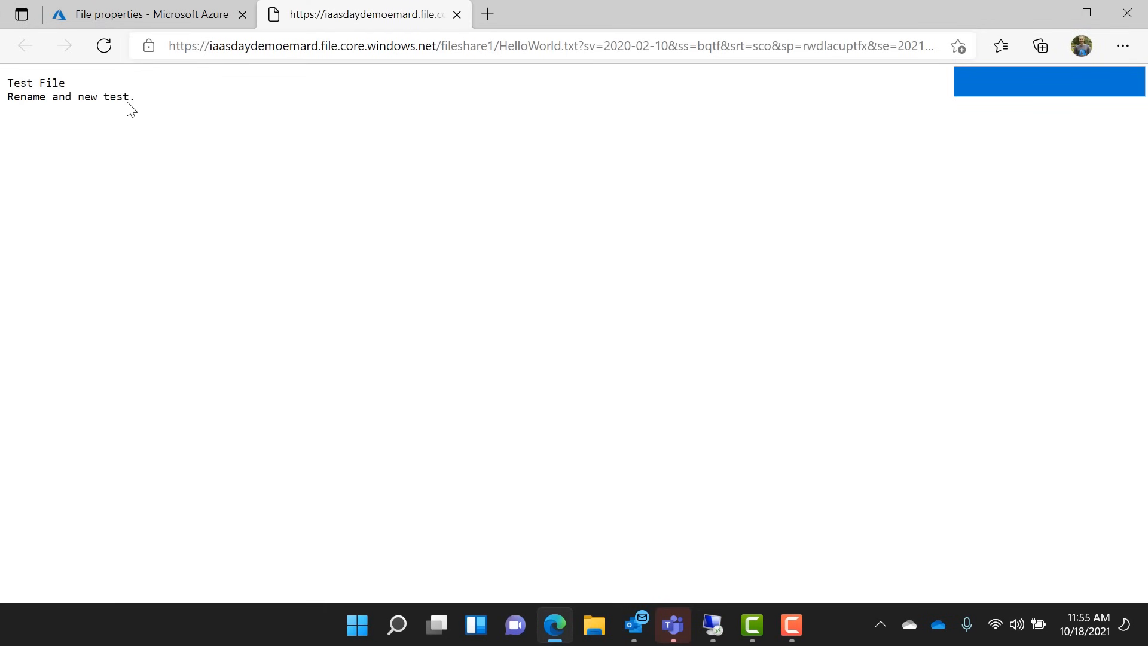